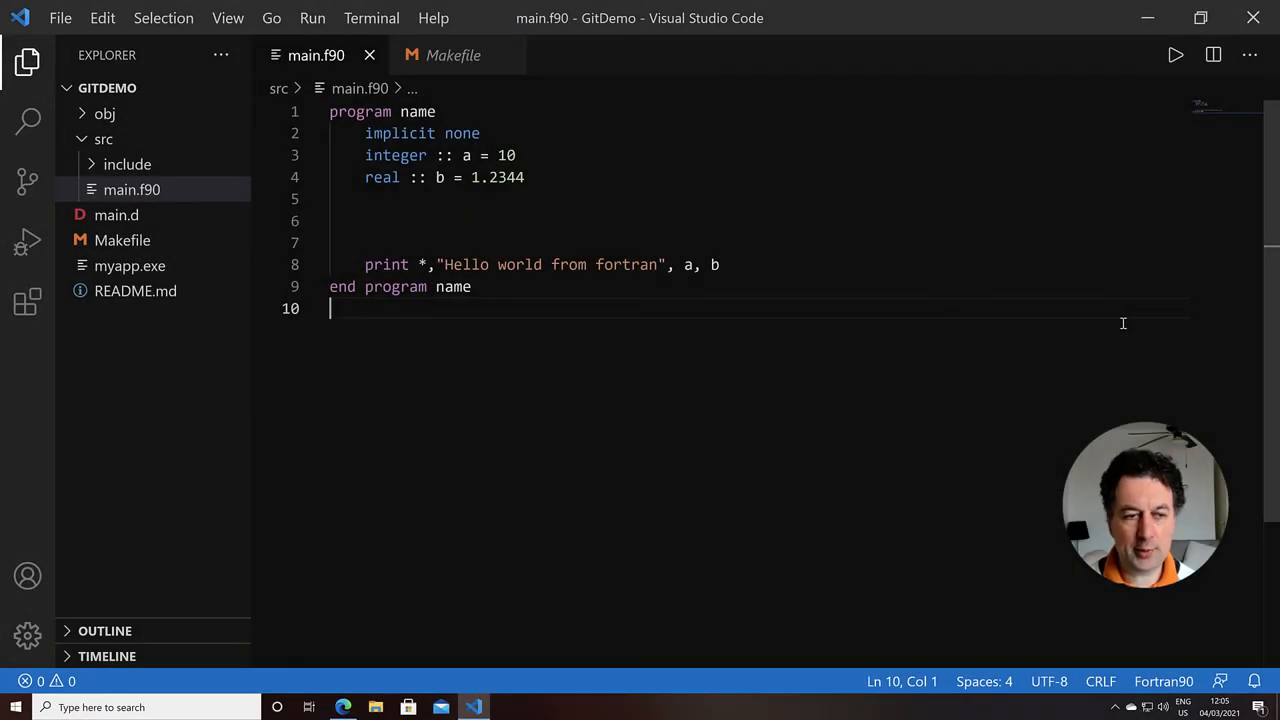
{"action": "mouse_move", "coordinate": [773, 319]}
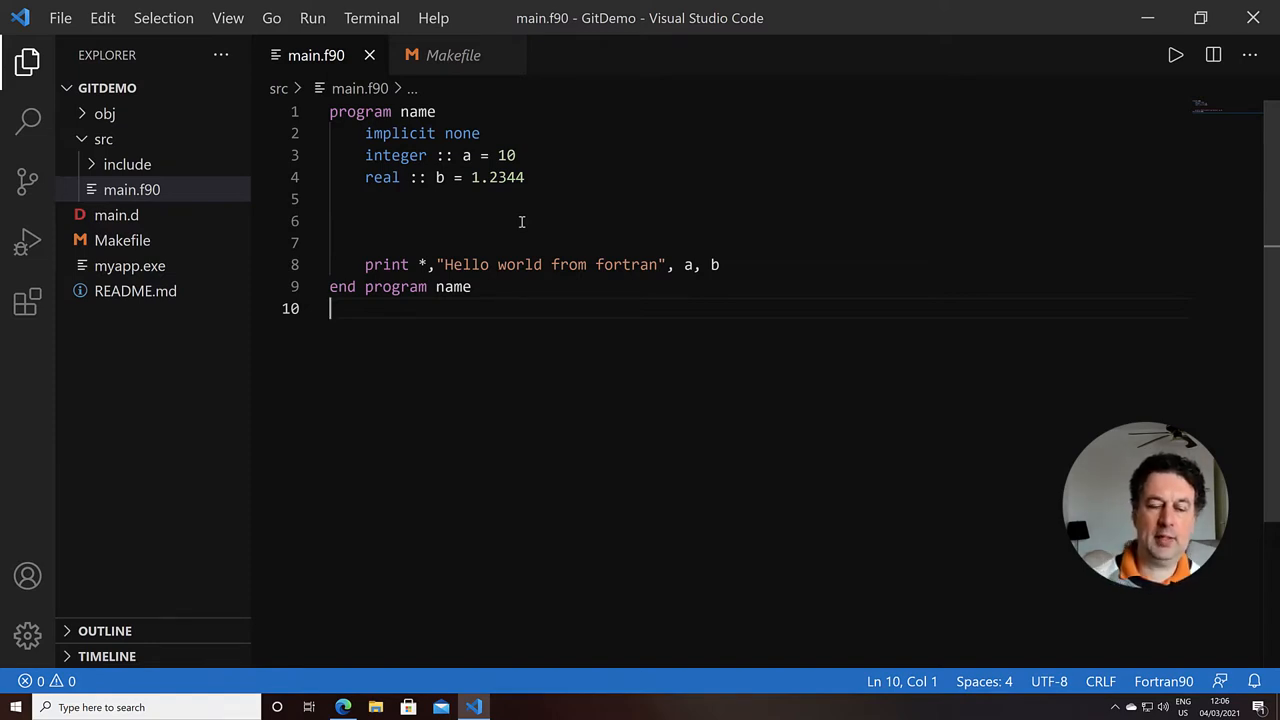
{"action": "mouse_move", "coordinate": [535, 220]}
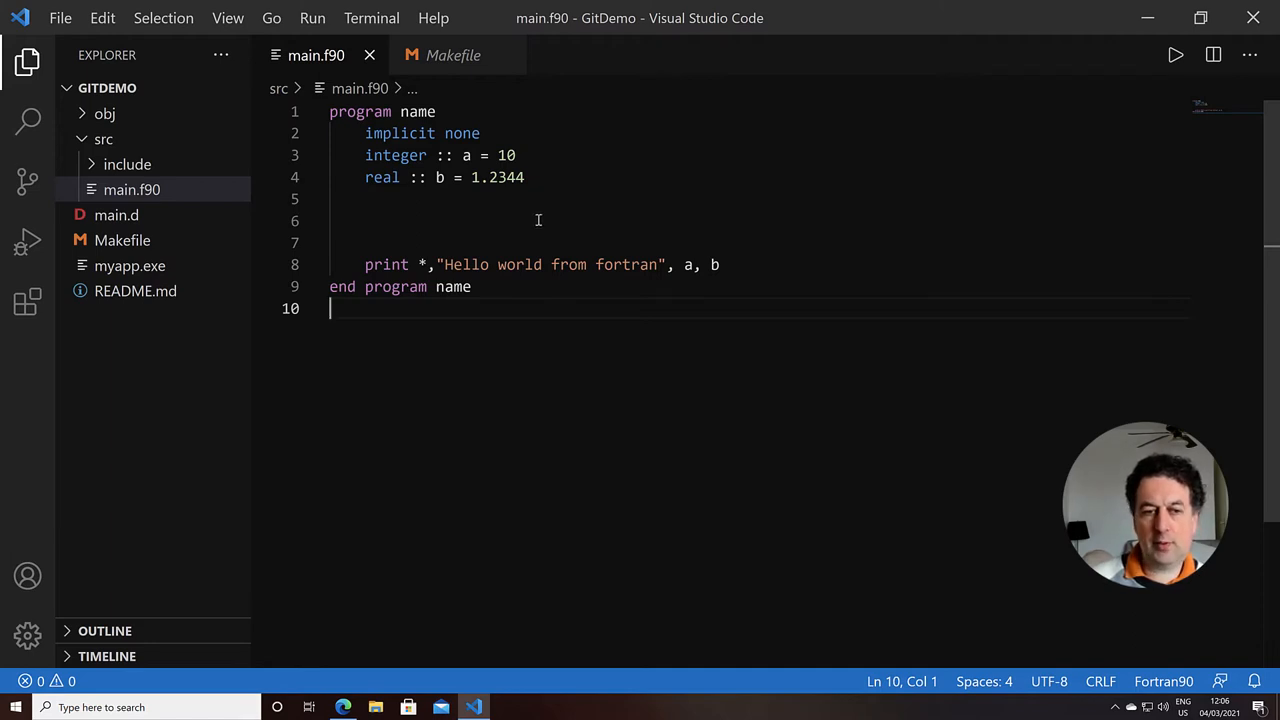
{"action": "mouse_move", "coordinate": [534, 221]}
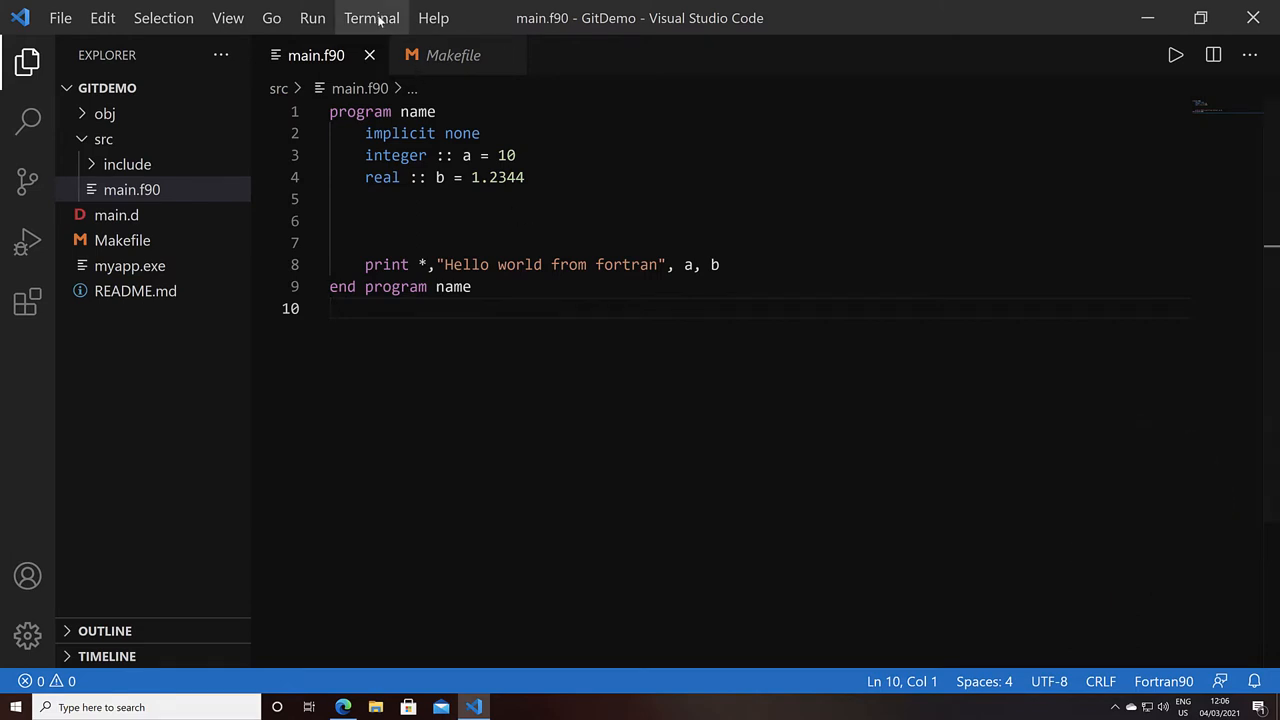
- Open a terminal, confirm Git 2.30.1, and set global user.name 'David Dubbeldam' and user.email
{"action": "left_click", "coordinate": [371, 18]}
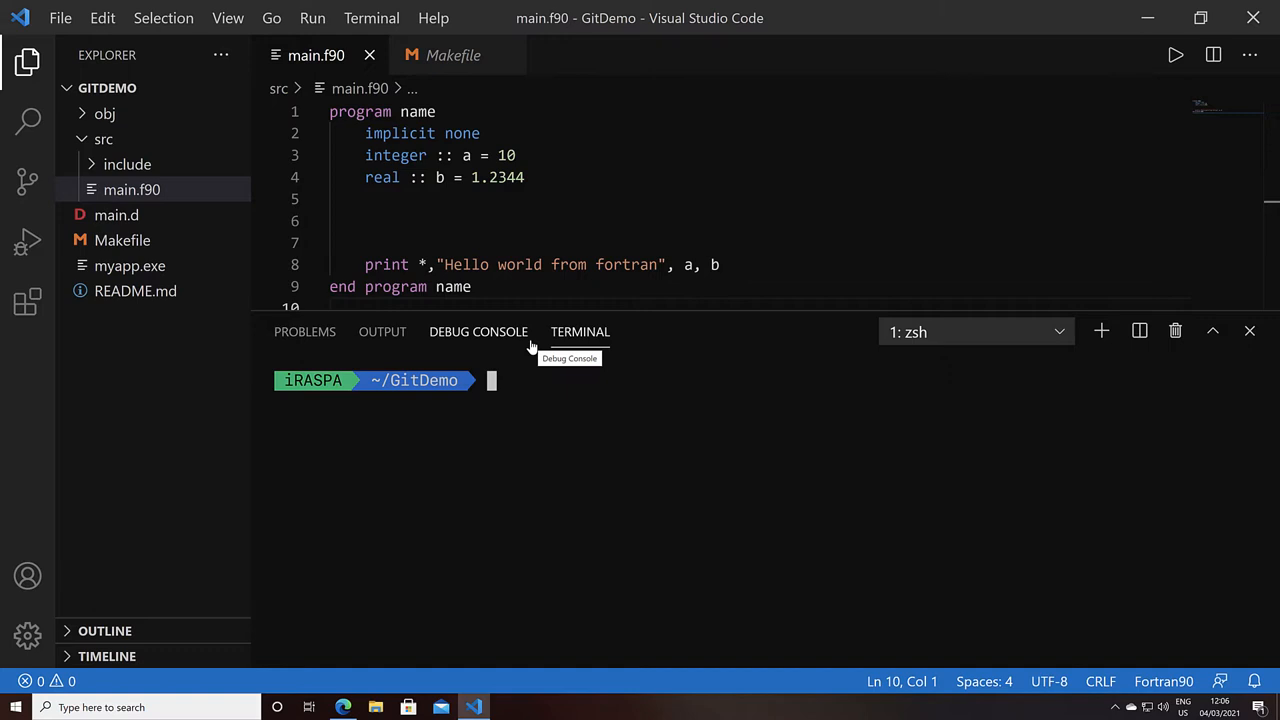
{"action": "type", "text": "git --version"}
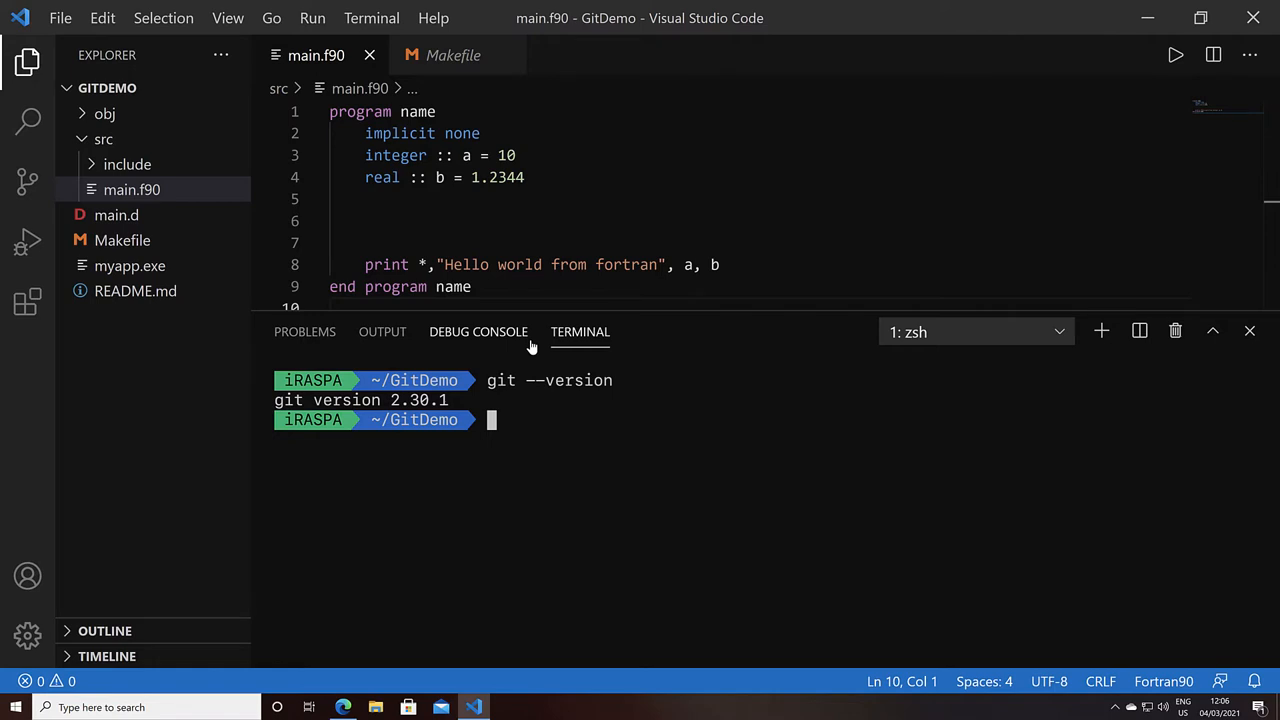
{"action": "type", "text": "git config --global user.name \"David Dubbeldam\""}
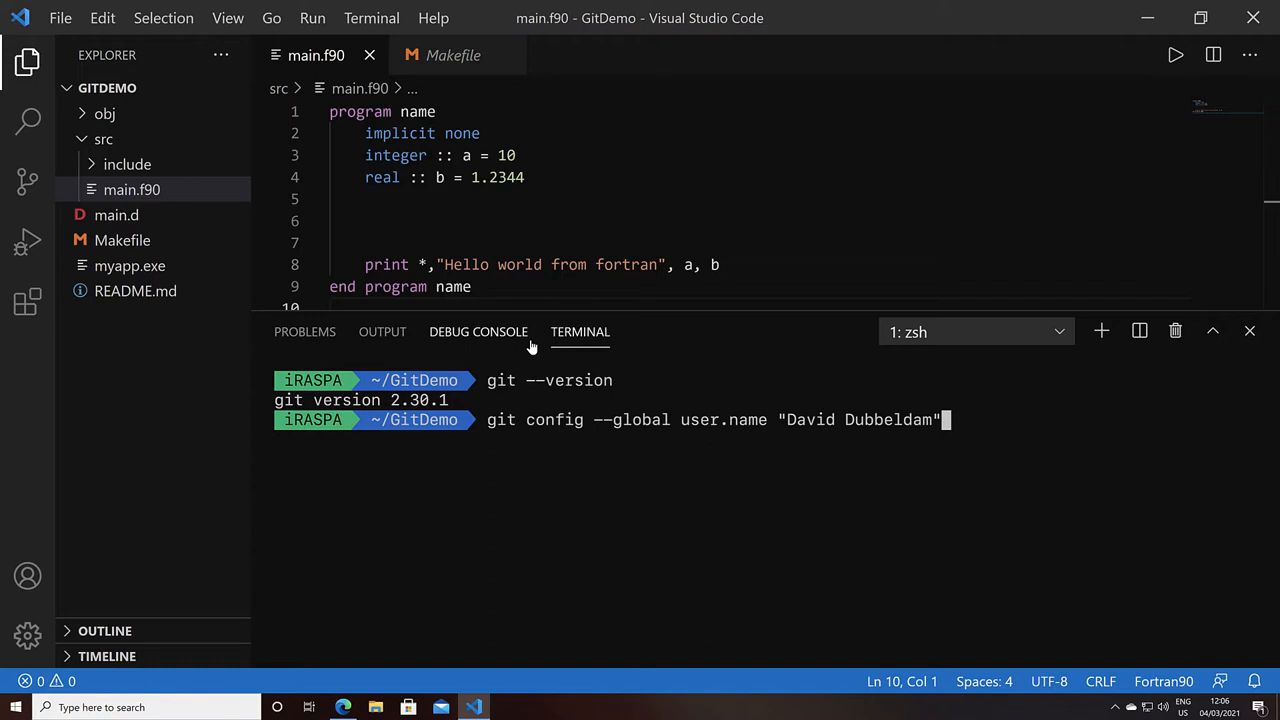
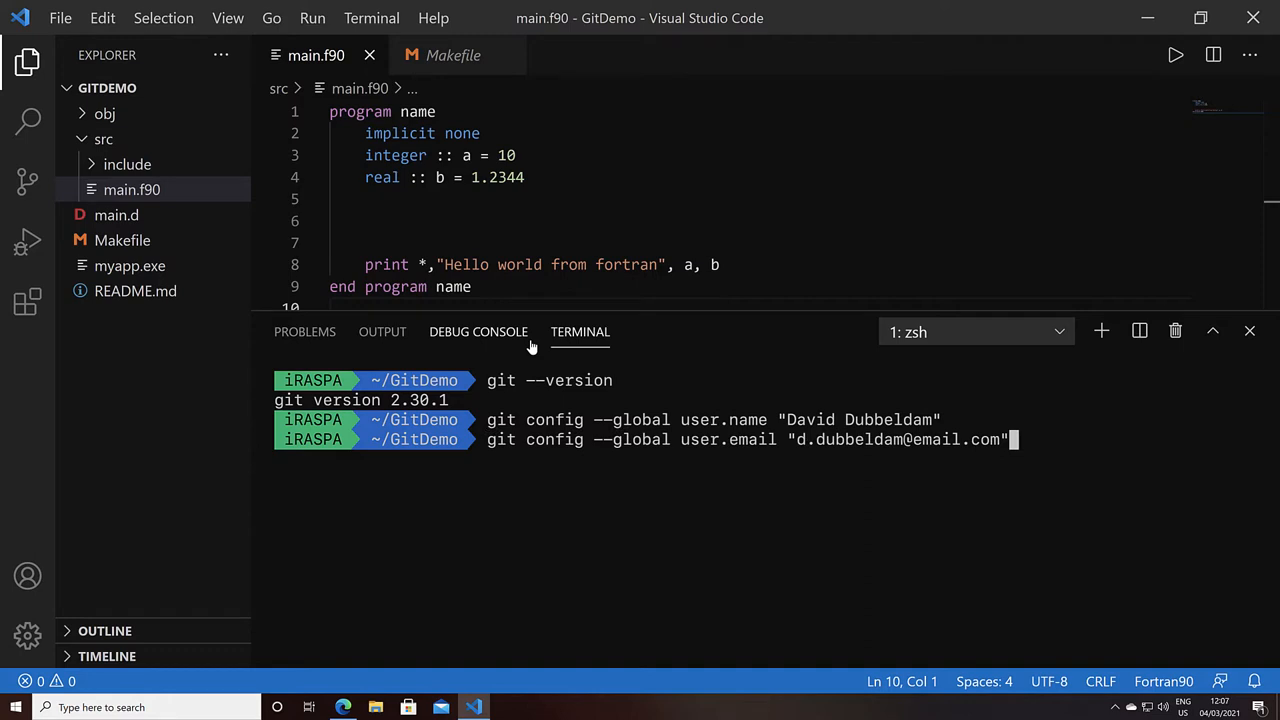
{"action": "key", "text": "Enter"}
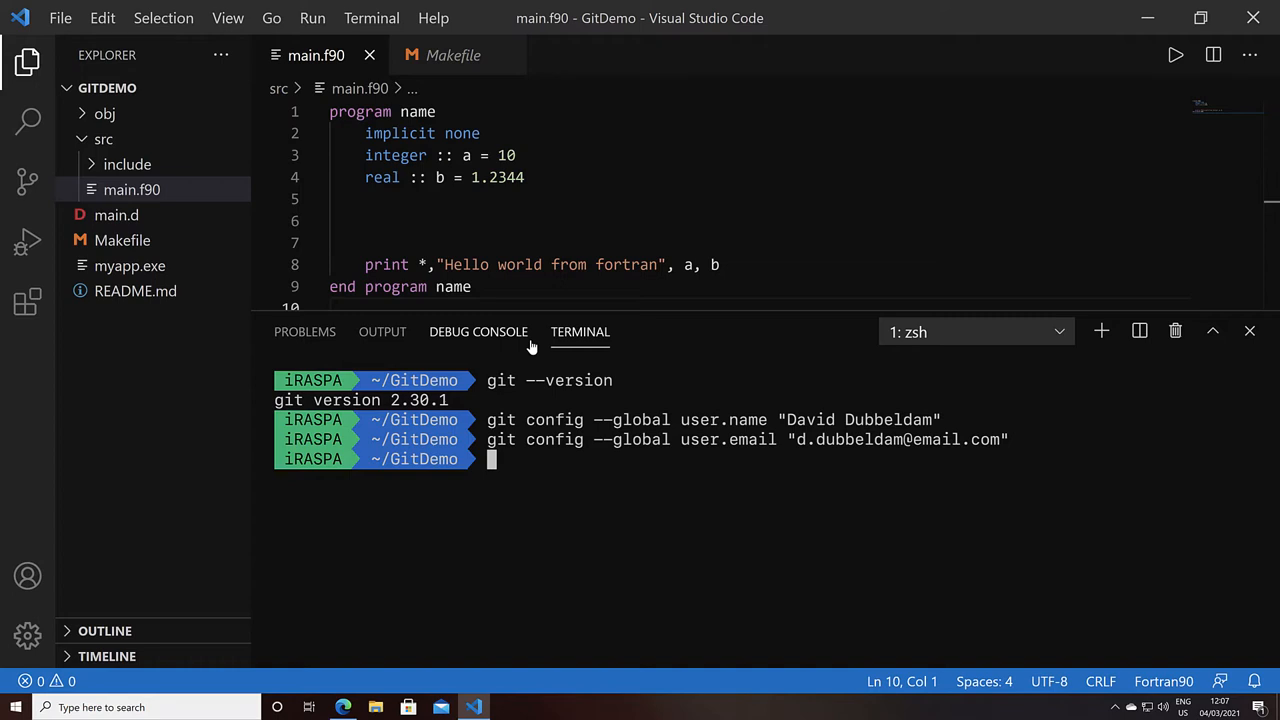
- Set global default branch to main, pull.rebase to false and core.autocrlf to true
{"action": "type", "text": "git config --global init.defaultBranch \"main\""}
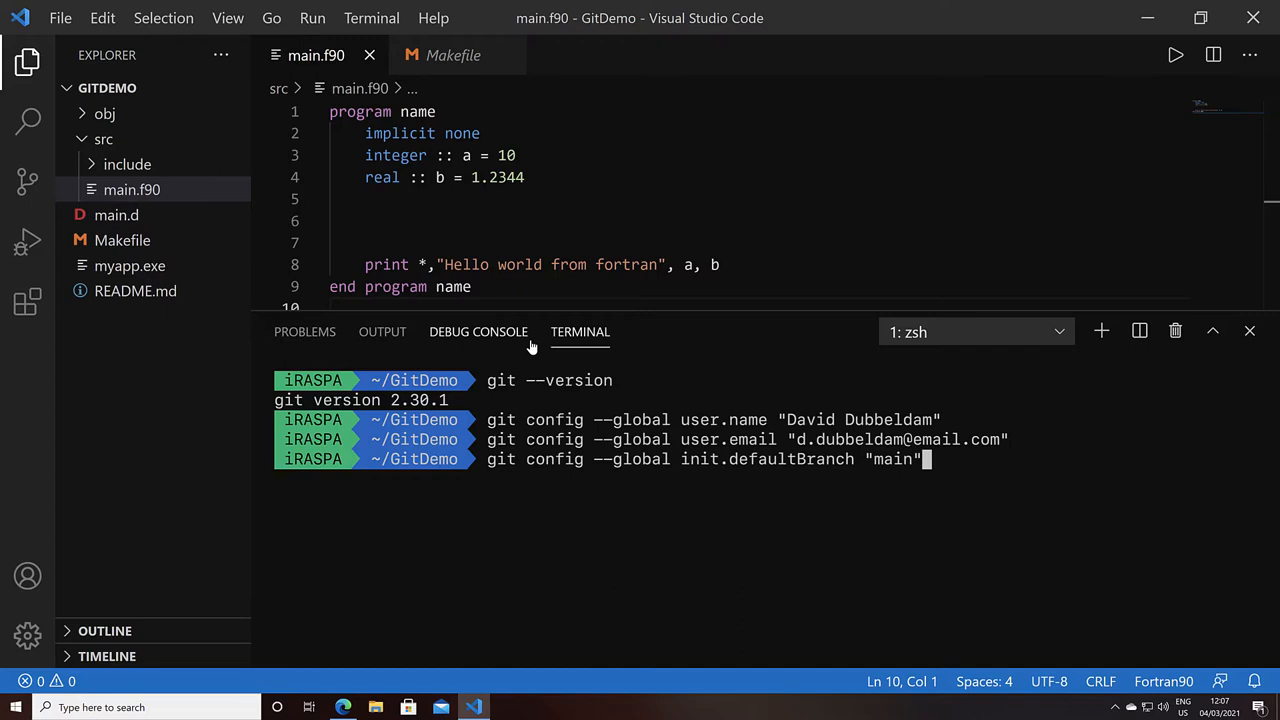
{"action": "key", "text": "Enter"}
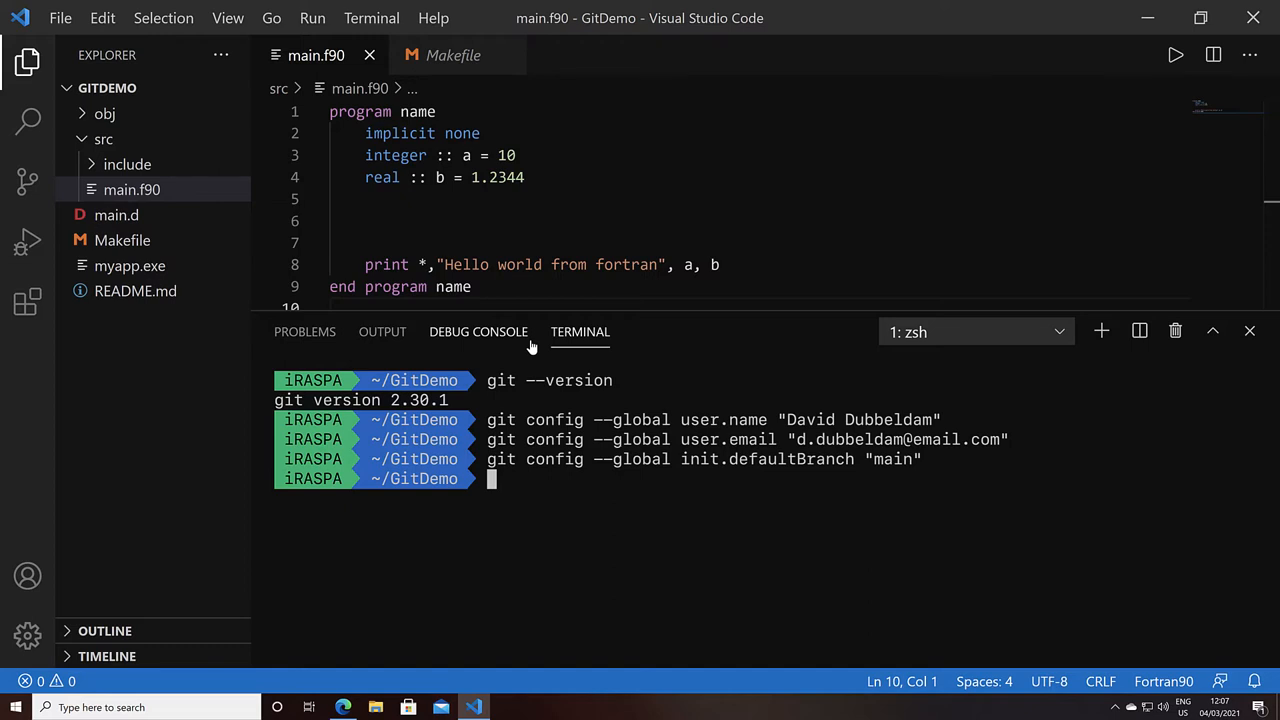
{"action": "type", "text": "git config --global pull.rebase false"}
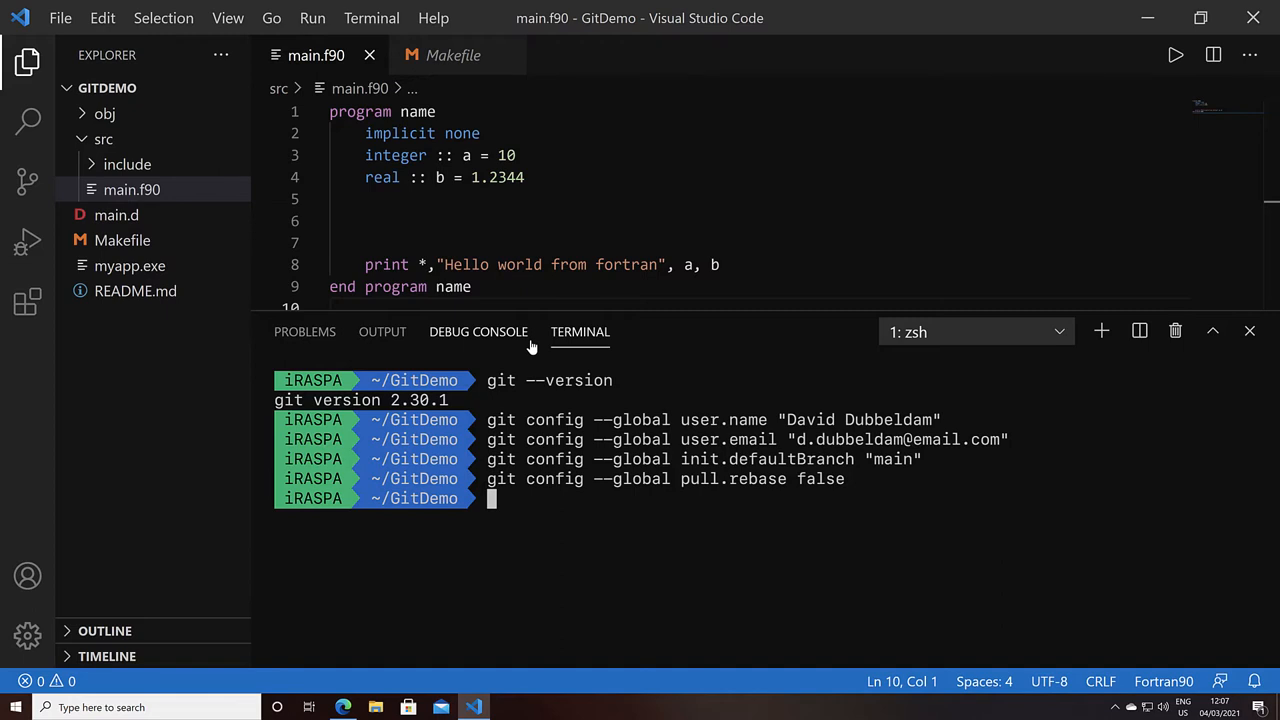
{"action": "type", "text": "git config --global core.autocrlf true"}
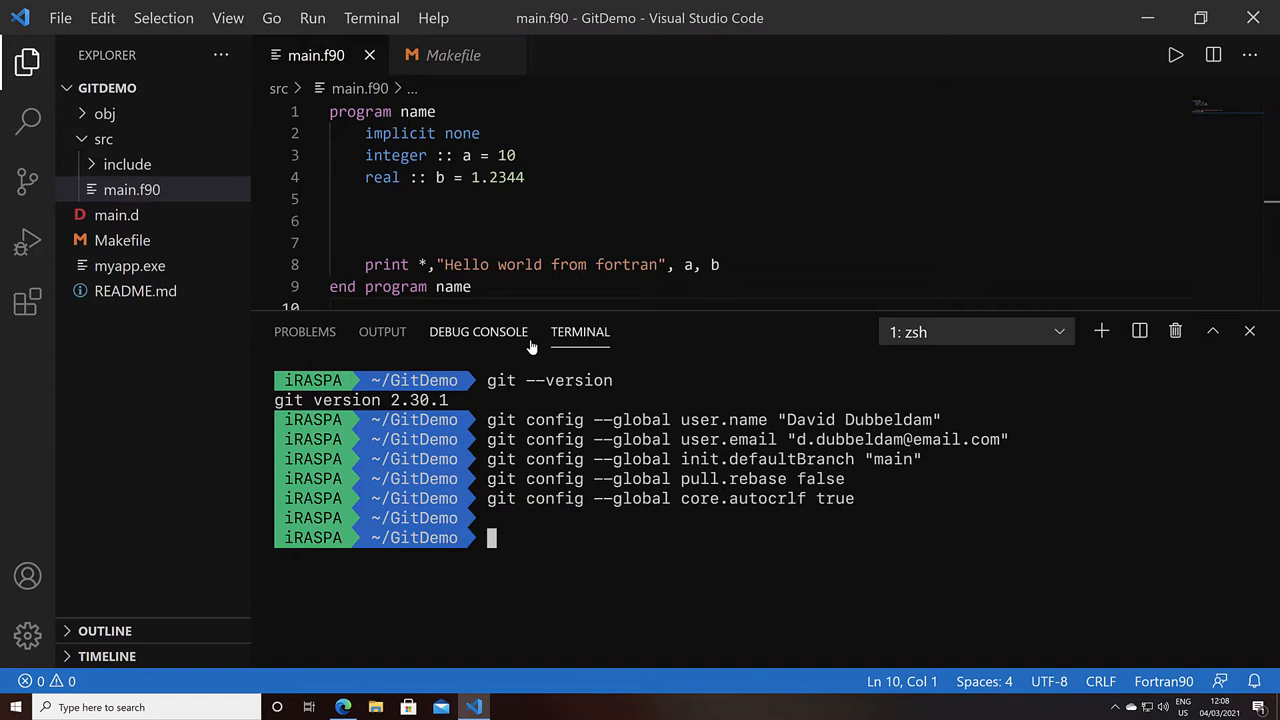
- Initialize GitDemo as a Git repository and check its status
{"action": "type", "text": "git init"}
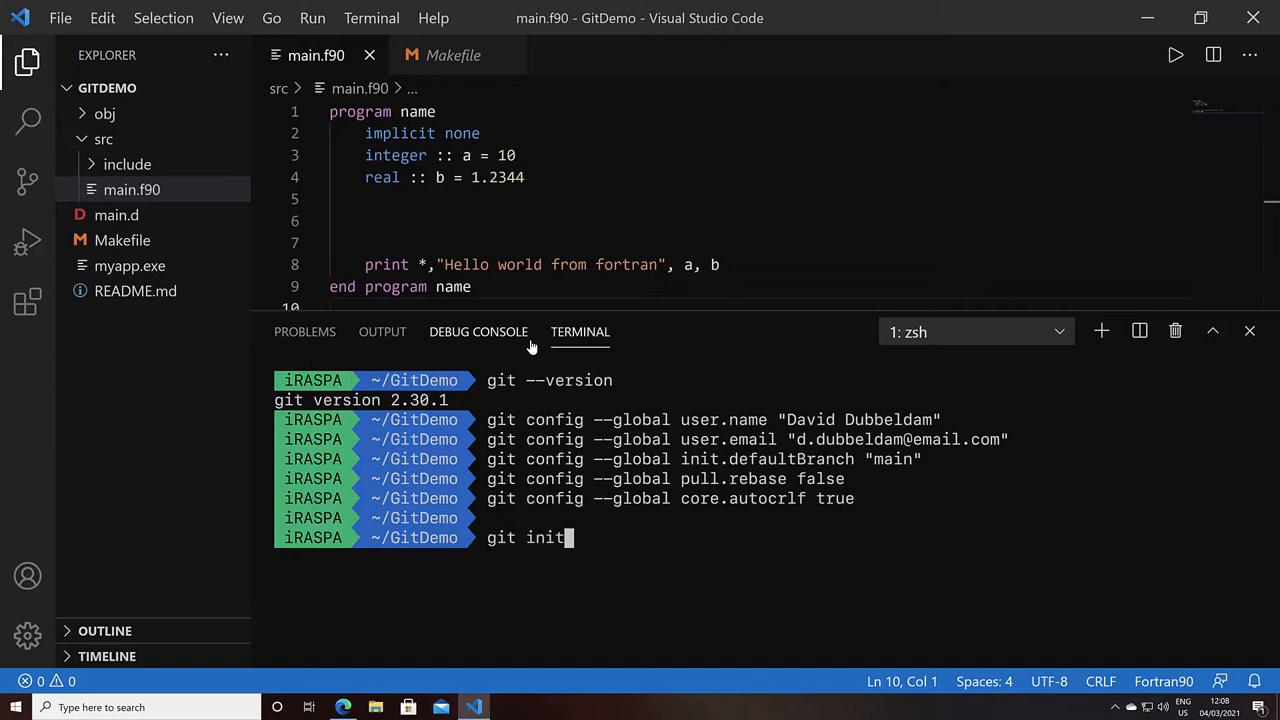
{"action": "key", "text": "Enter"}
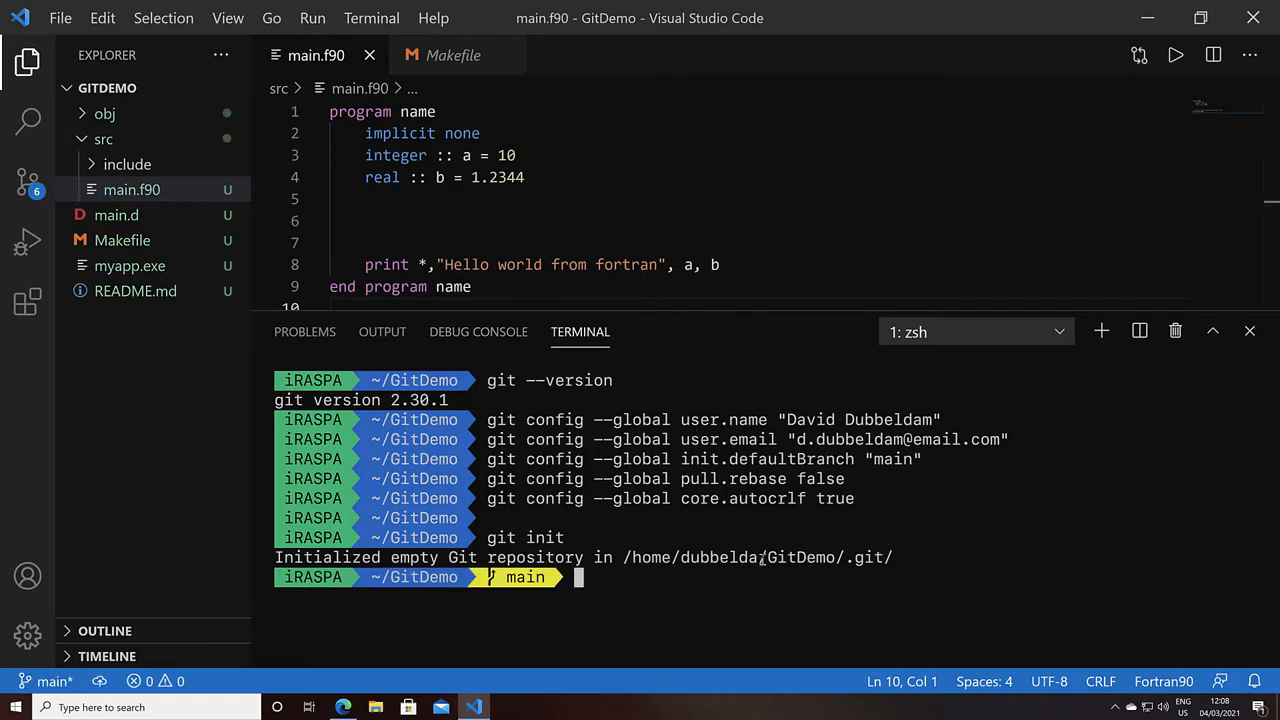
{"action": "type", "text": "g"}
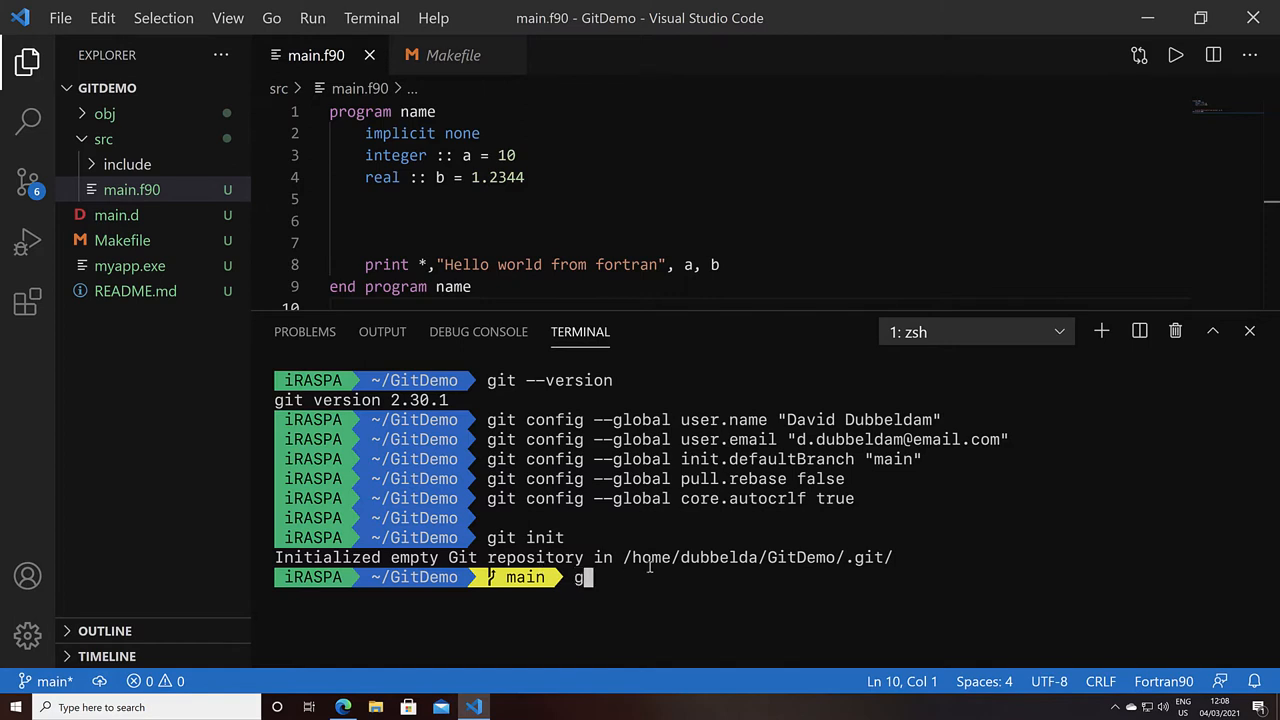
{"action": "type", "text": "it status"}
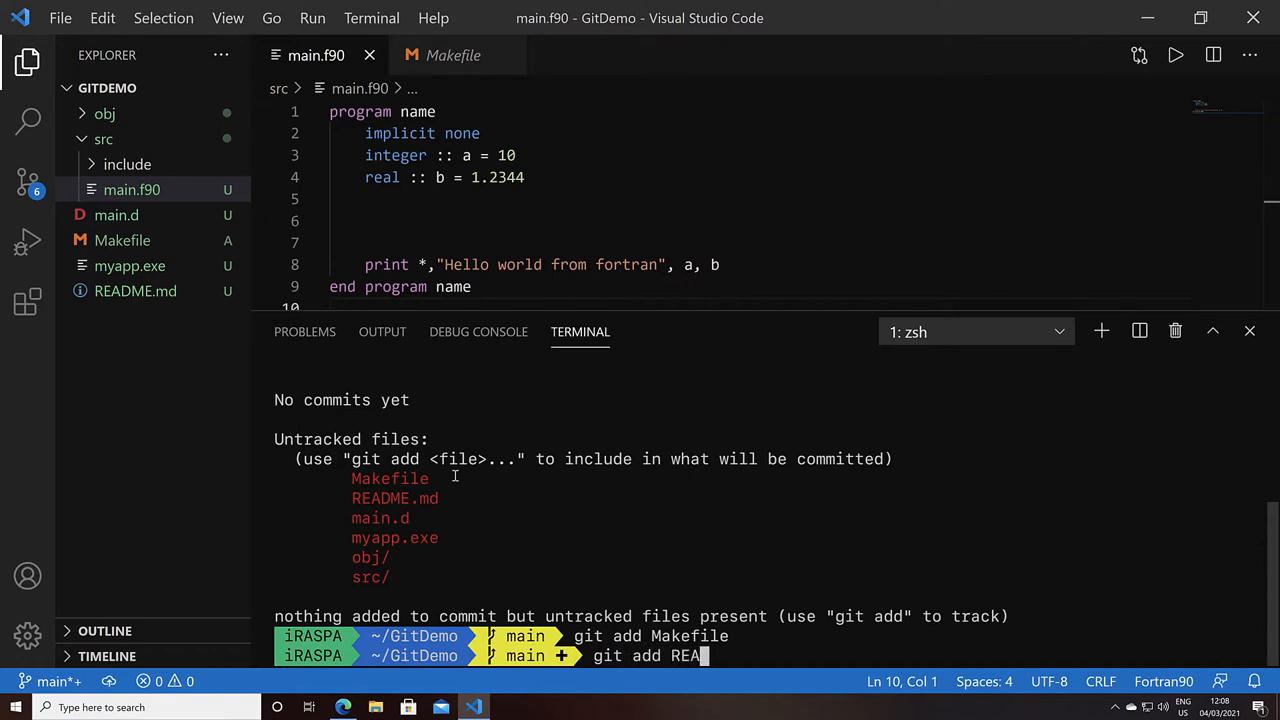
- Stage README.md and src/main.f90 and confirm the staged new files with git status
{"action": "key", "text": "Enter"}
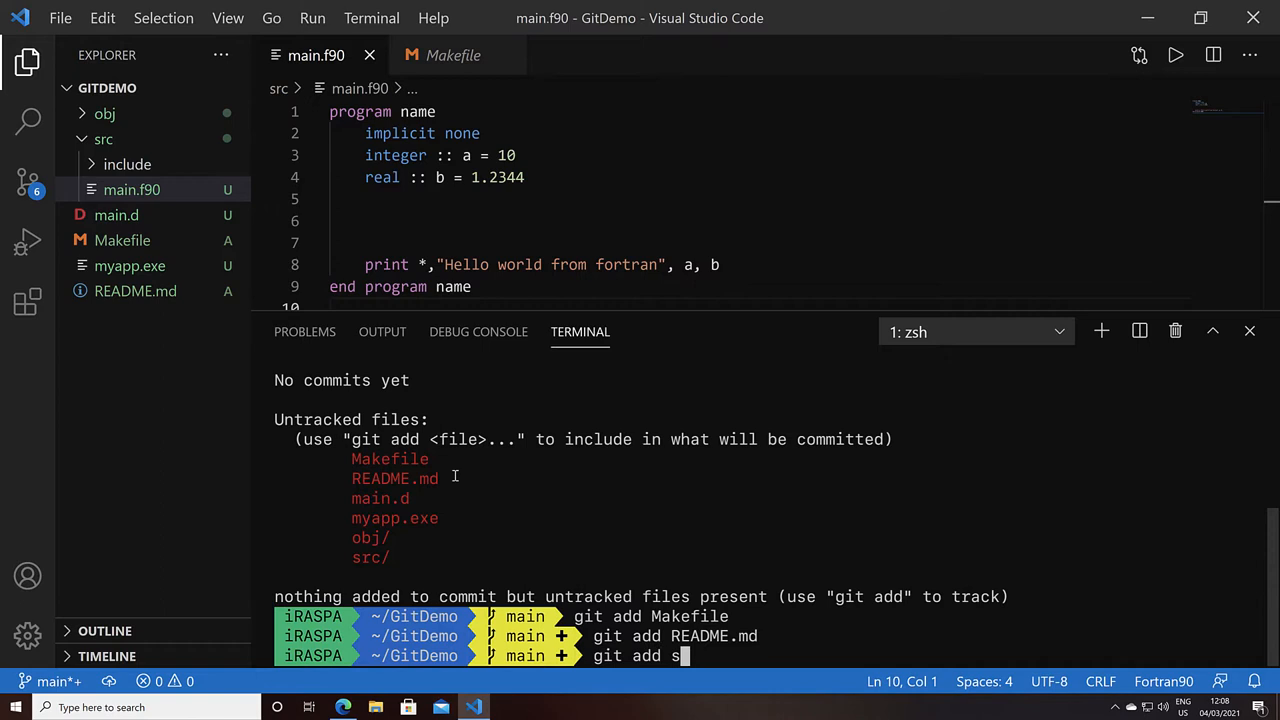
{"action": "type", "text": "rc/main.f90"}
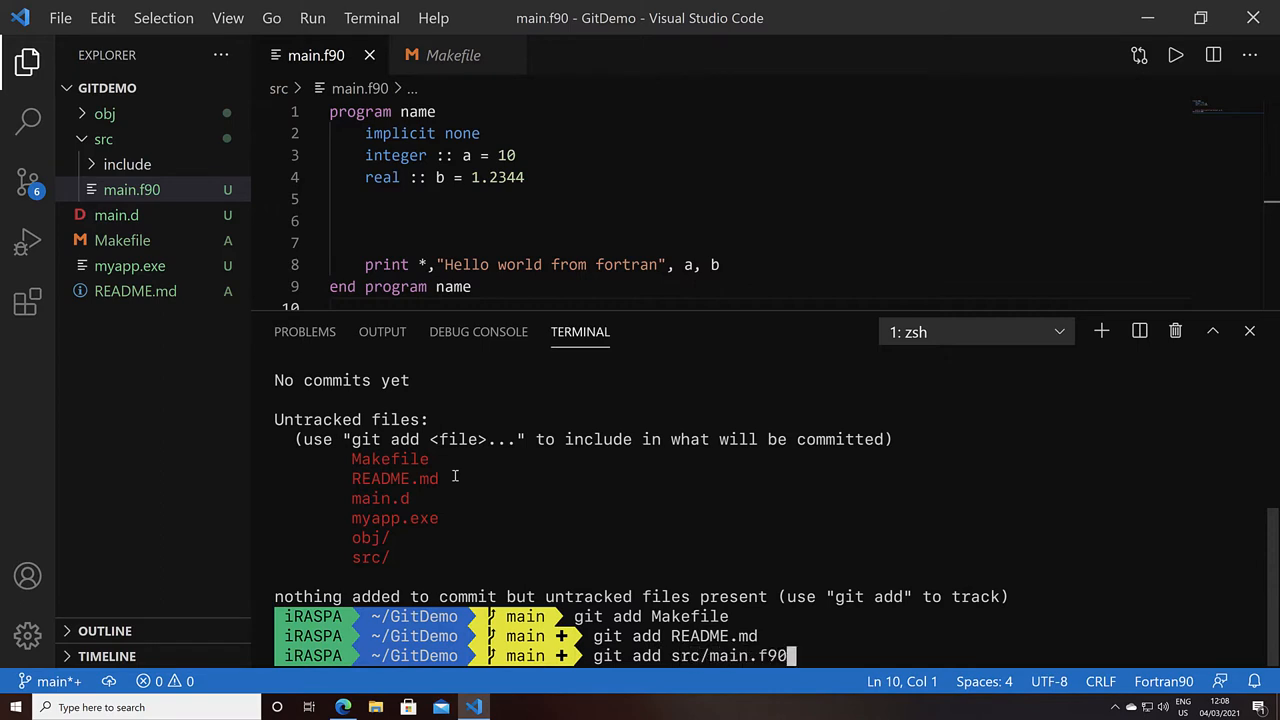
{"action": "key", "text": "Enter"}
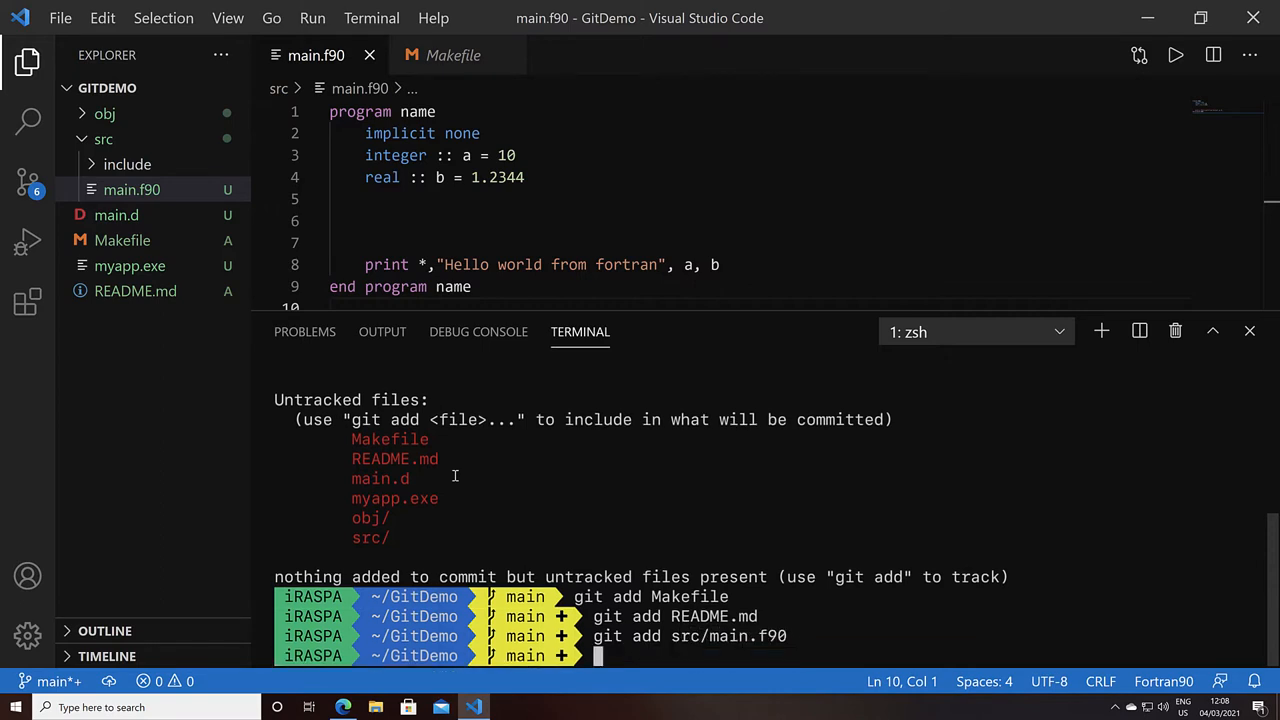
{"action": "type", "text": "git status"}
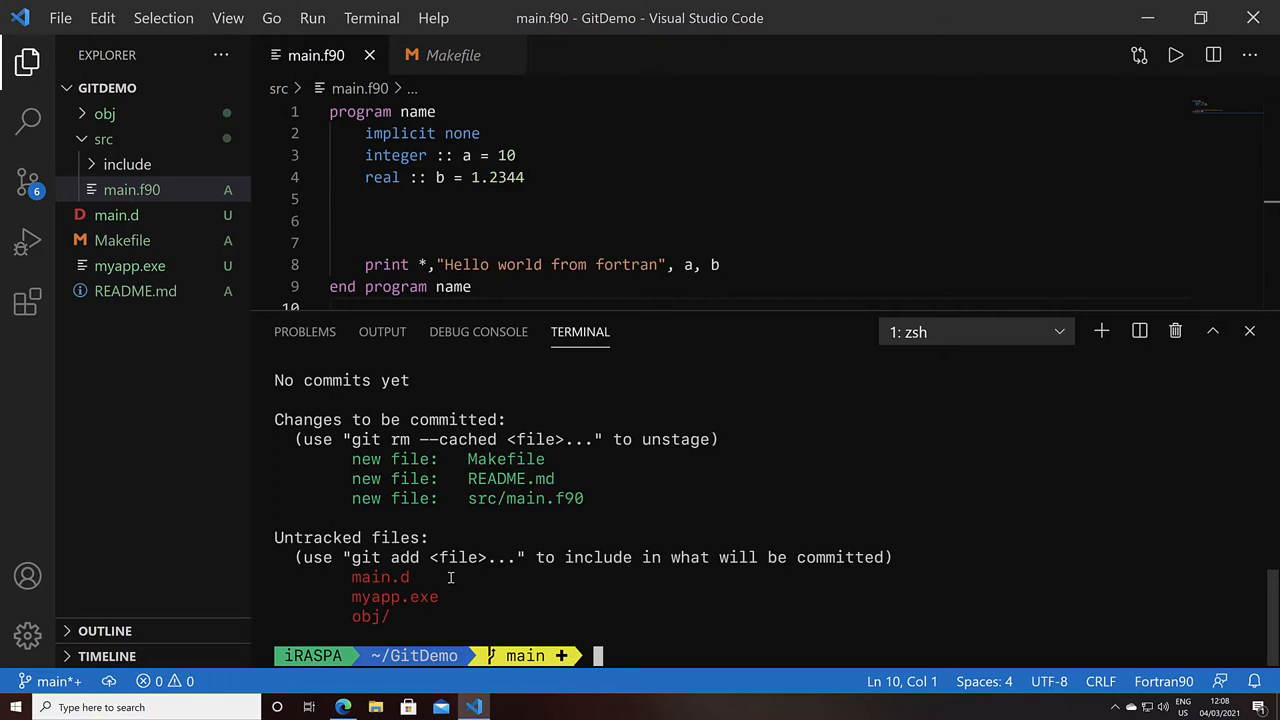
- Review the .gitignore file in vim, which lists app.exe among the ignored entries
{"action": "type", "text": "vim"}
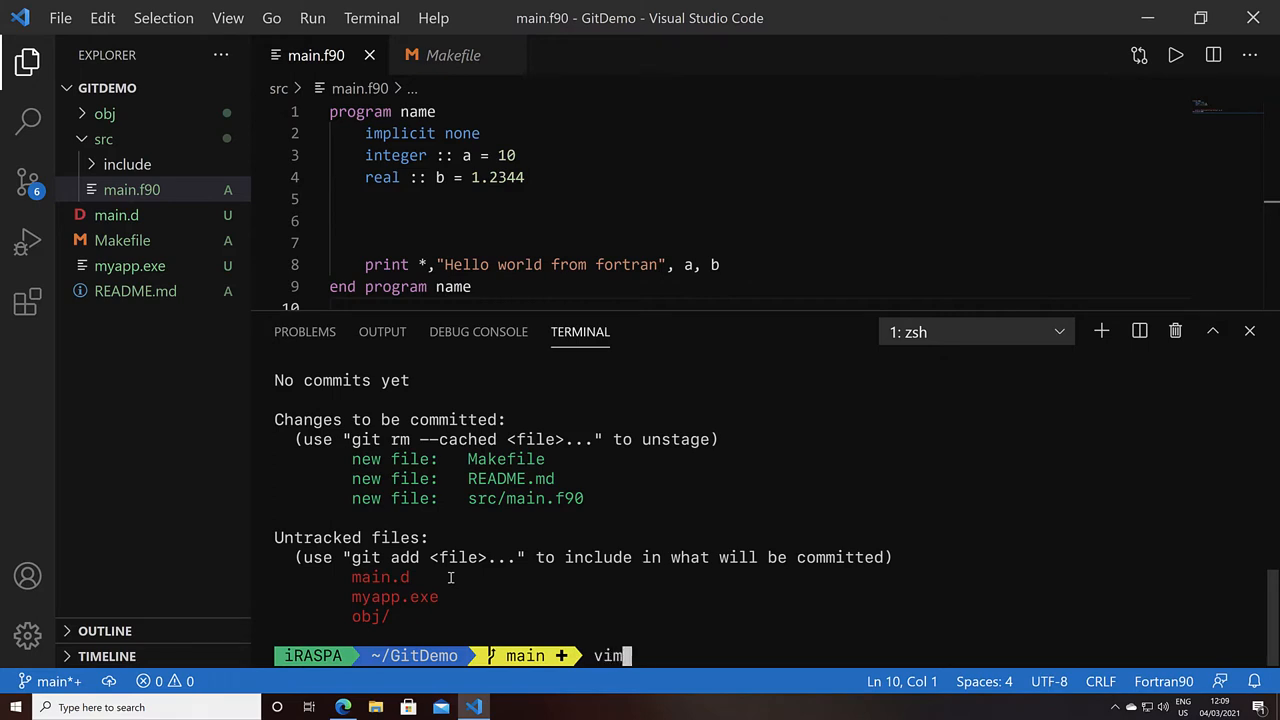
{"action": "type", "text": ".git"}
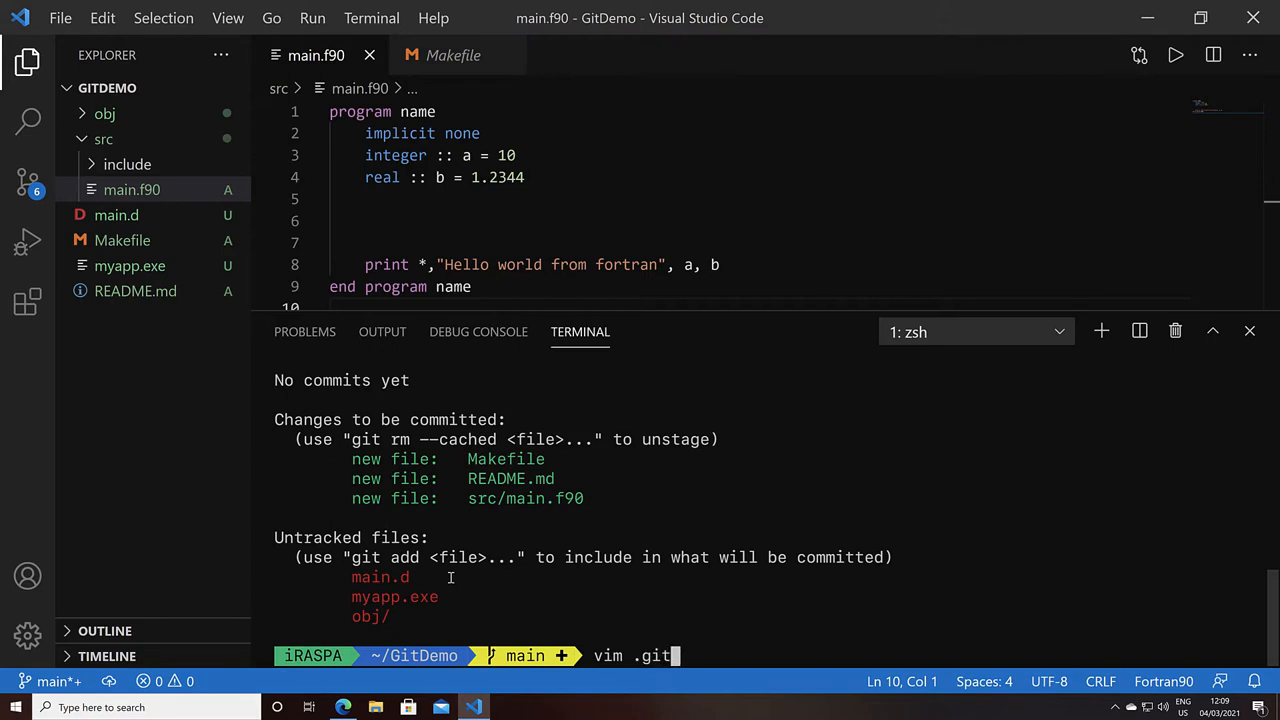
{"action": "type", "text": "ignore"}
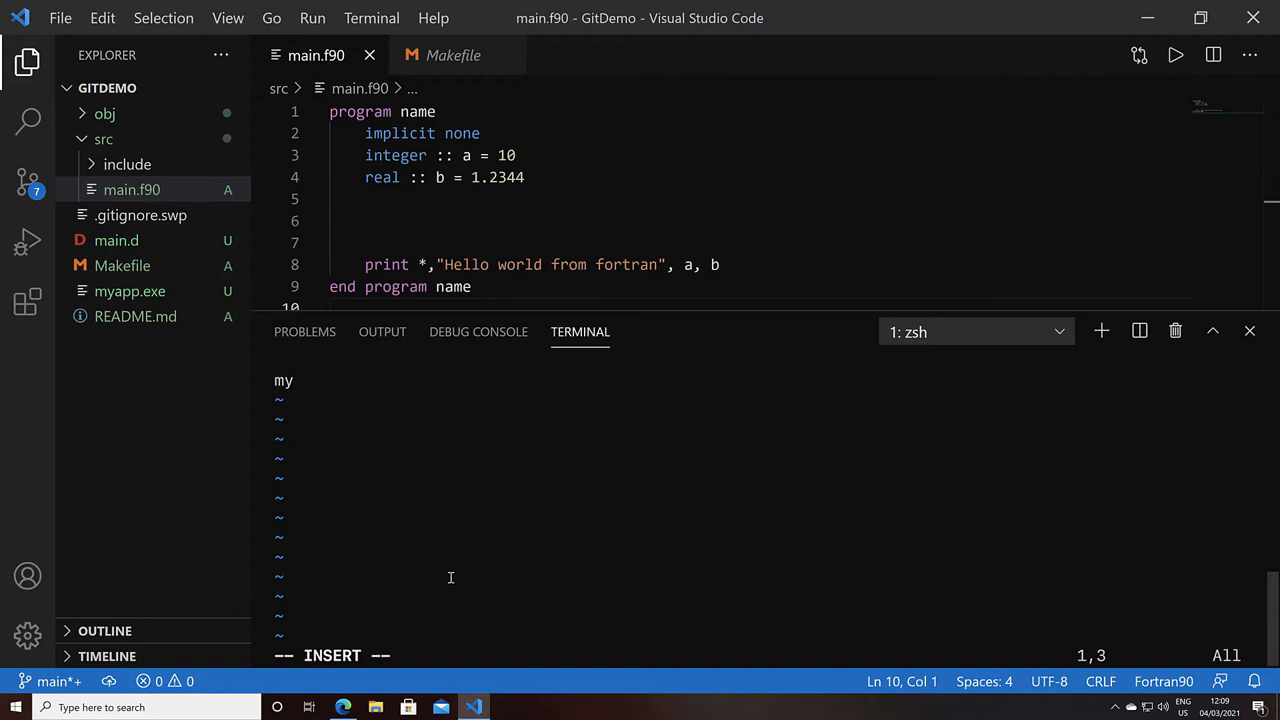
{"action": "type", "text": "app.exe"}
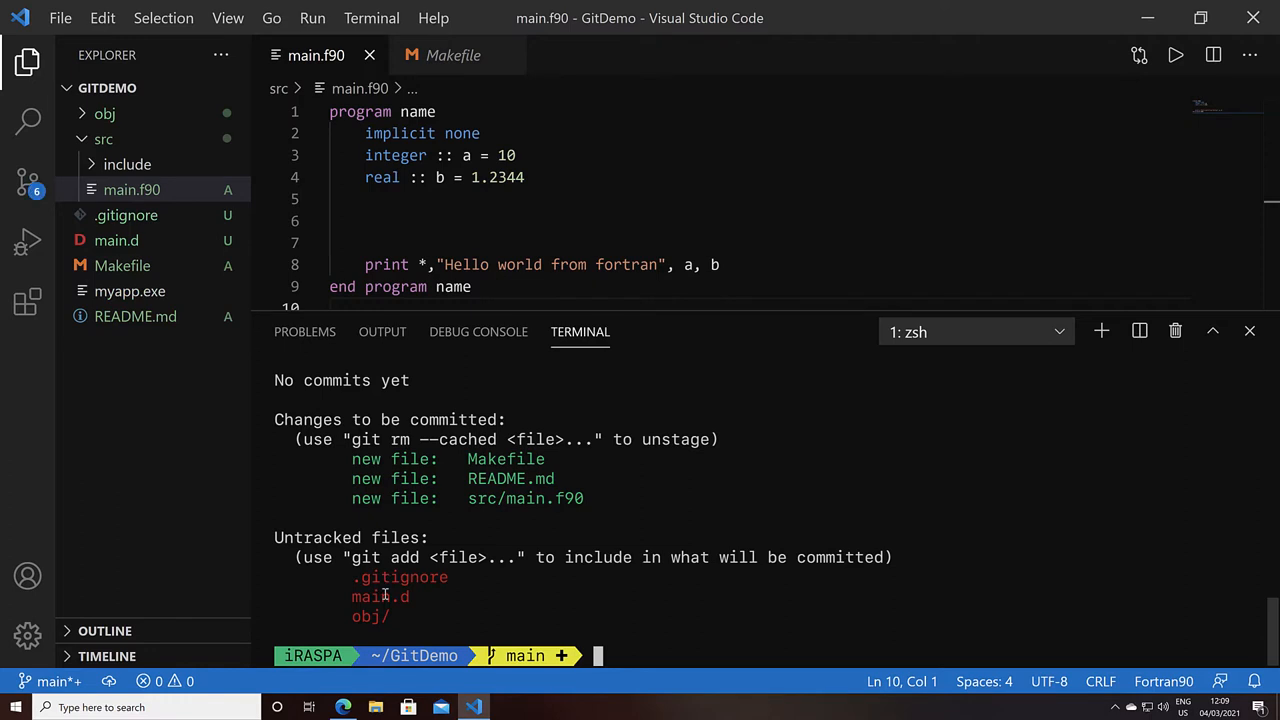
{"action": "type", "text": "git status"}
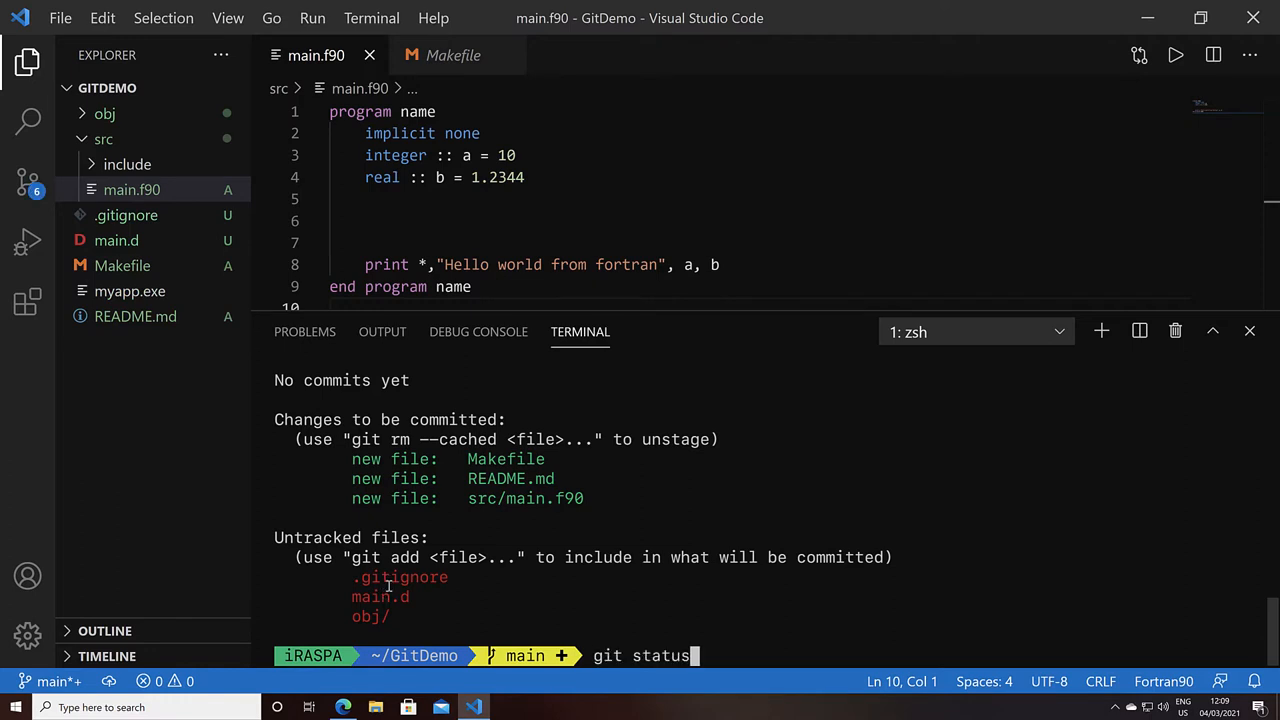
{"action": "type", "text": "vim .gitignore"}
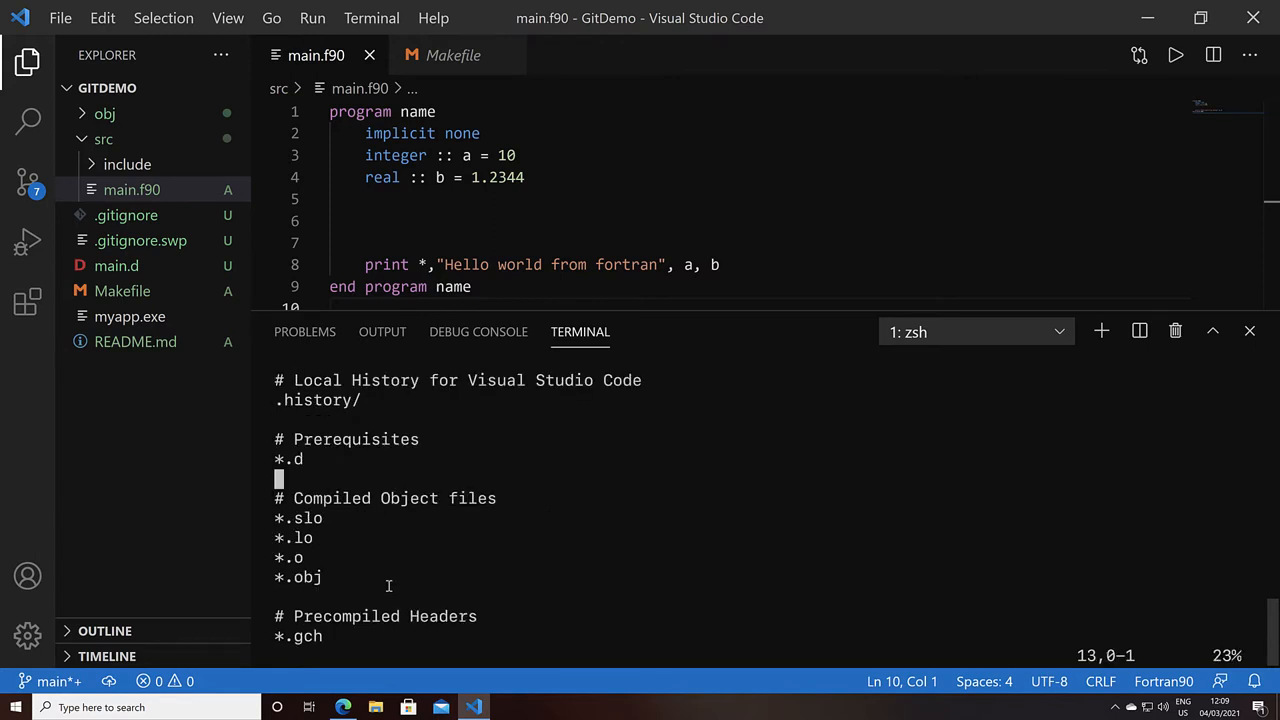
{"action": "scroll", "scroll_direction": "down", "scroll_amount": 3}
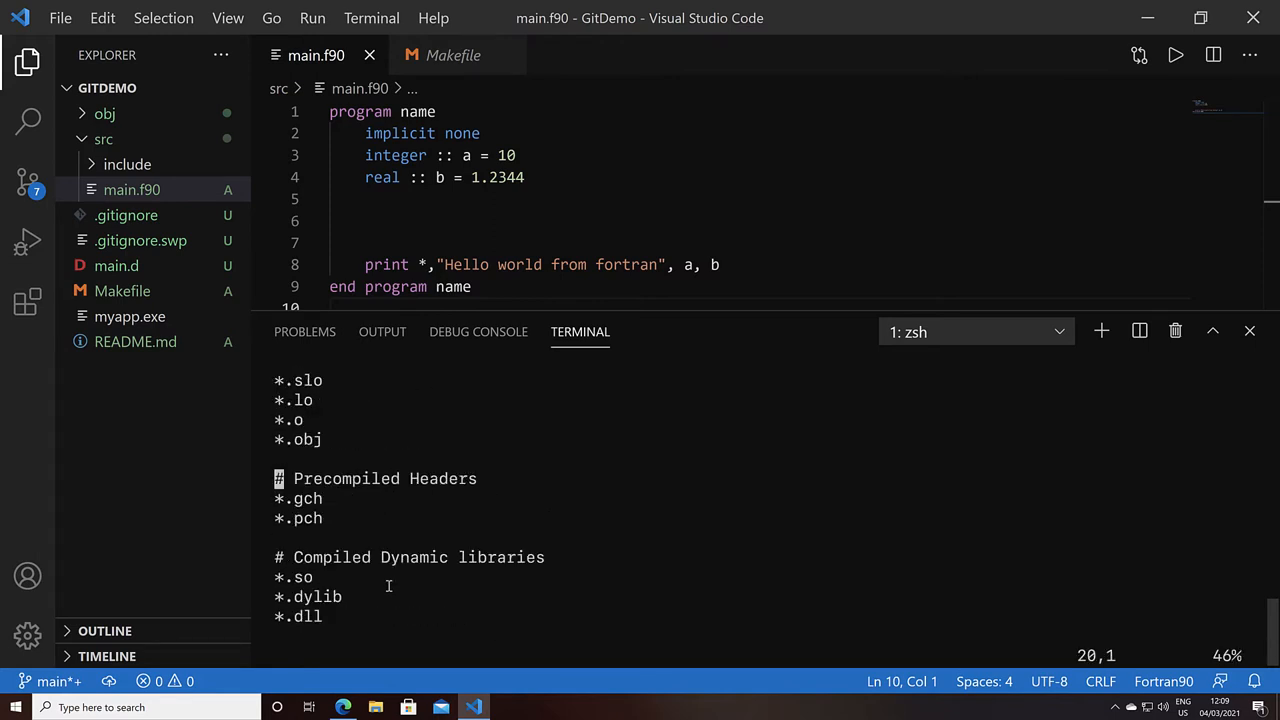
{"action": "scroll", "scroll_direction": "down", "scroll_amount": 3}
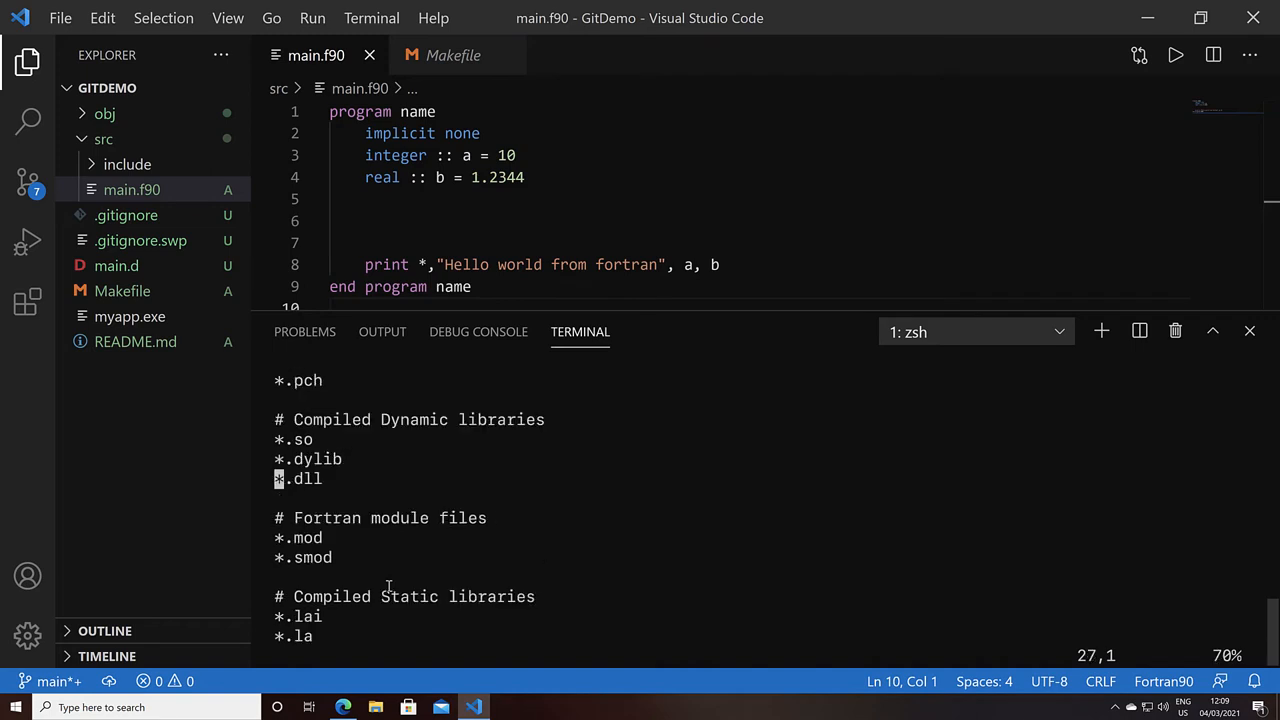
{"action": "scroll", "scroll_direction": "down", "scroll_amount": 3}
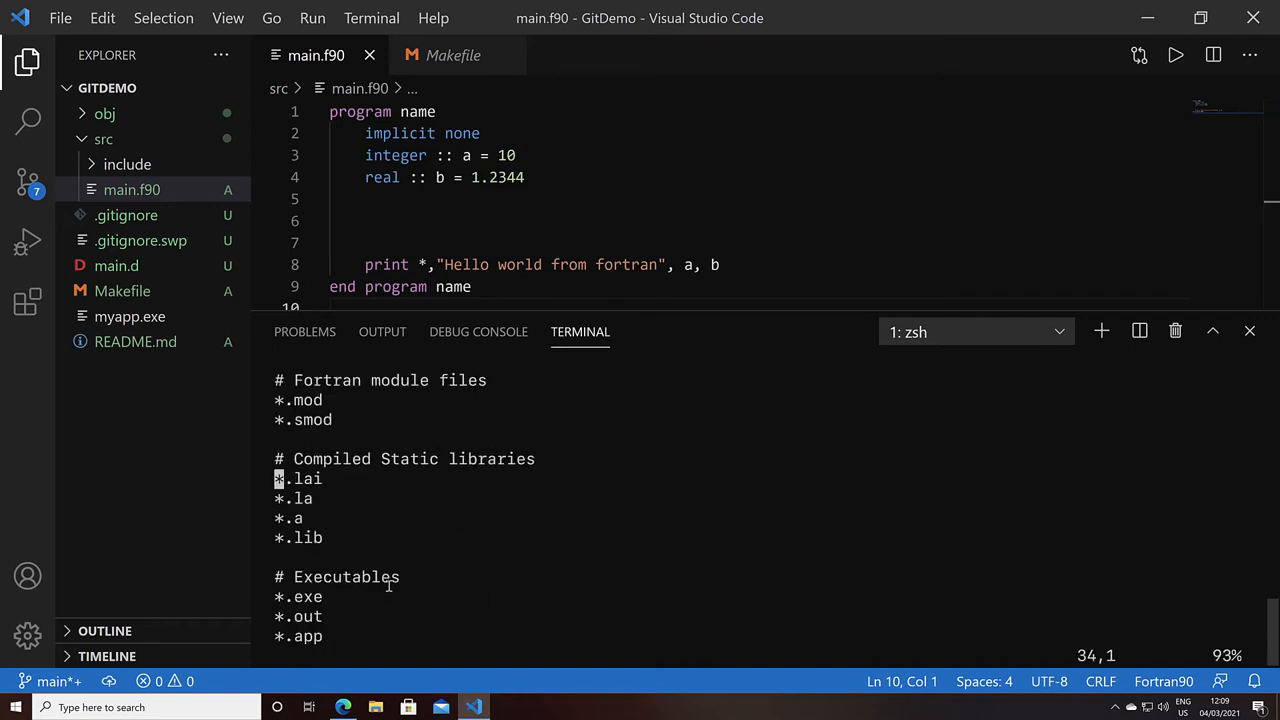
{"action": "scroll", "scroll_direction": "down", "scroll_amount": 3}
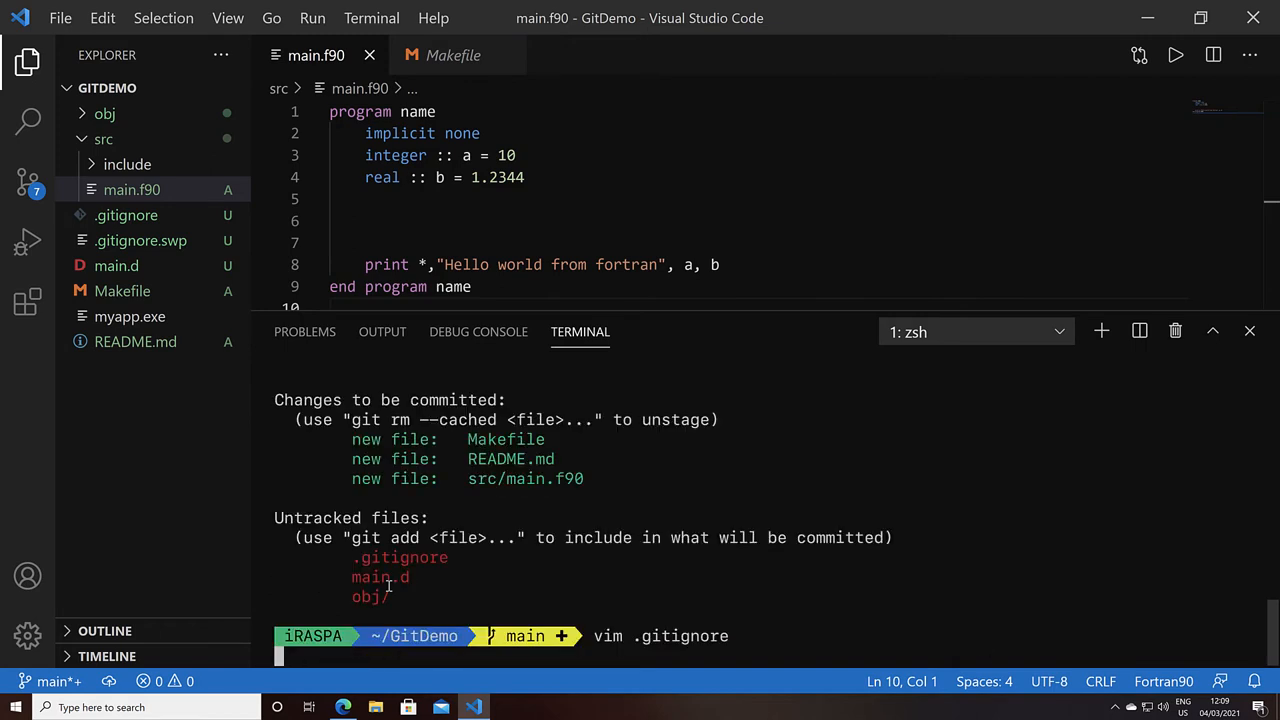
- Check status and files, stage .gitignore, and begin an 'Initial commit' commit command
{"action": "type", "text": "git status"}
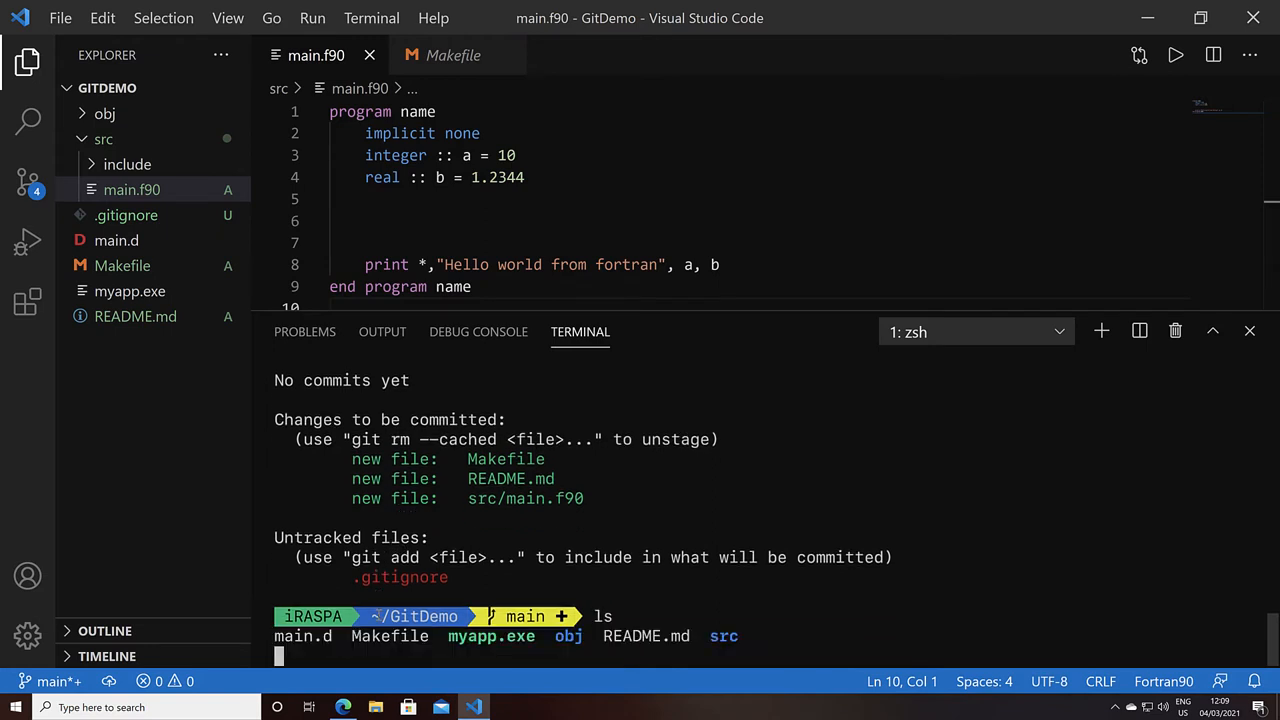
{"action": "key", "text": "Enter"}
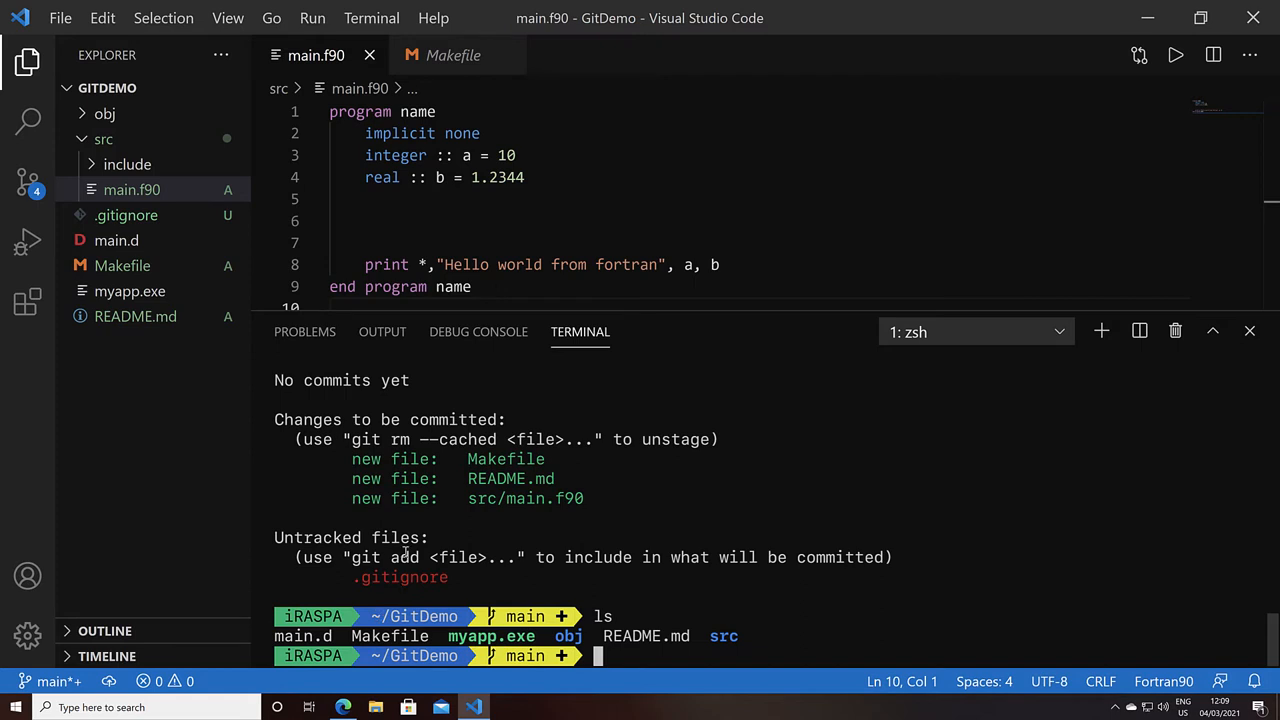
{"action": "type", "text": "git"}
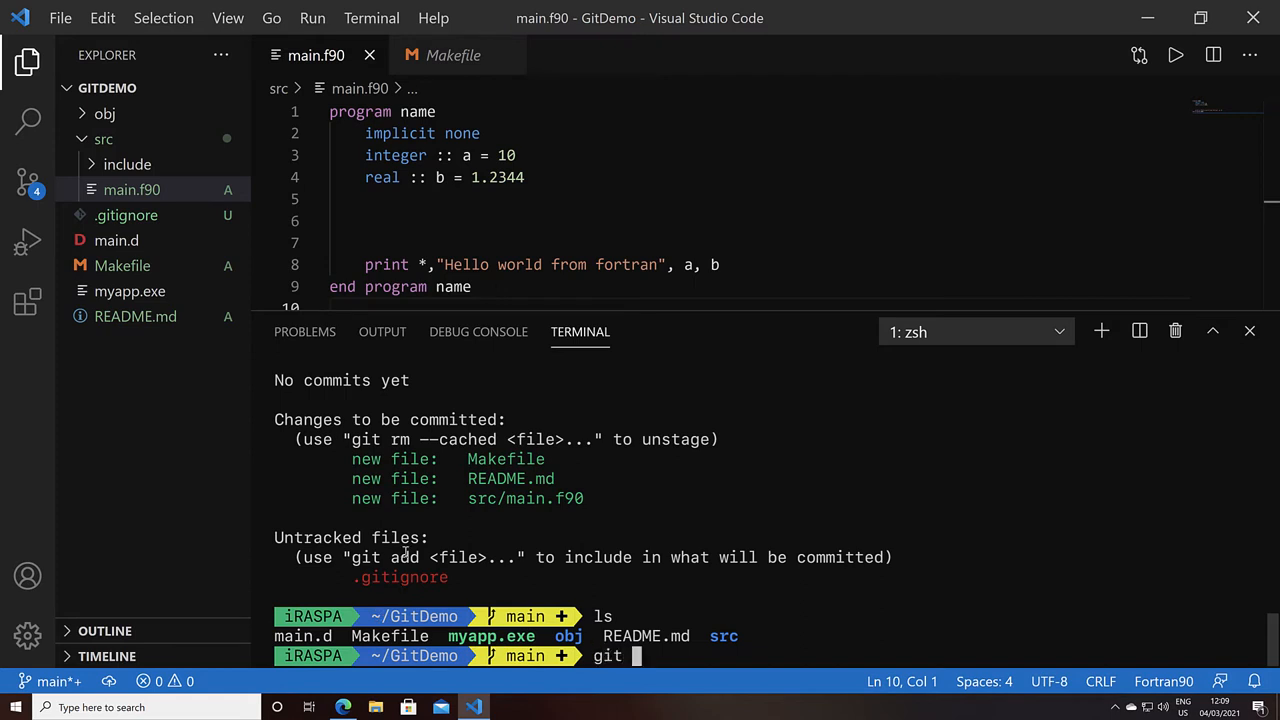
{"action": "type", "text": "add .git"}
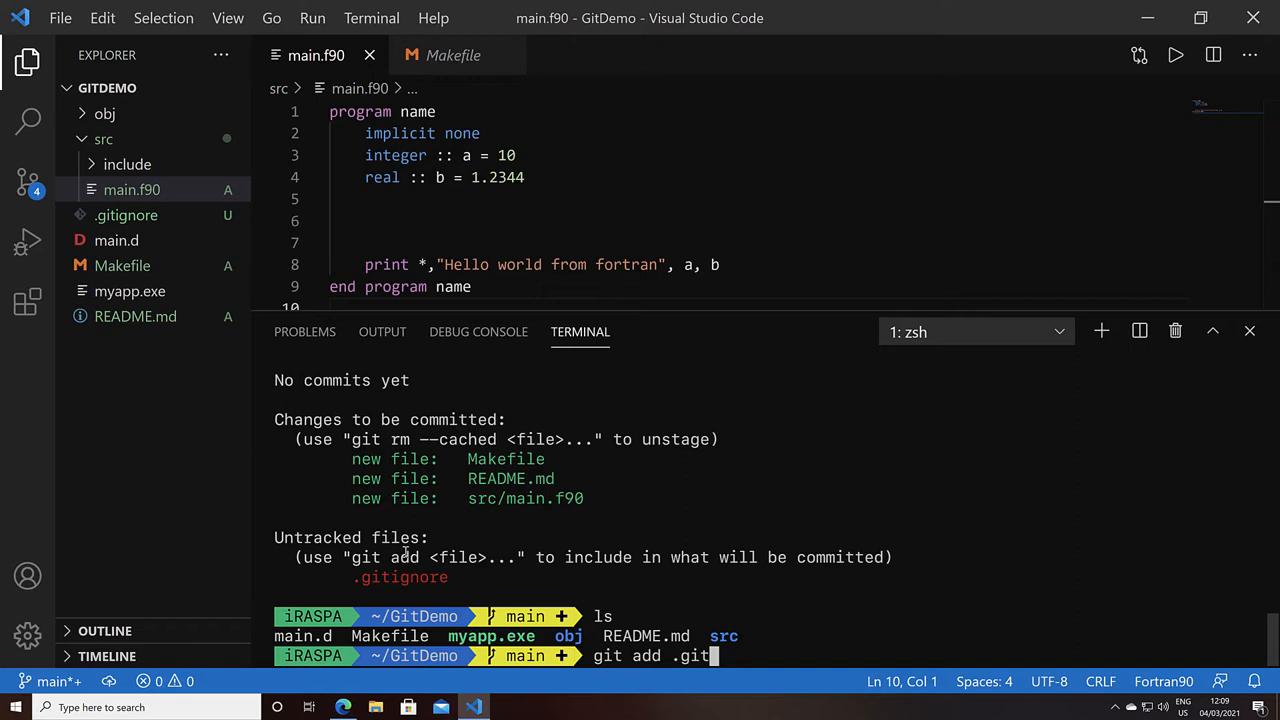
{"action": "type", "text": "ignore"}
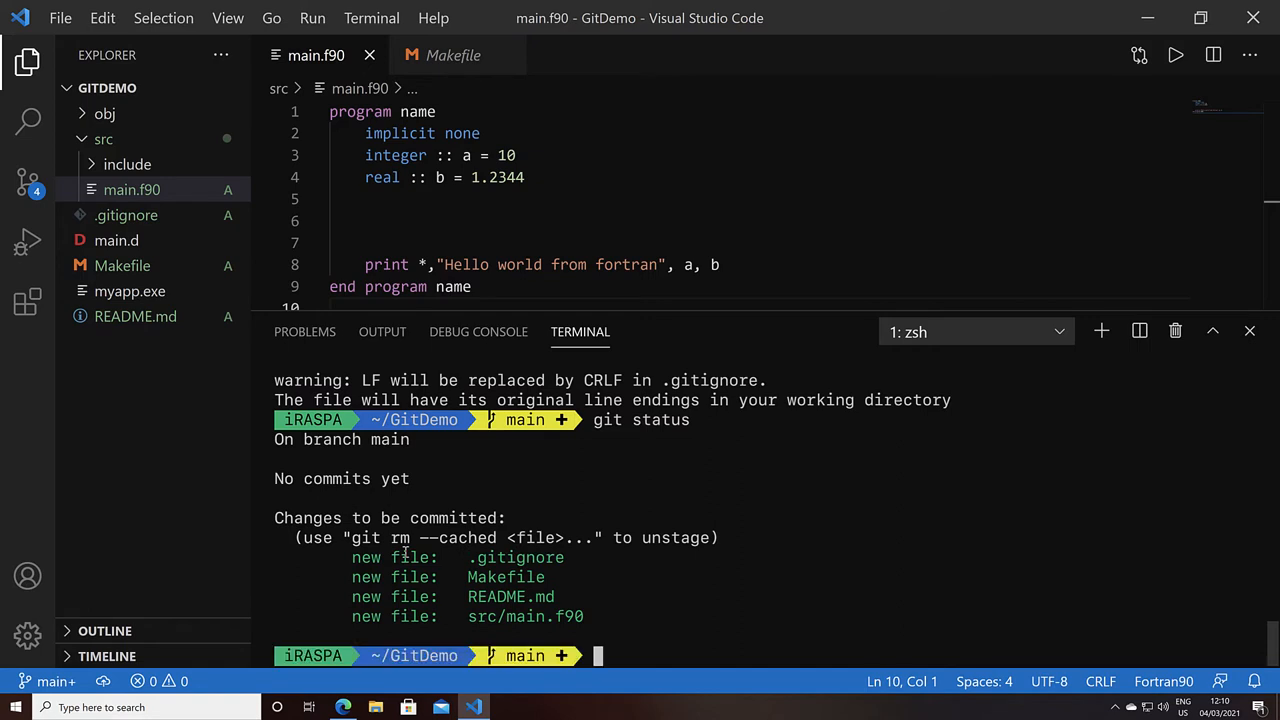
{"action": "mouse_move", "coordinate": [418, 577]}
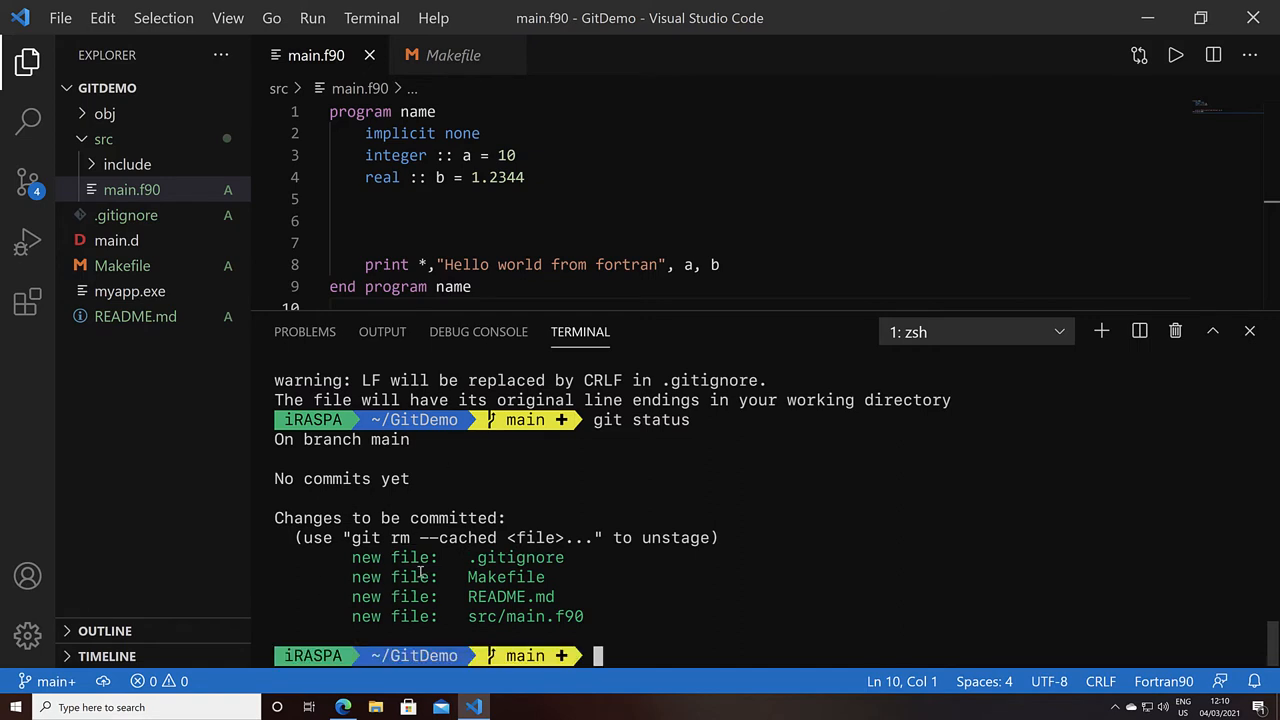
{"action": "type", "text": "git commit -m \"Init"}
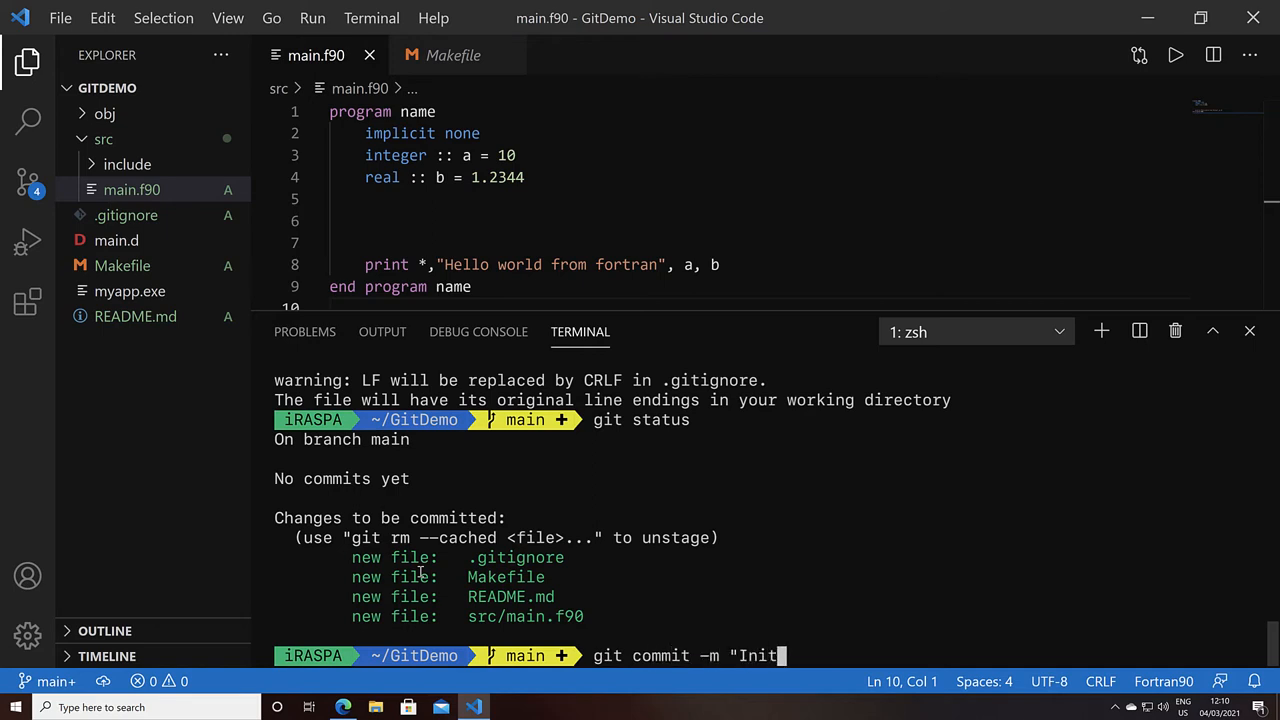
{"action": "type", "text": "ial"}
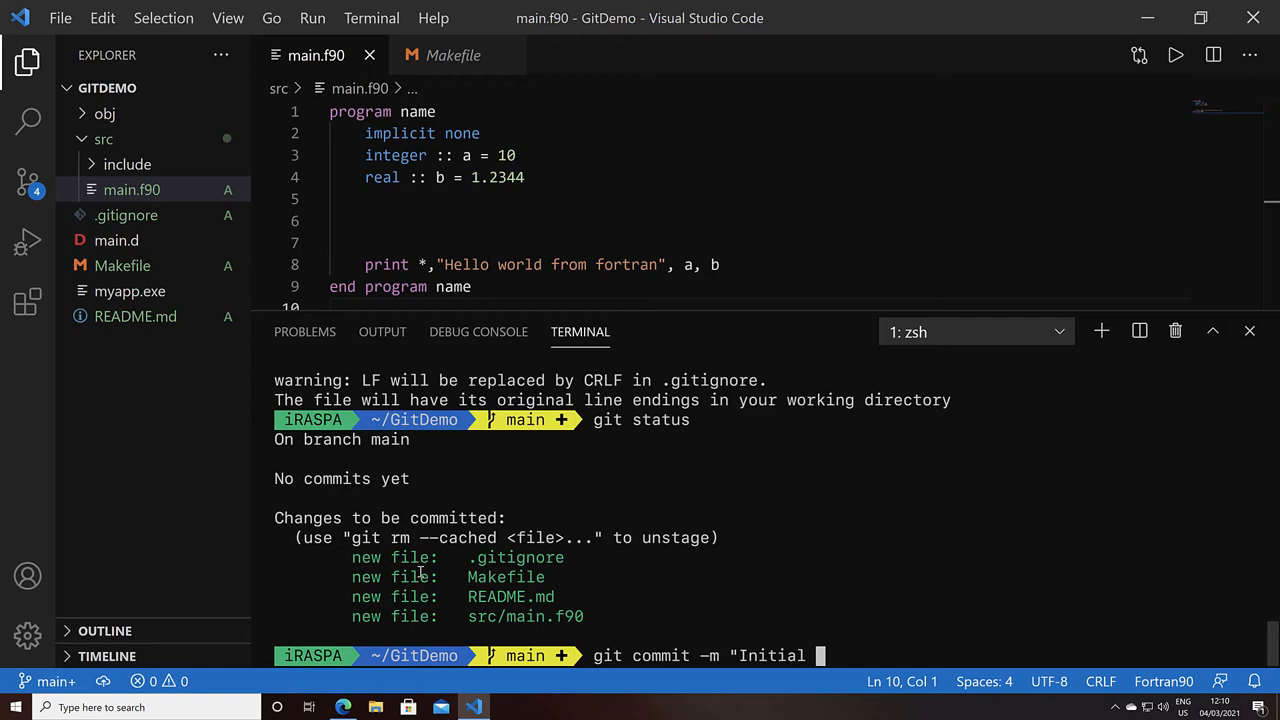
{"action": "type", "text": "commit\""}
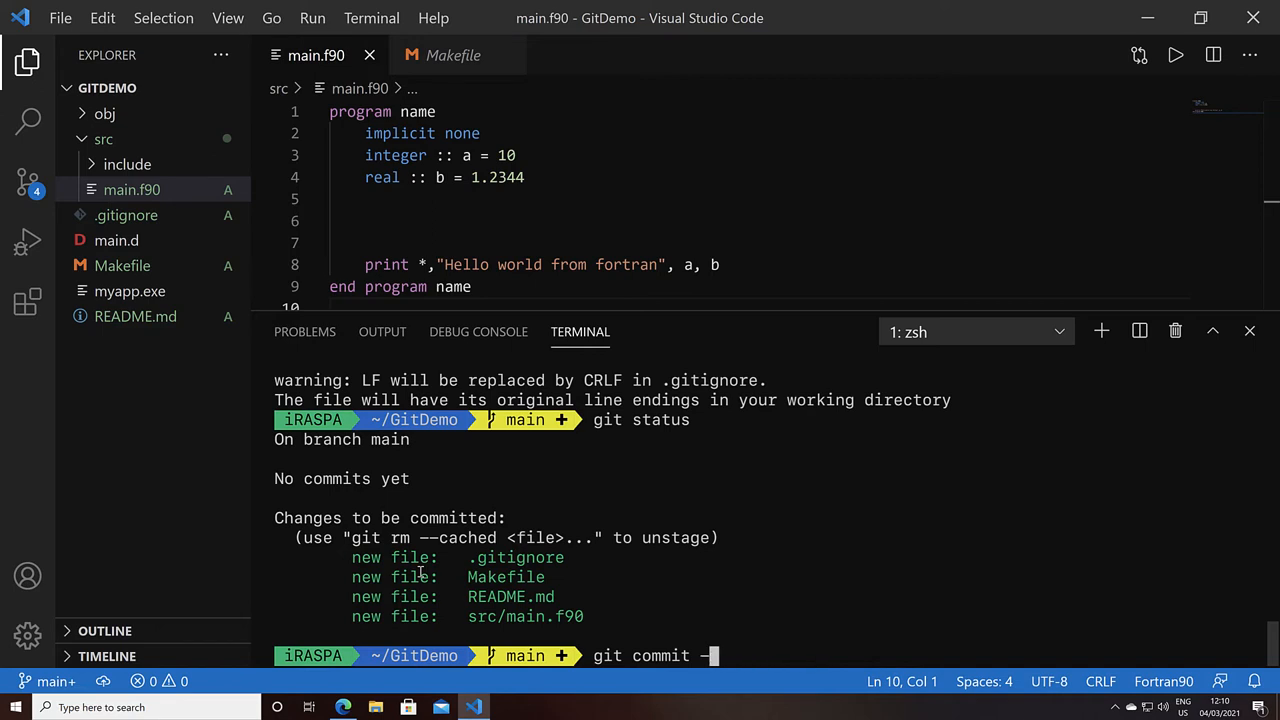
- Commit with message 'Initial commit', then verify a clean git status and the log
{"action": "key", "text": "Enter"}
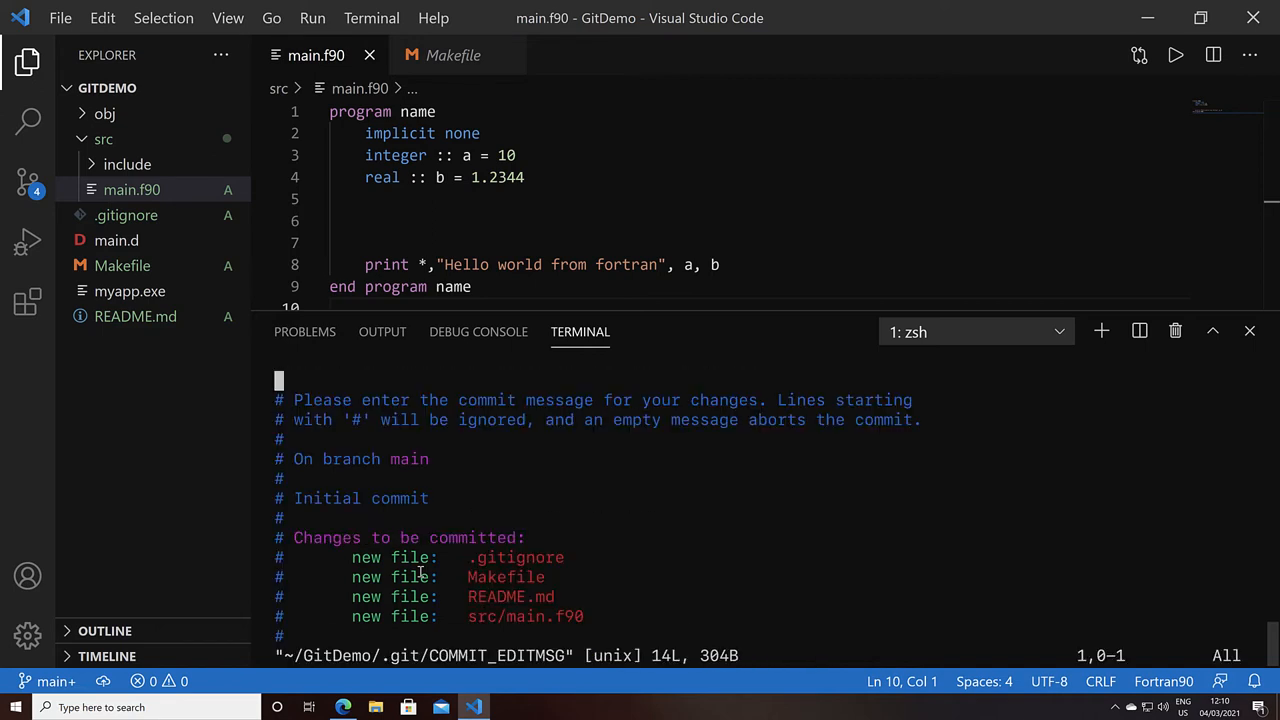
{"action": "type", "text": "Initial com"}
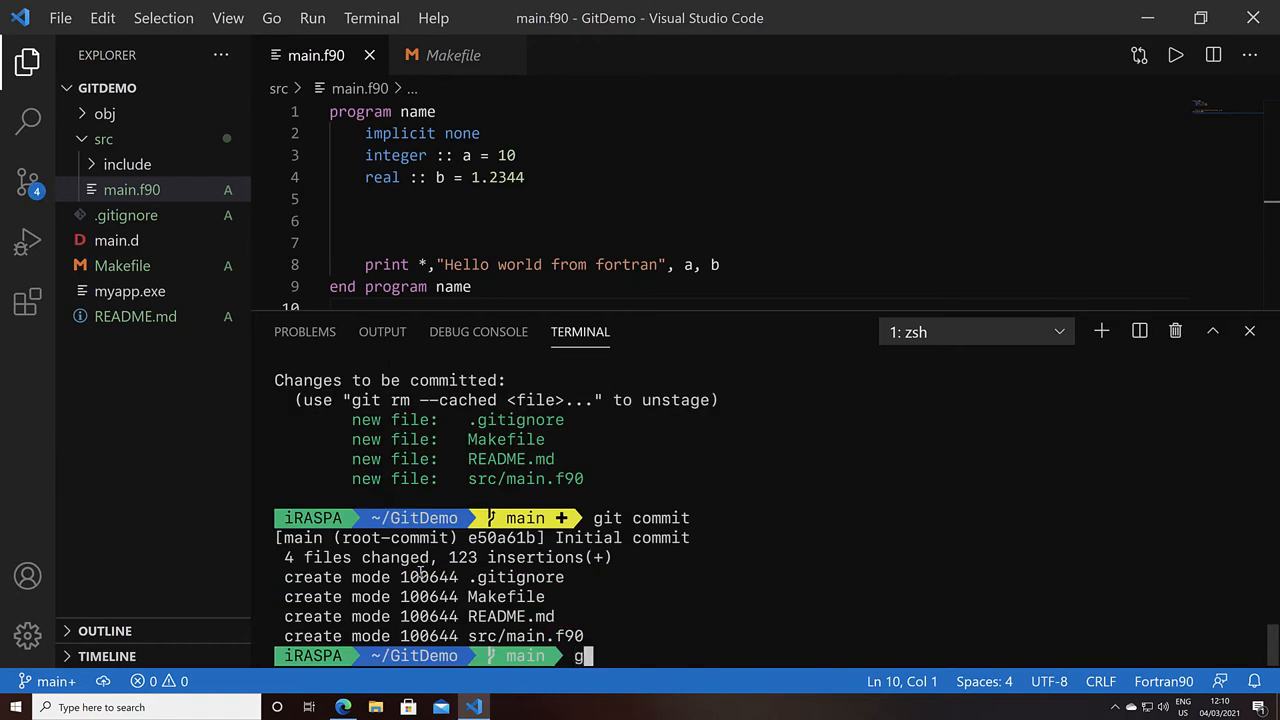
{"action": "type", "text": "it status"}
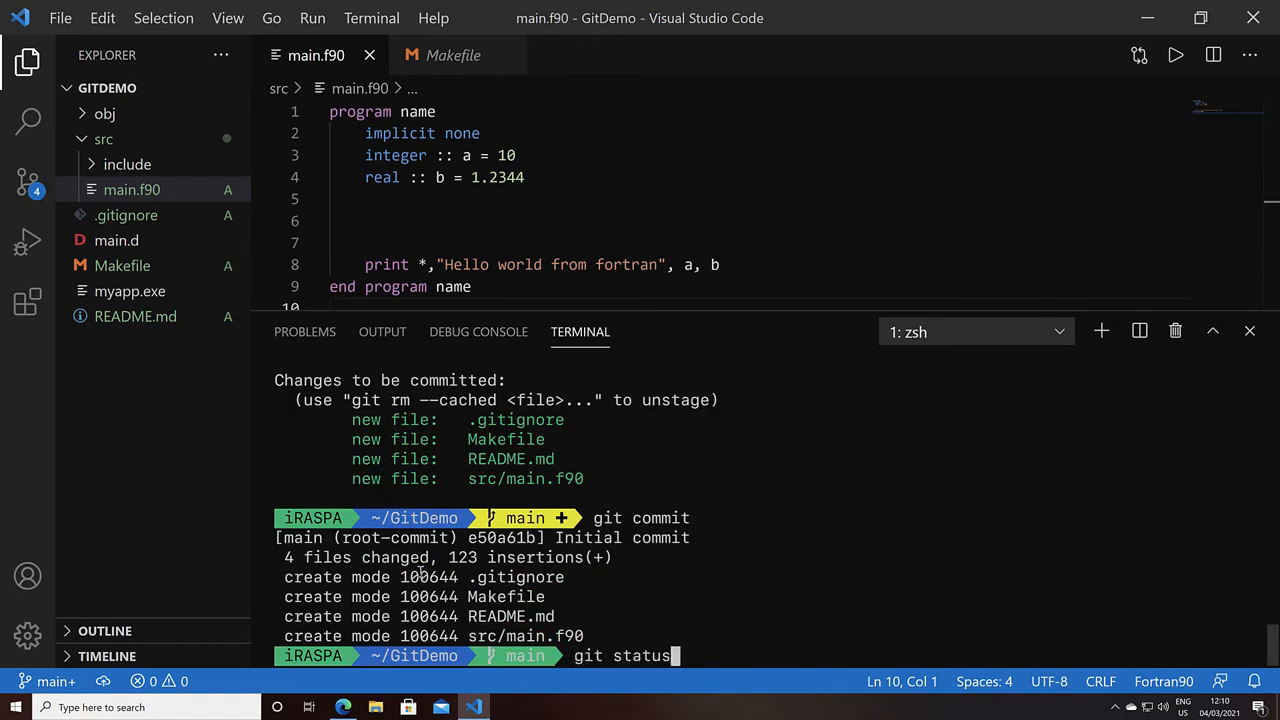
{"action": "key", "text": "Enter"}
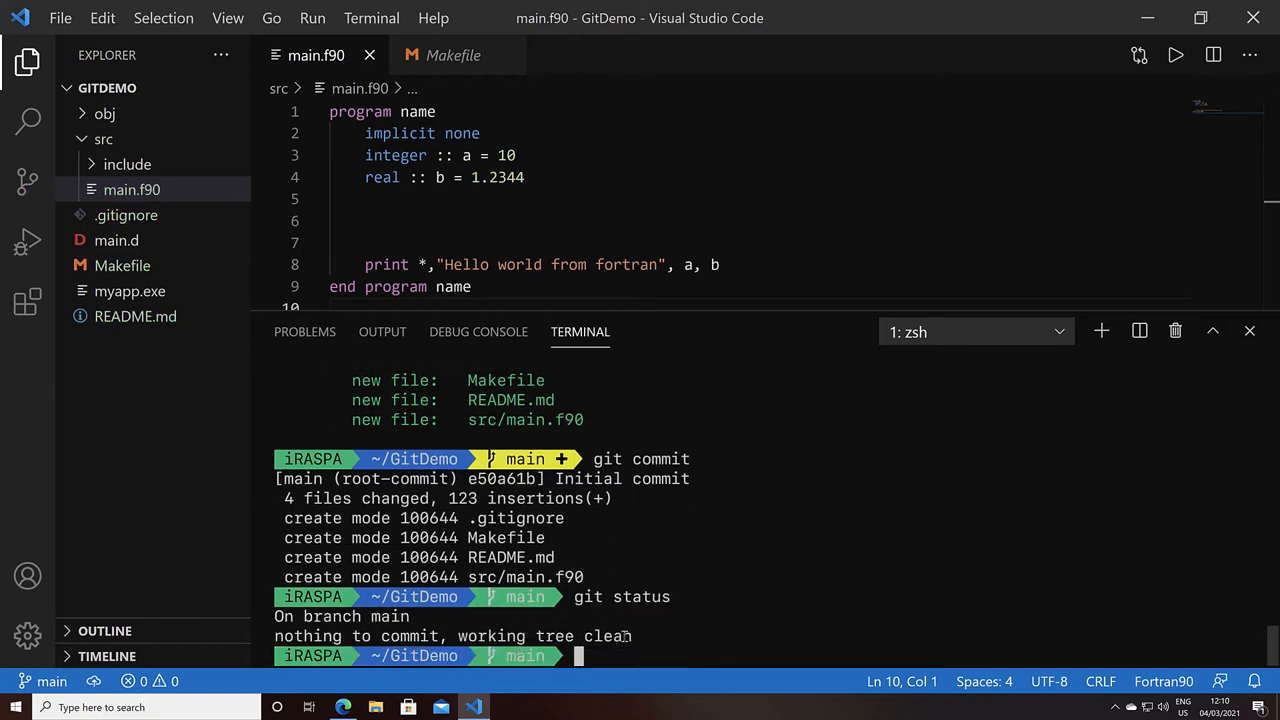
{"action": "type", "text": "git"}
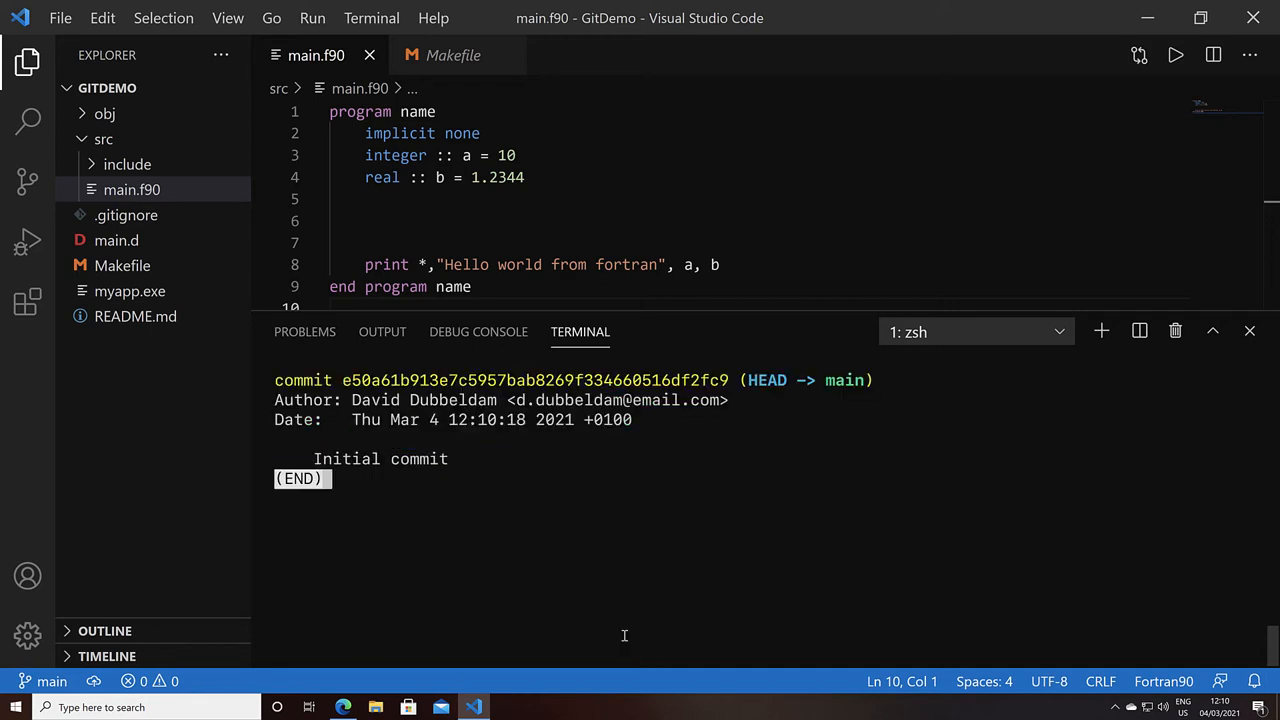
{"action": "mouse_move", "coordinate": [572, 523]}
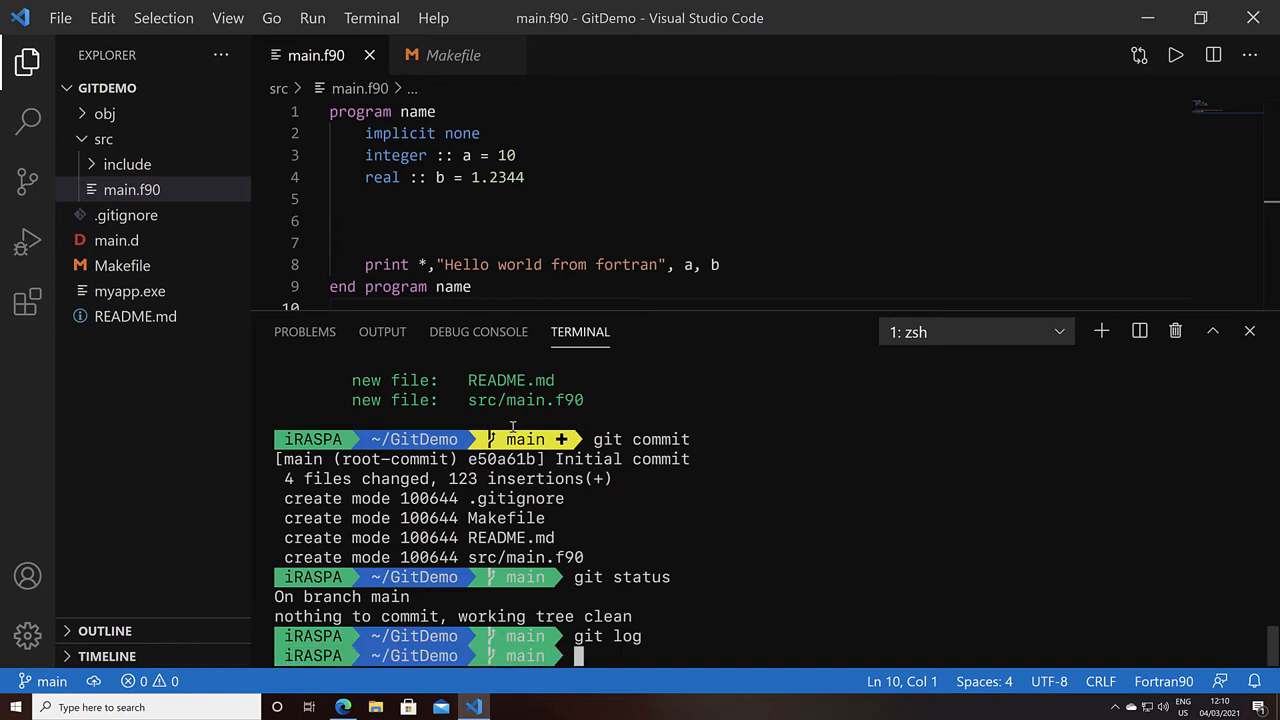
- Edit src/main.f90 in vim and stage the change
{"action": "type", "text": "vim src/"}
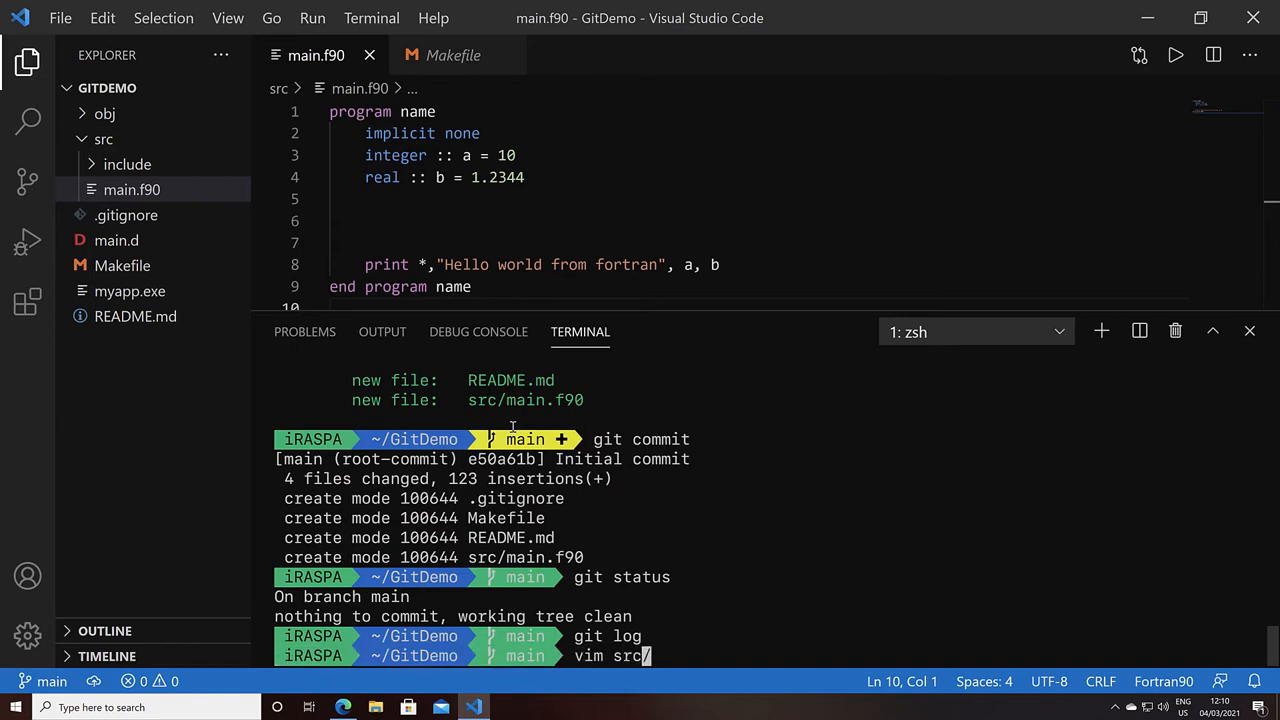
{"action": "key", "text": "Return"}
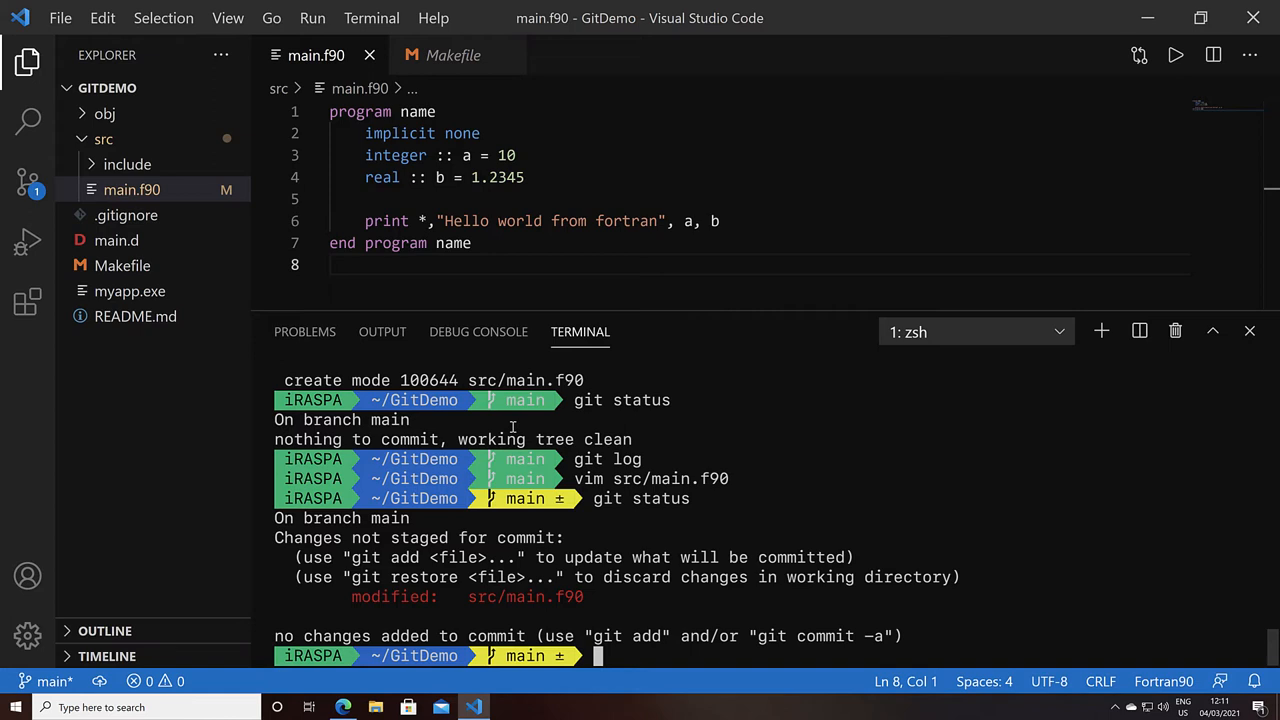
{"action": "type", "text": "git add"}
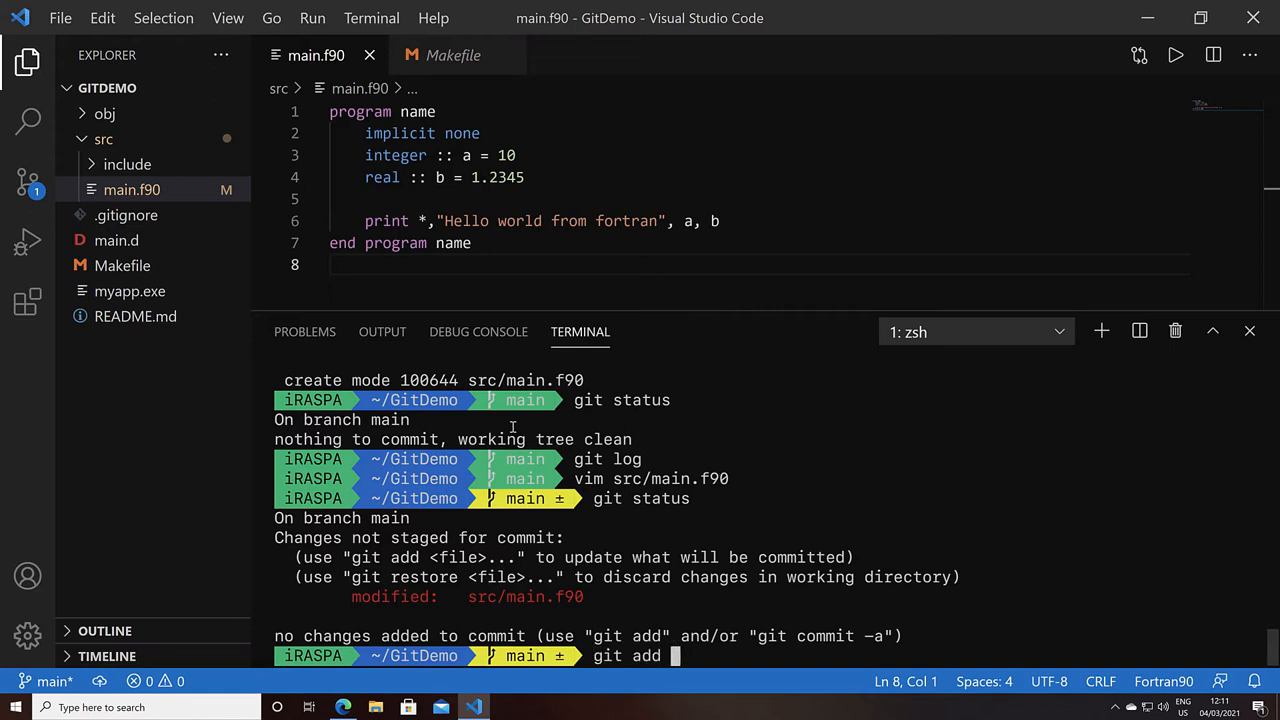
{"action": "type", "text": "src"}
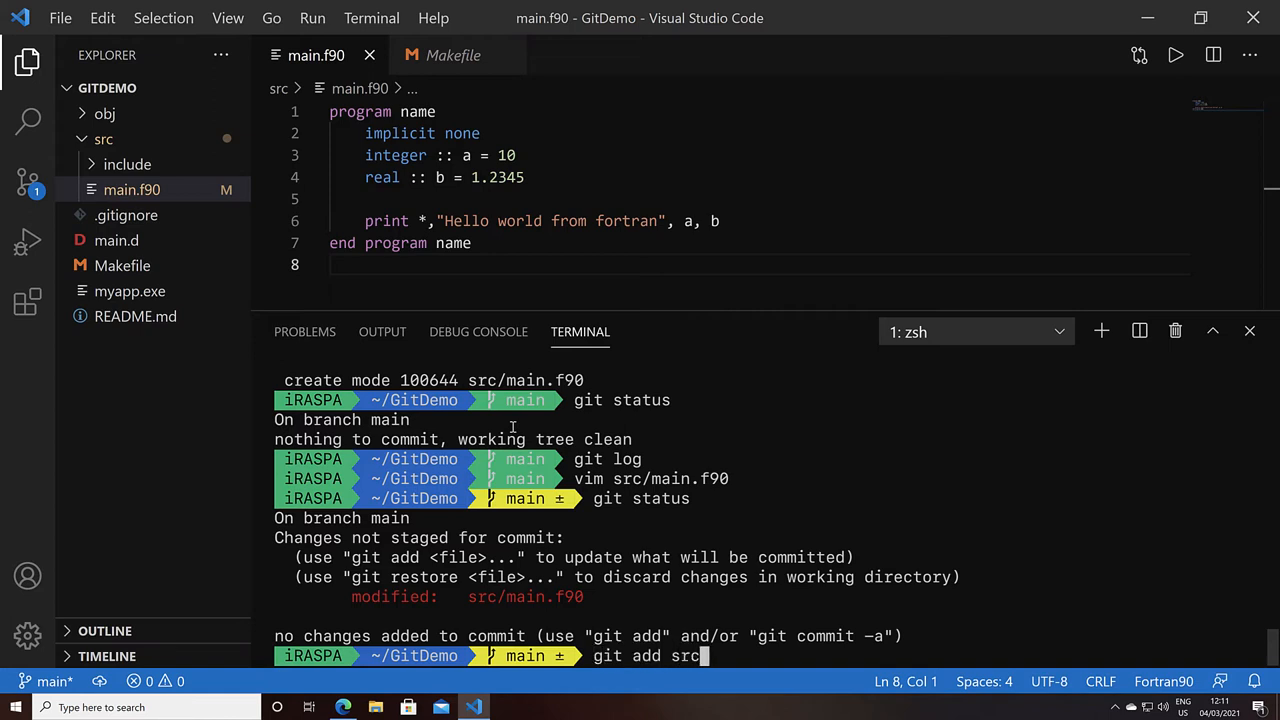
{"action": "type", "text": "/main.f90"}
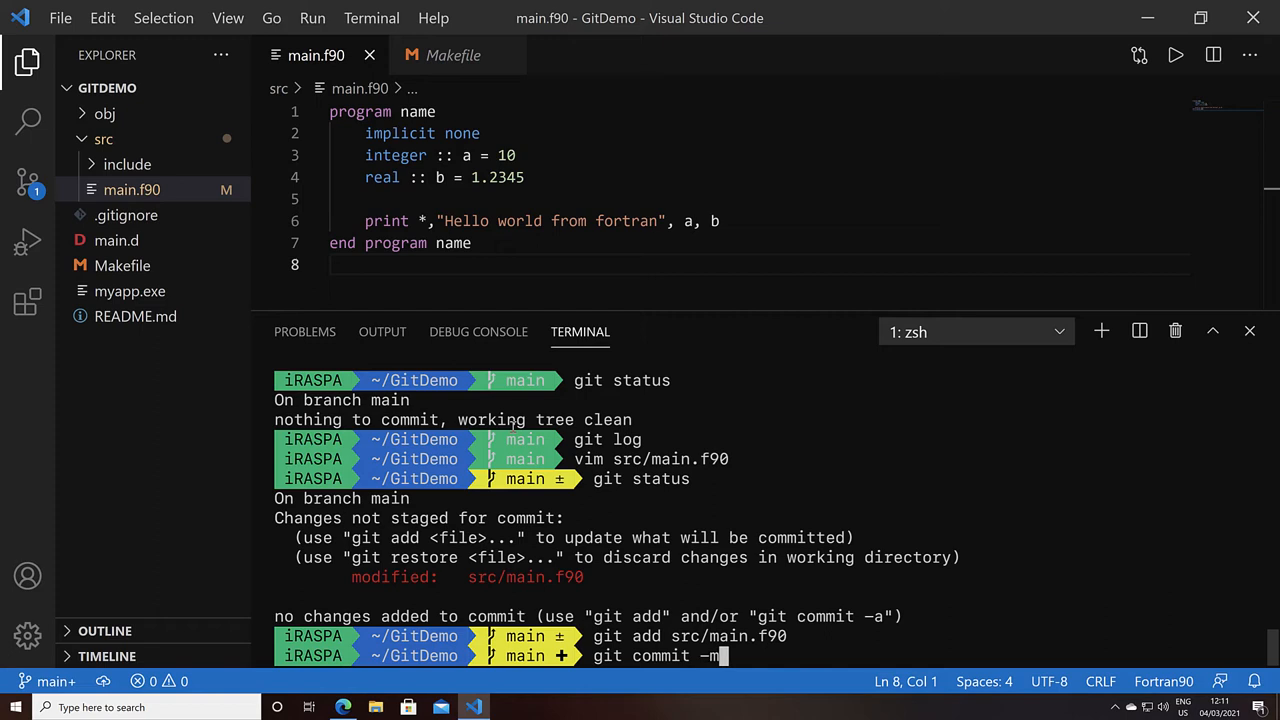
- Commit the change as 'Fixed typo' and view the git log
{"action": "type", "text": "\"Fixed typo"}
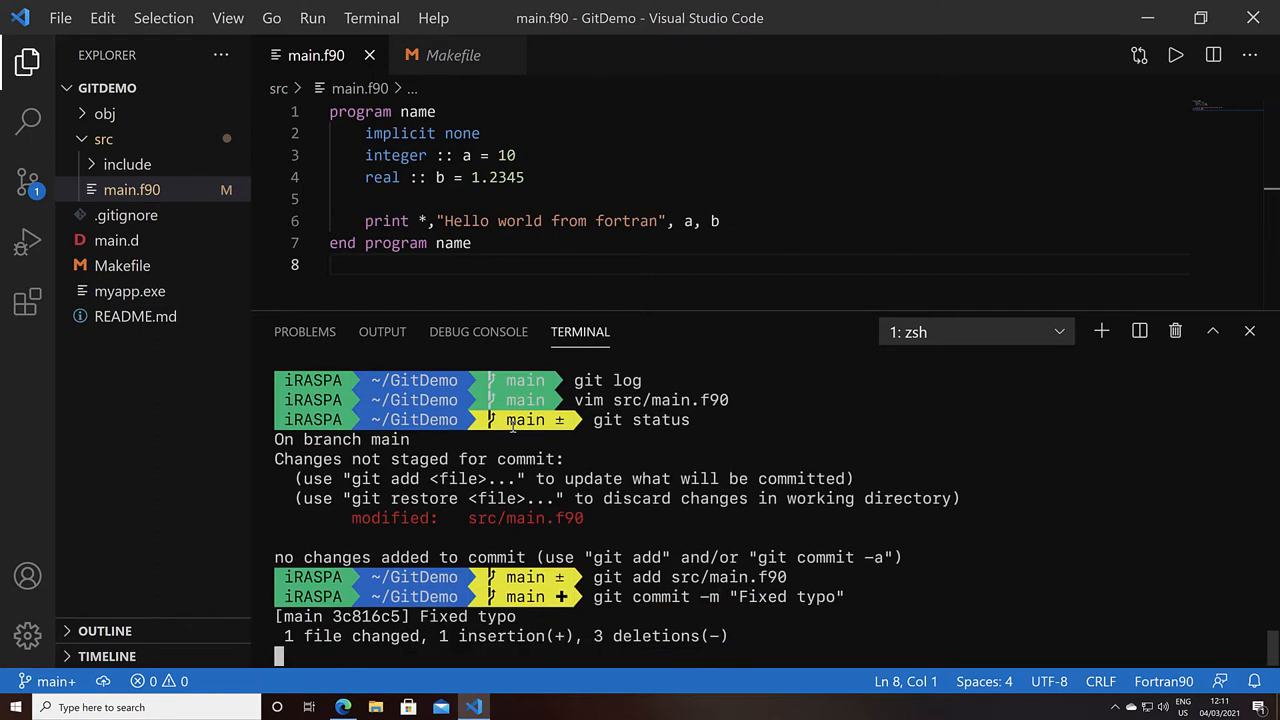
{"action": "type", "text": "git l"}
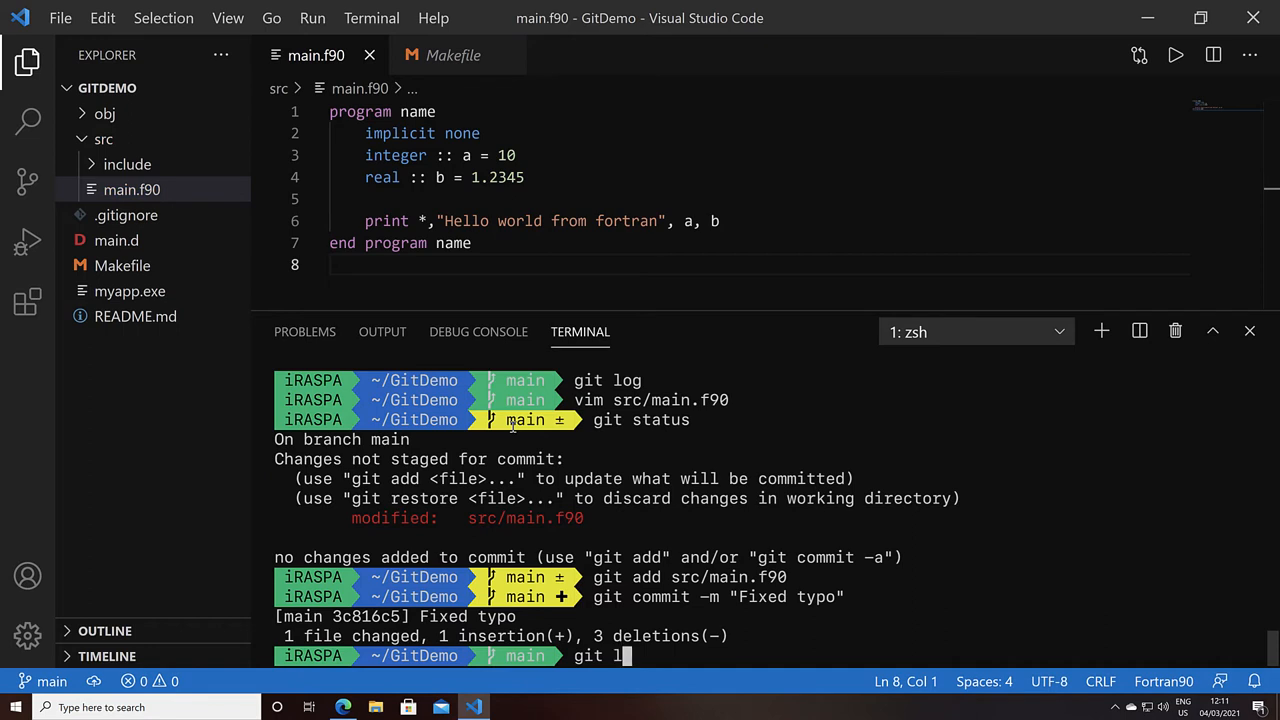
{"action": "key", "text": "Enter"}
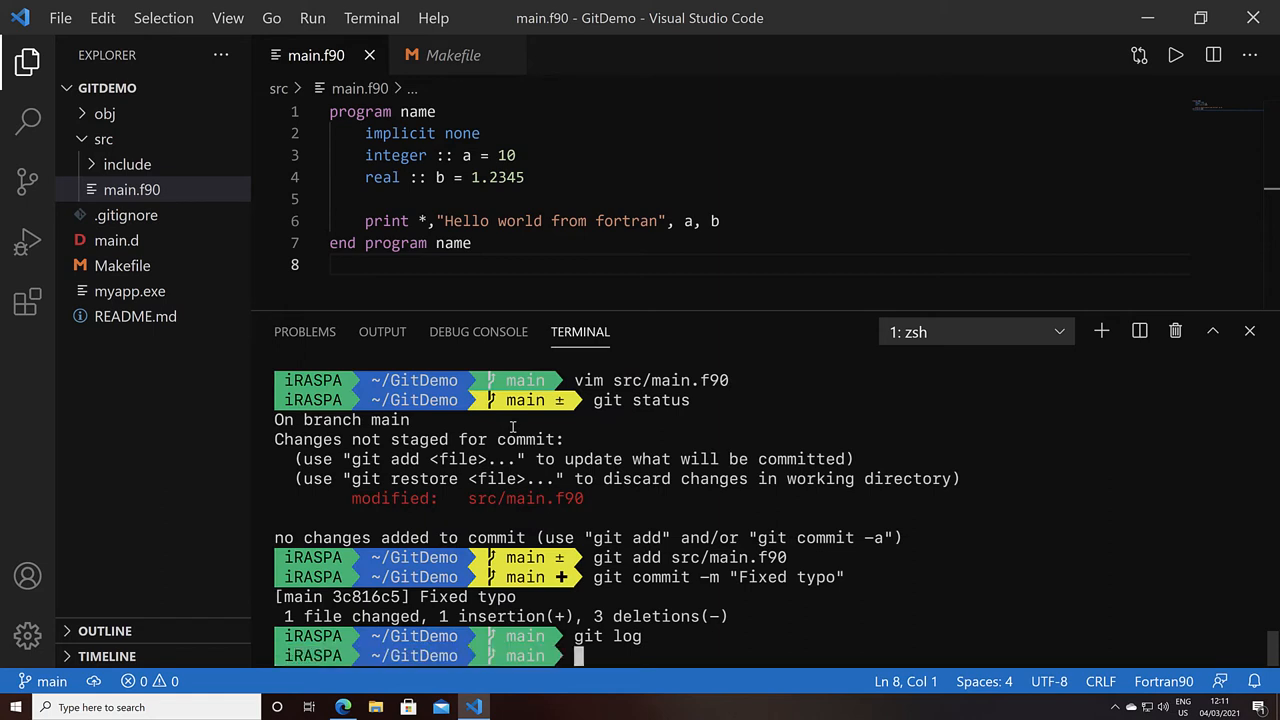
{"action": "mouse_move", "coordinate": [413, 616]}
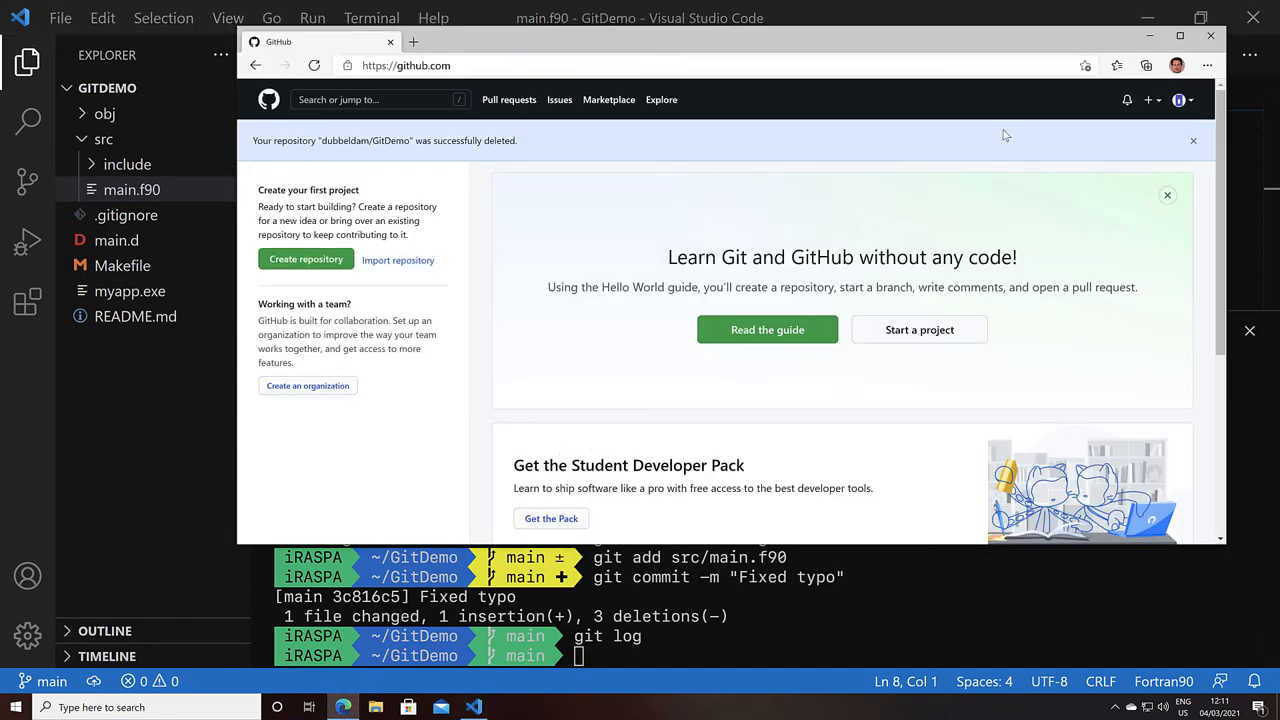
- Go from the account menu to Your repositories and start a New repository
{"action": "left_click", "coordinate": [1178, 100]}
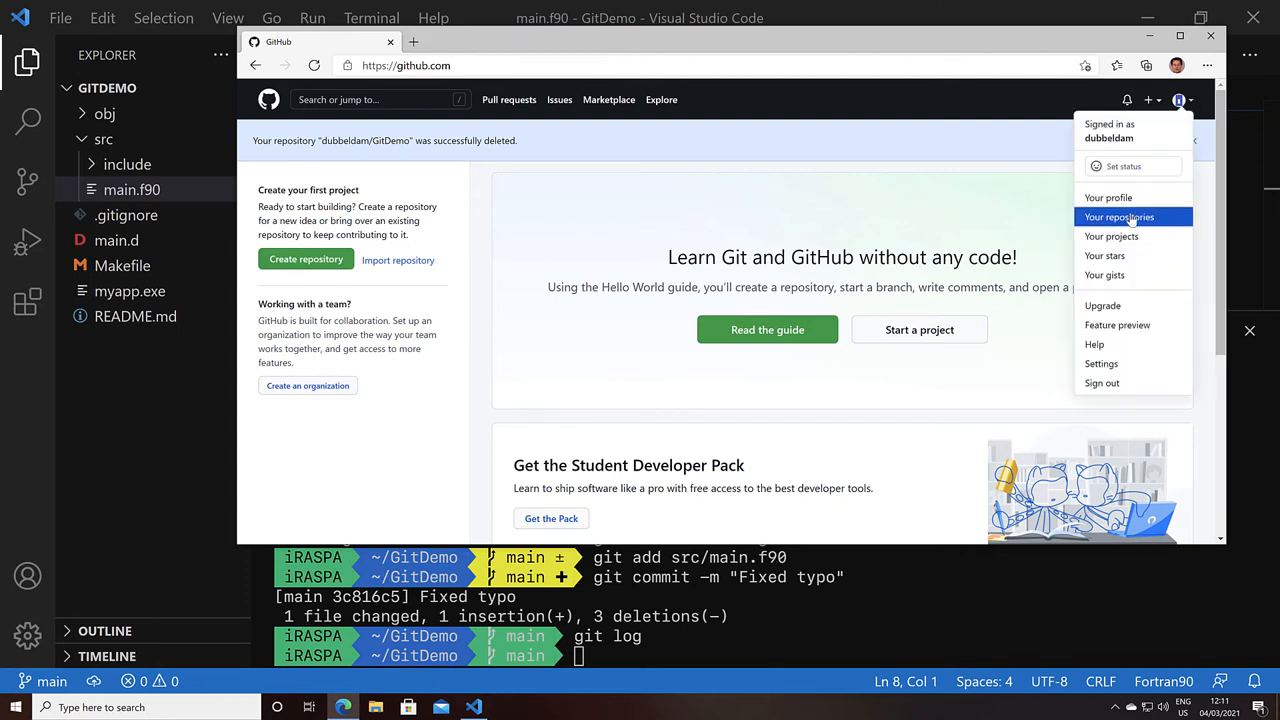
{"action": "left_click", "coordinate": [1118, 217]}
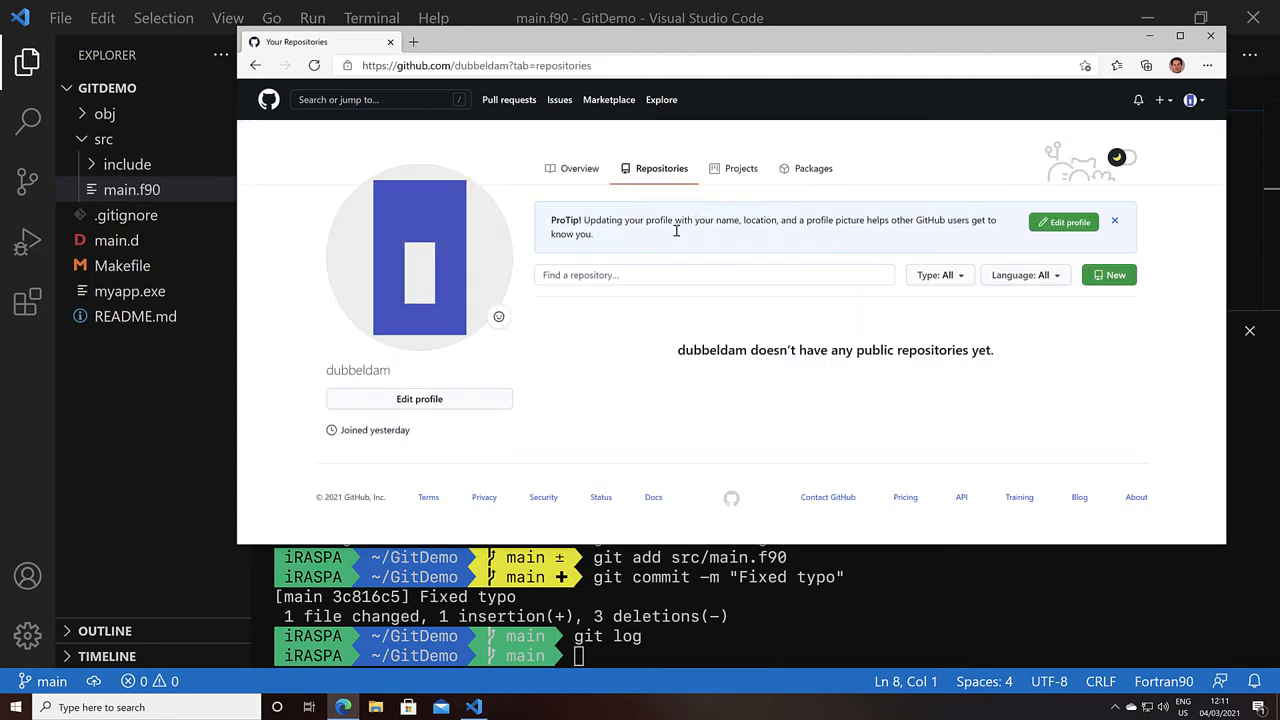
{"action": "mouse_move", "coordinate": [1111, 275]}
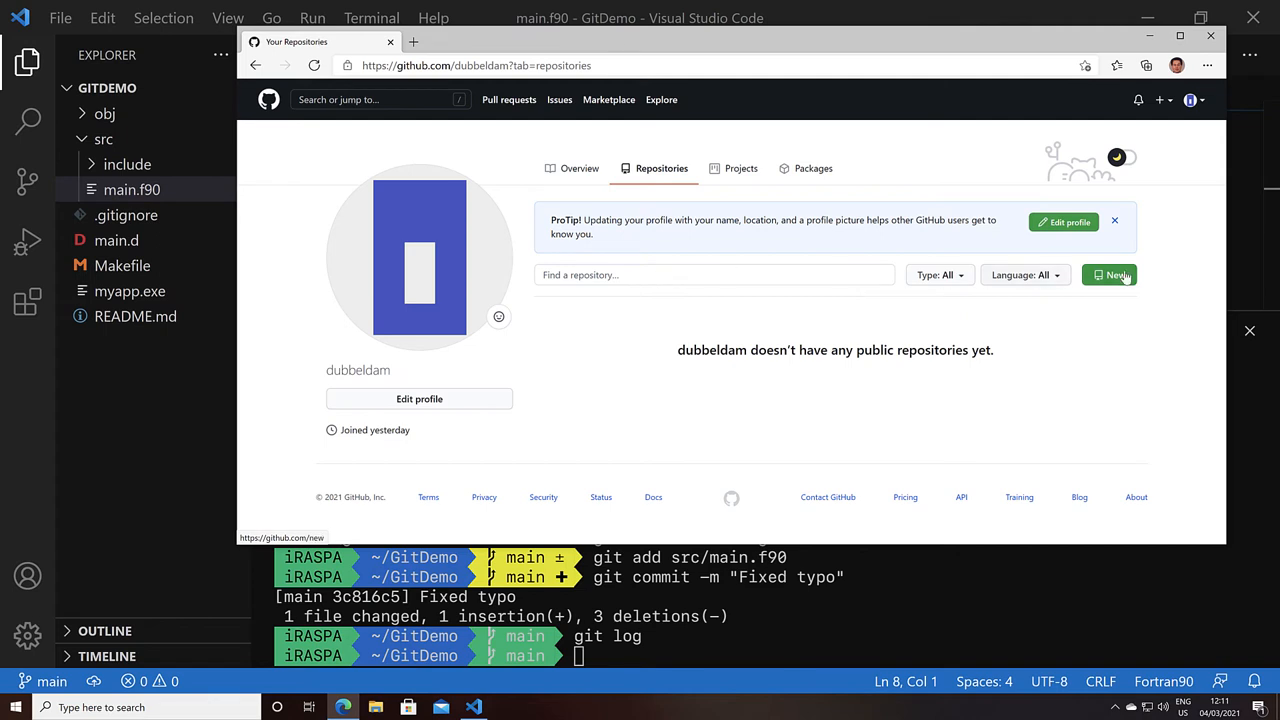
{"action": "left_click", "coordinate": [1110, 275]}
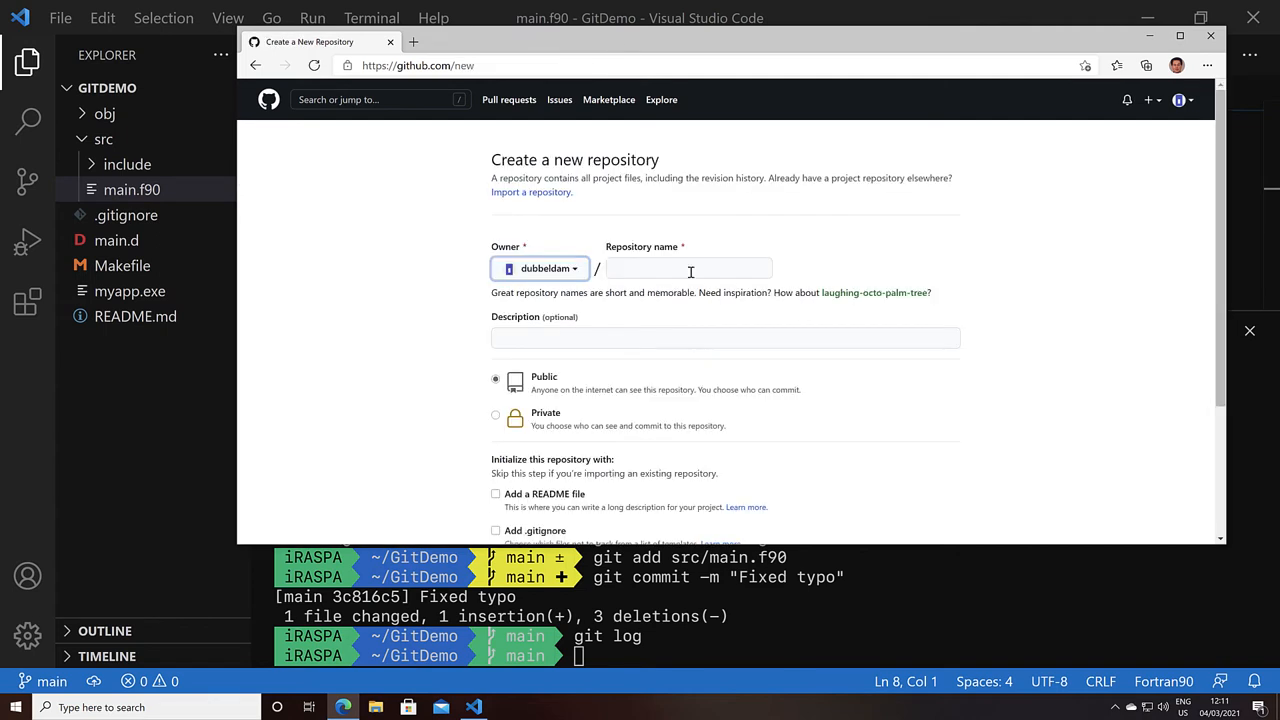
- Name the repository GitDemo, set it to Private, and create it
{"action": "left_click", "coordinate": [689, 268]}
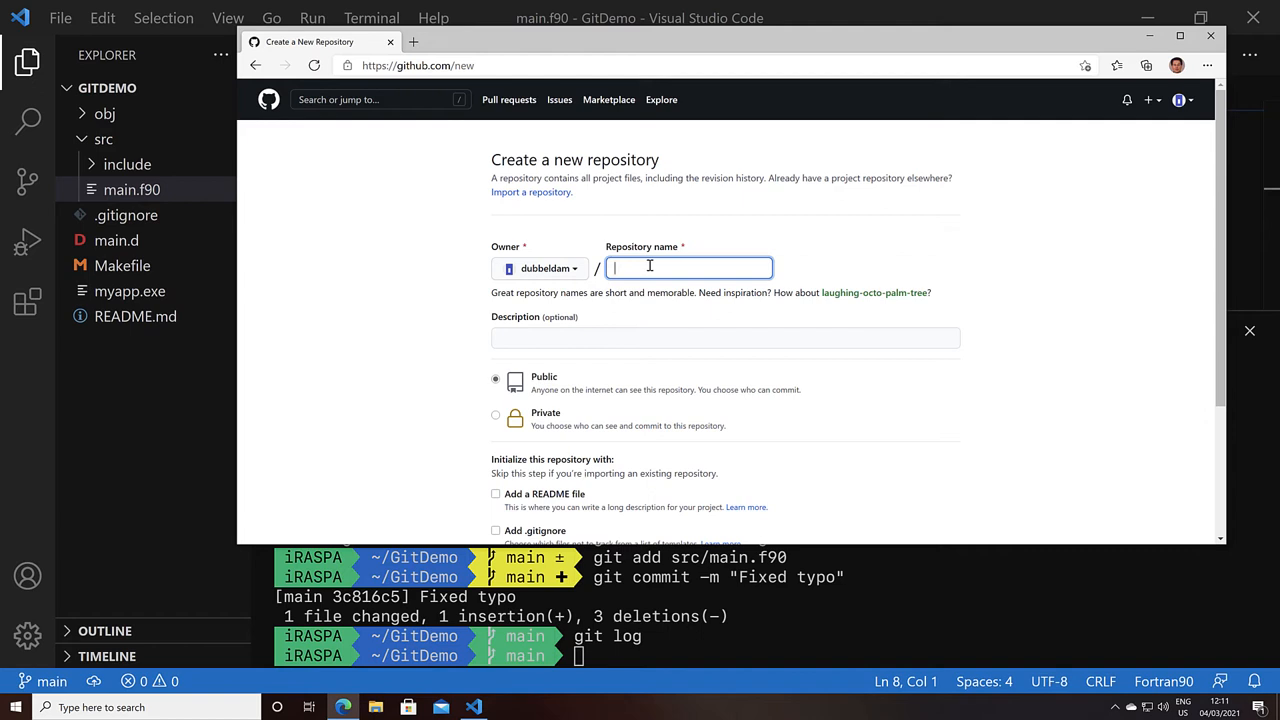
{"action": "type", "text": "GitDemo"}
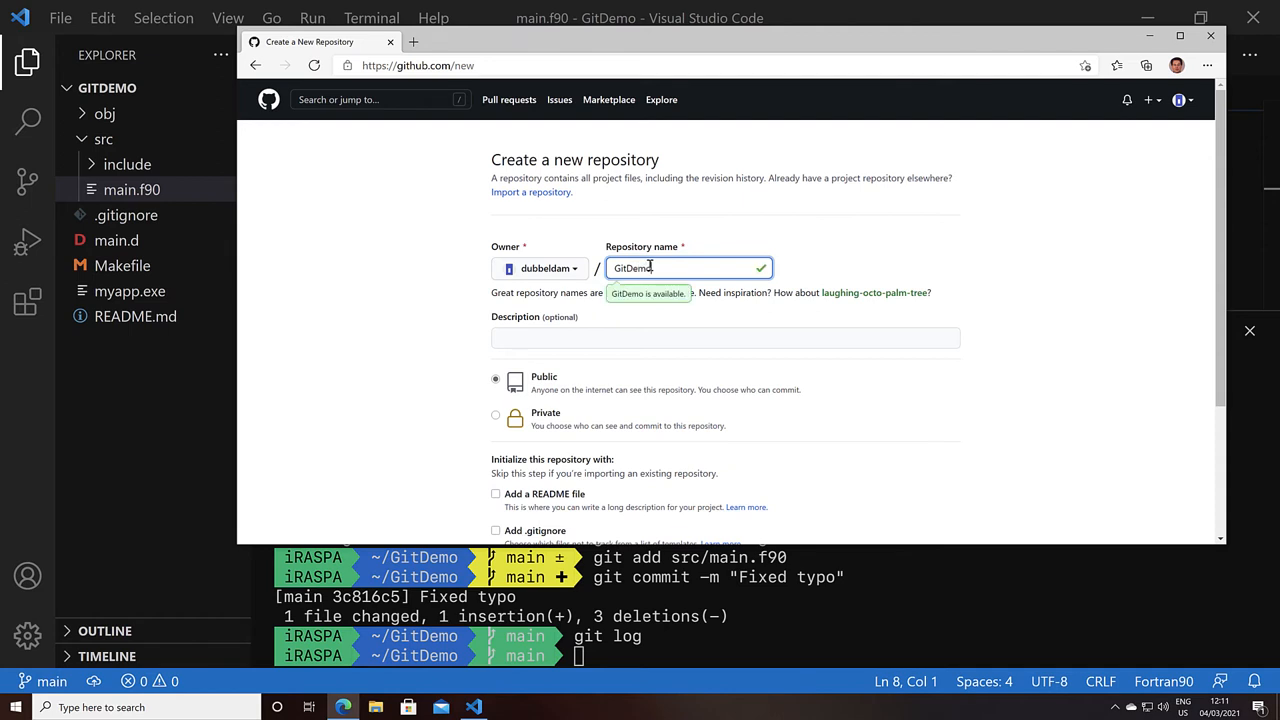
{"action": "scroll", "scroll_direction": "down", "scroll_amount": 3}
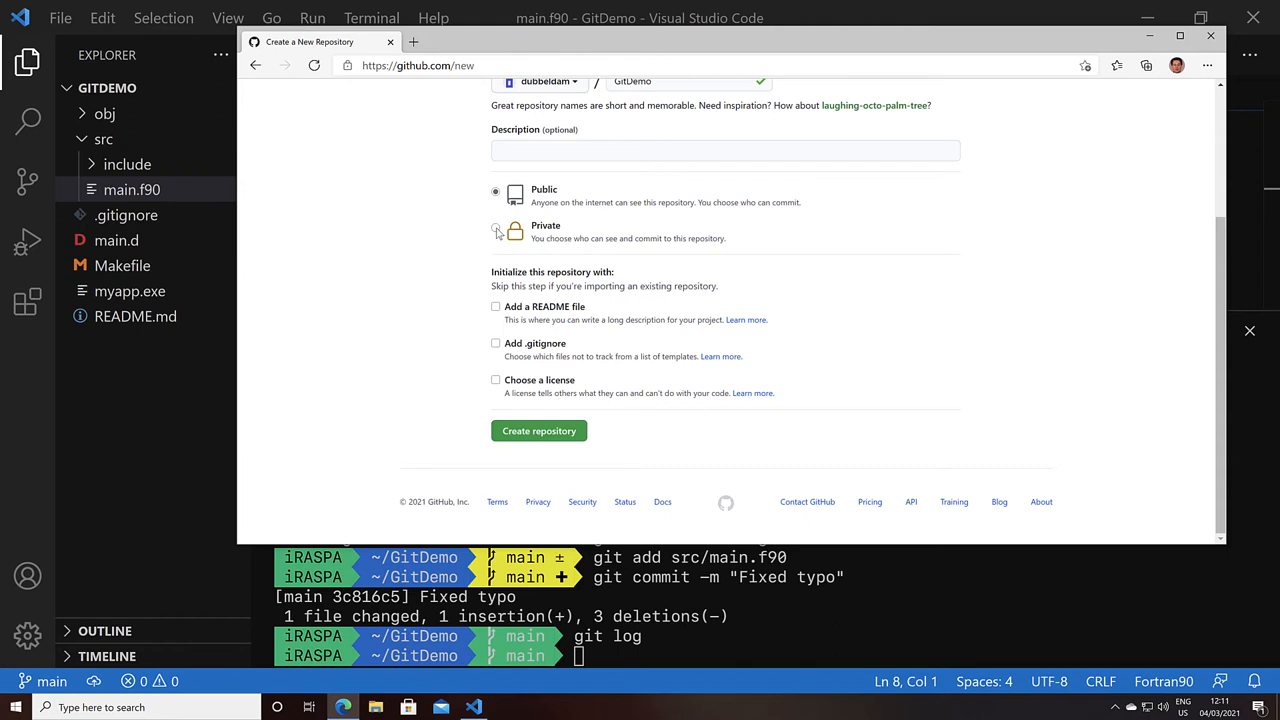
{"action": "left_click", "coordinate": [495, 228]}
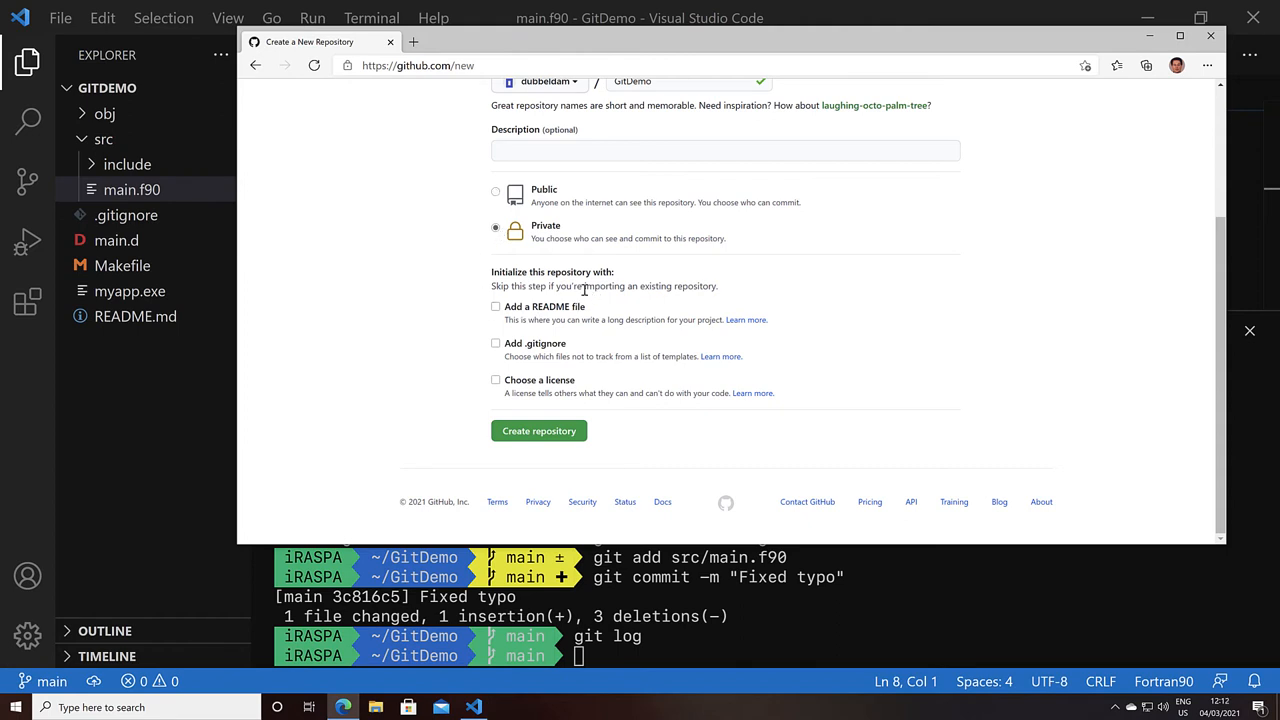
{"action": "mouse_move", "coordinate": [577, 353]}
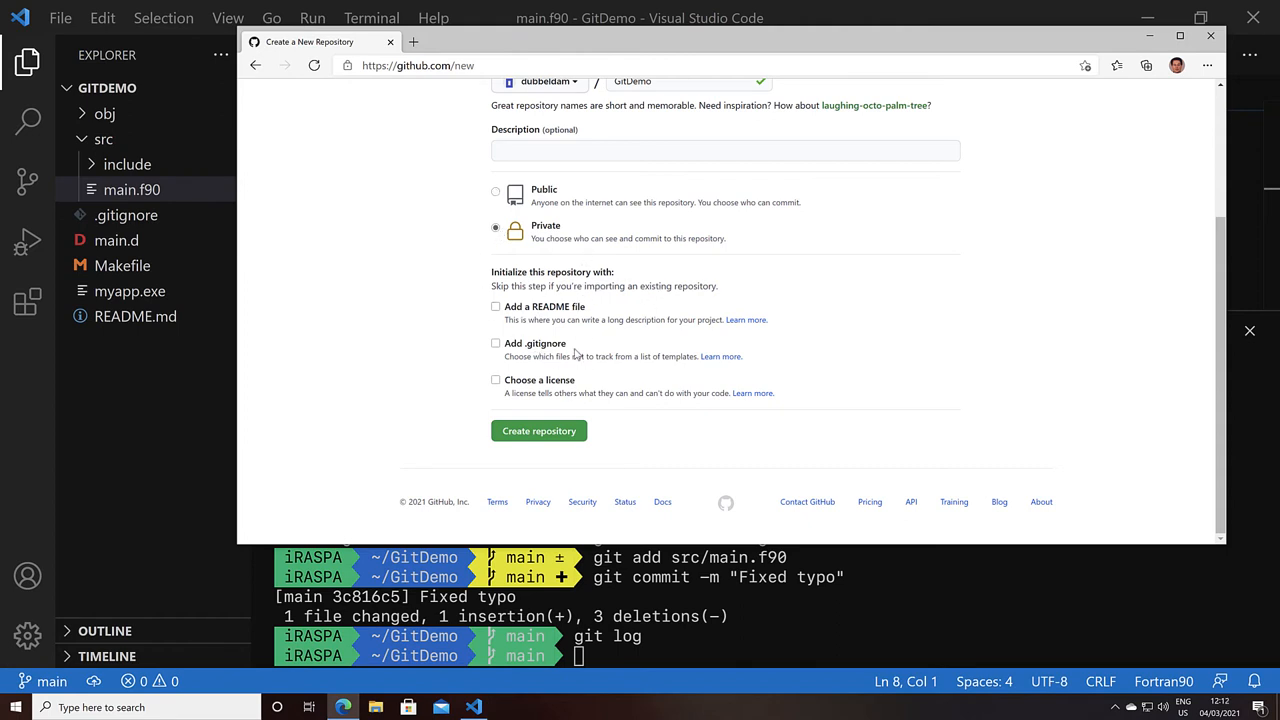
{"action": "left_click", "coordinate": [539, 431]}
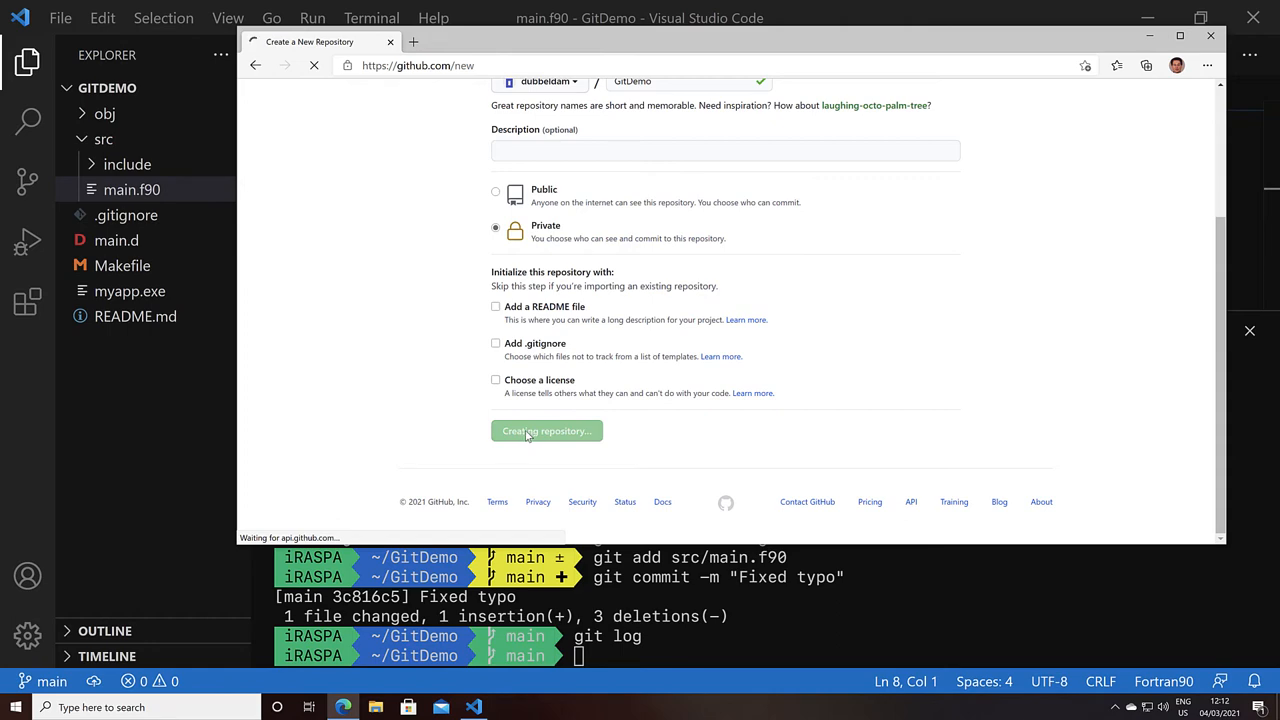
{"action": "left_click", "coordinate": [546, 431]}
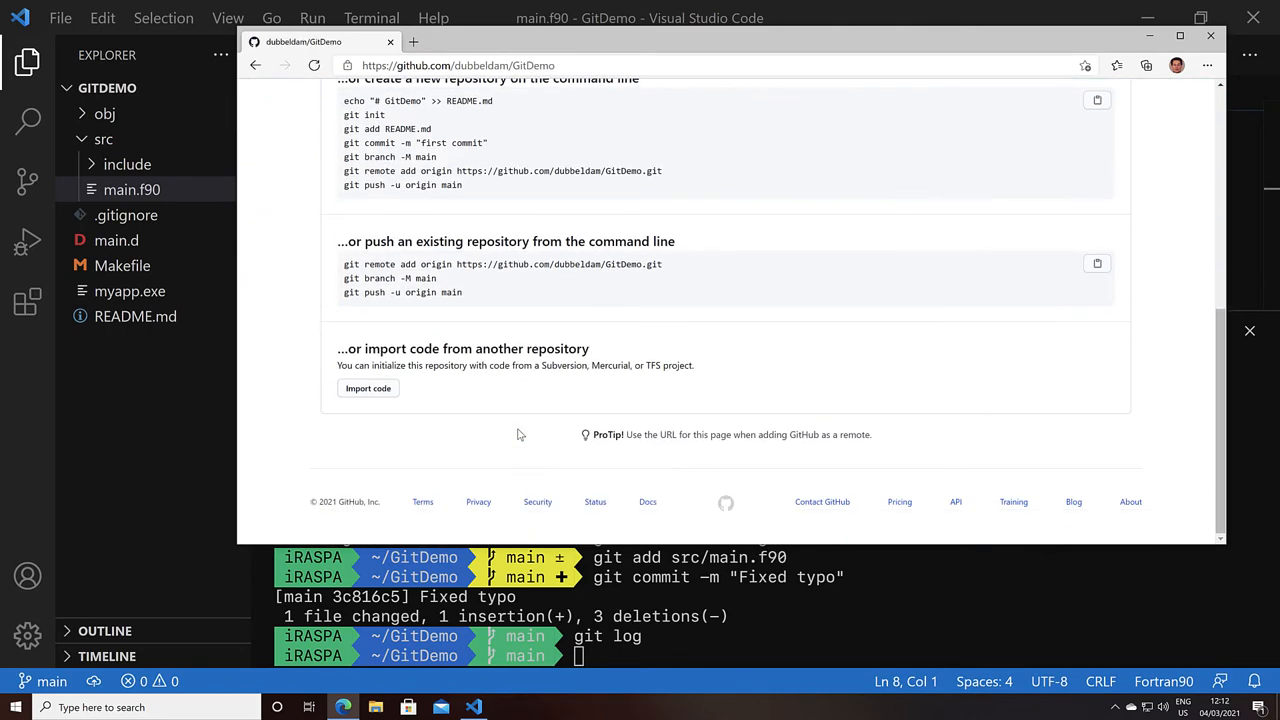
{"action": "mouse_move", "coordinate": [395, 327]}
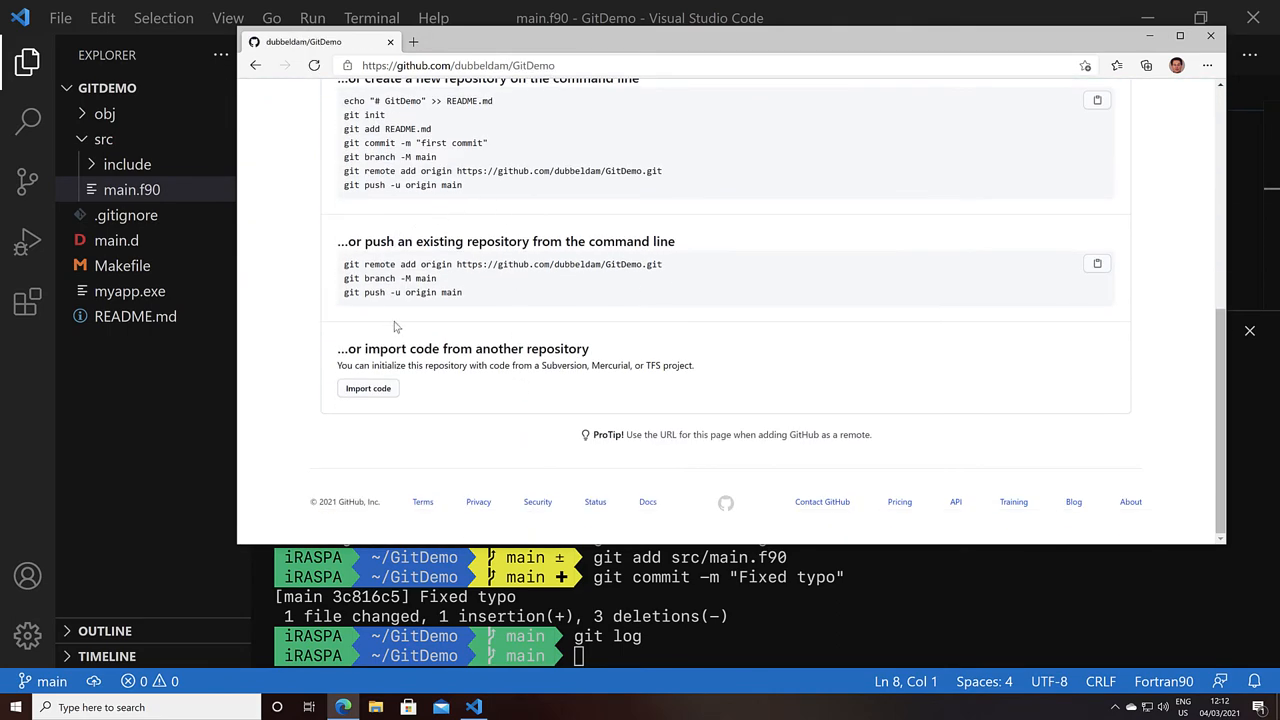
{"action": "mouse_move", "coordinate": [345, 283]}
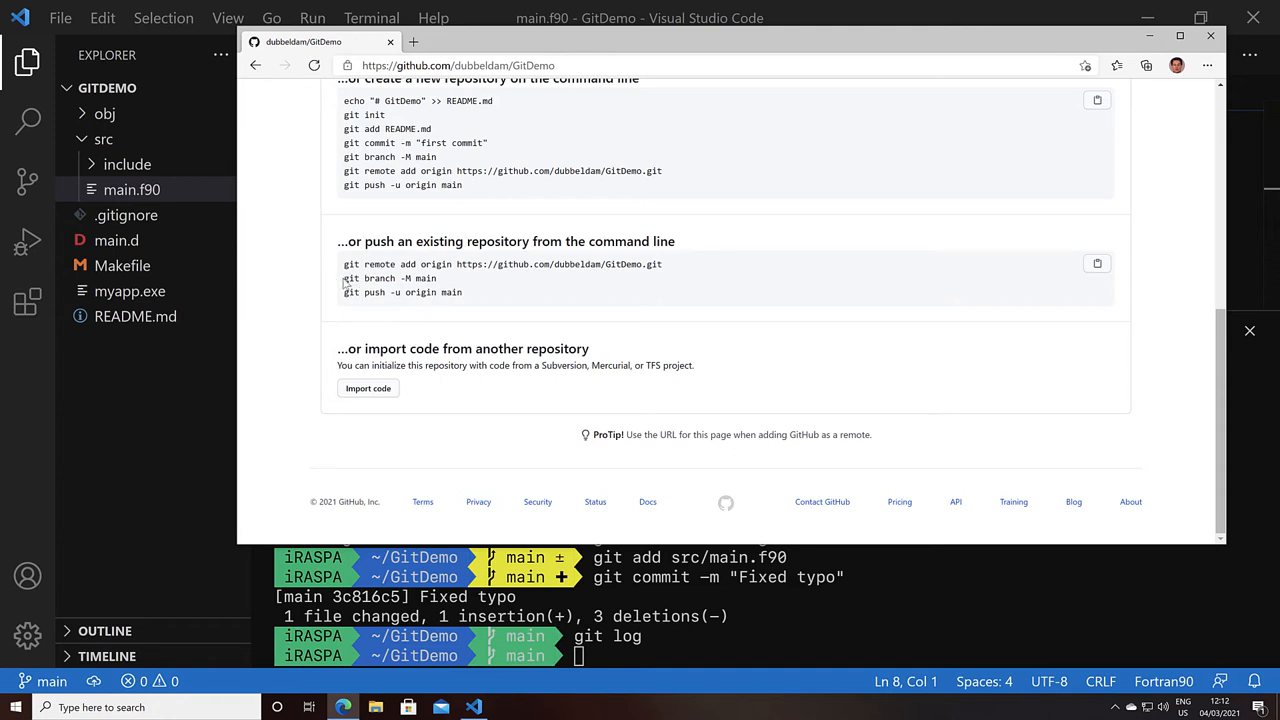
{"action": "mouse_move", "coordinate": [410, 278]}
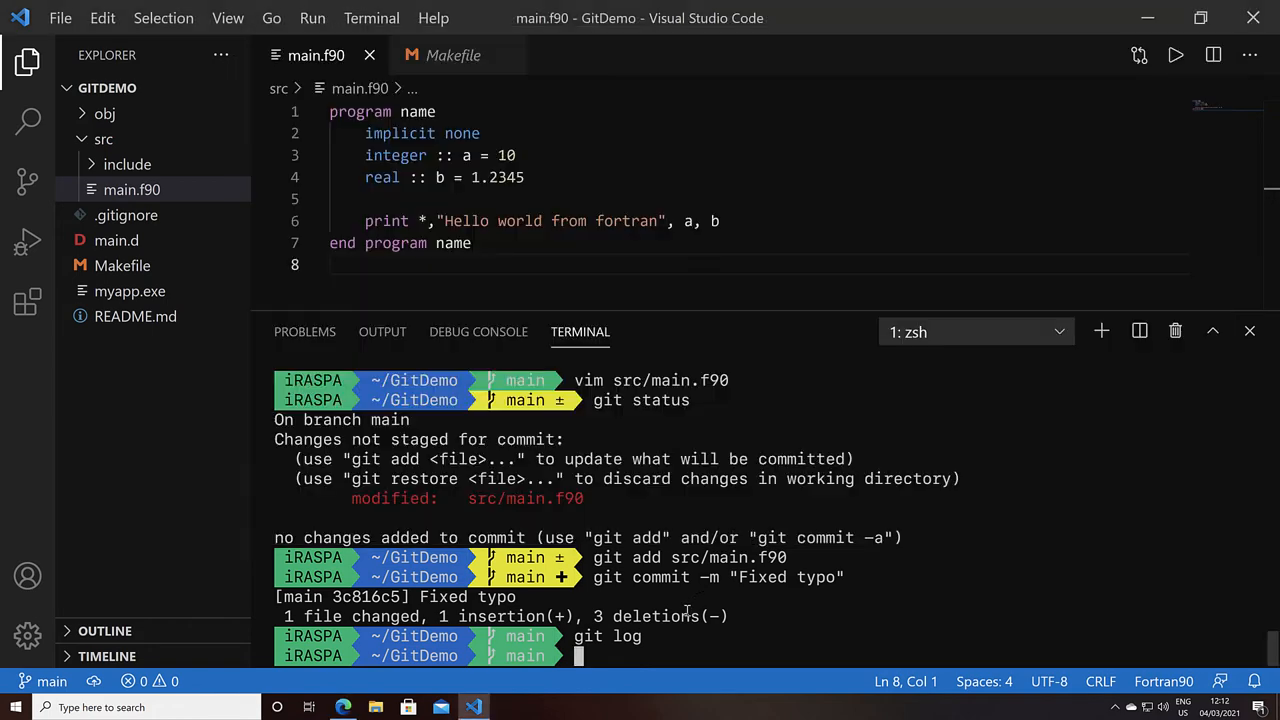
{"action": "type", "text": "git remote add origin https://github.com/dubbeldam/GitDemo.git"}
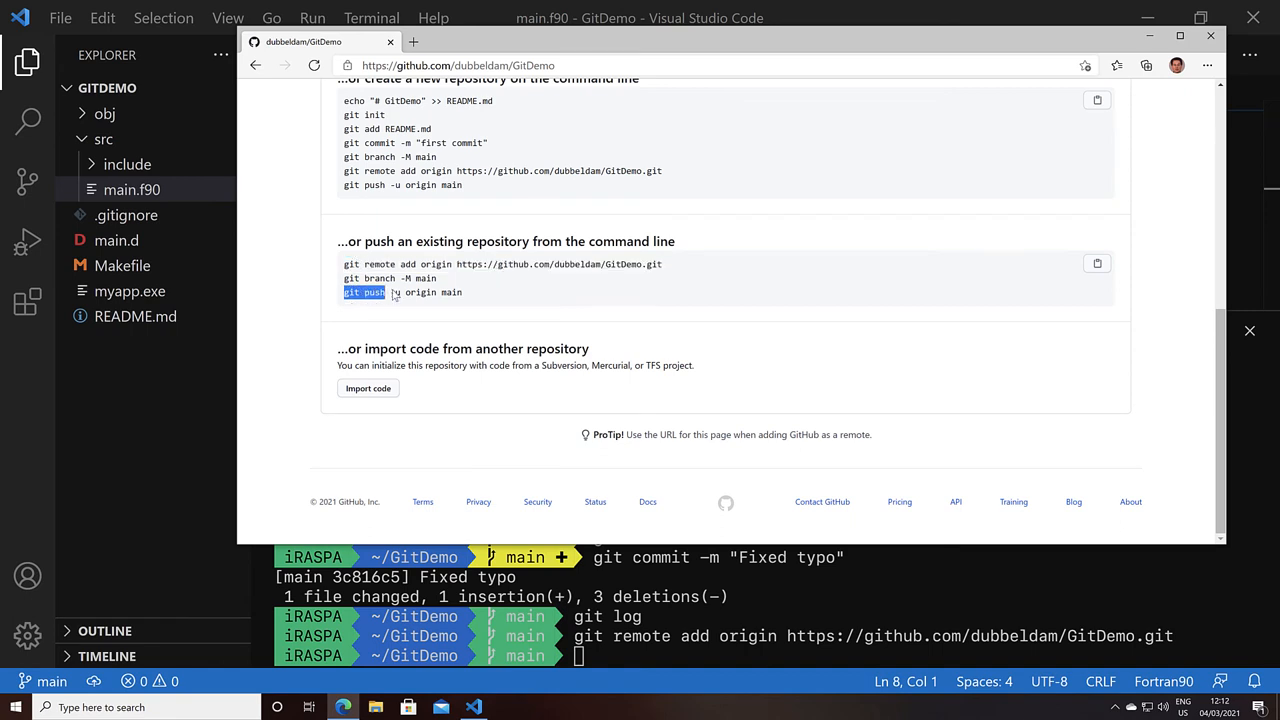
{"action": "left_click_drag", "start_coordinate": [343, 292], "coordinate": [462, 292]}
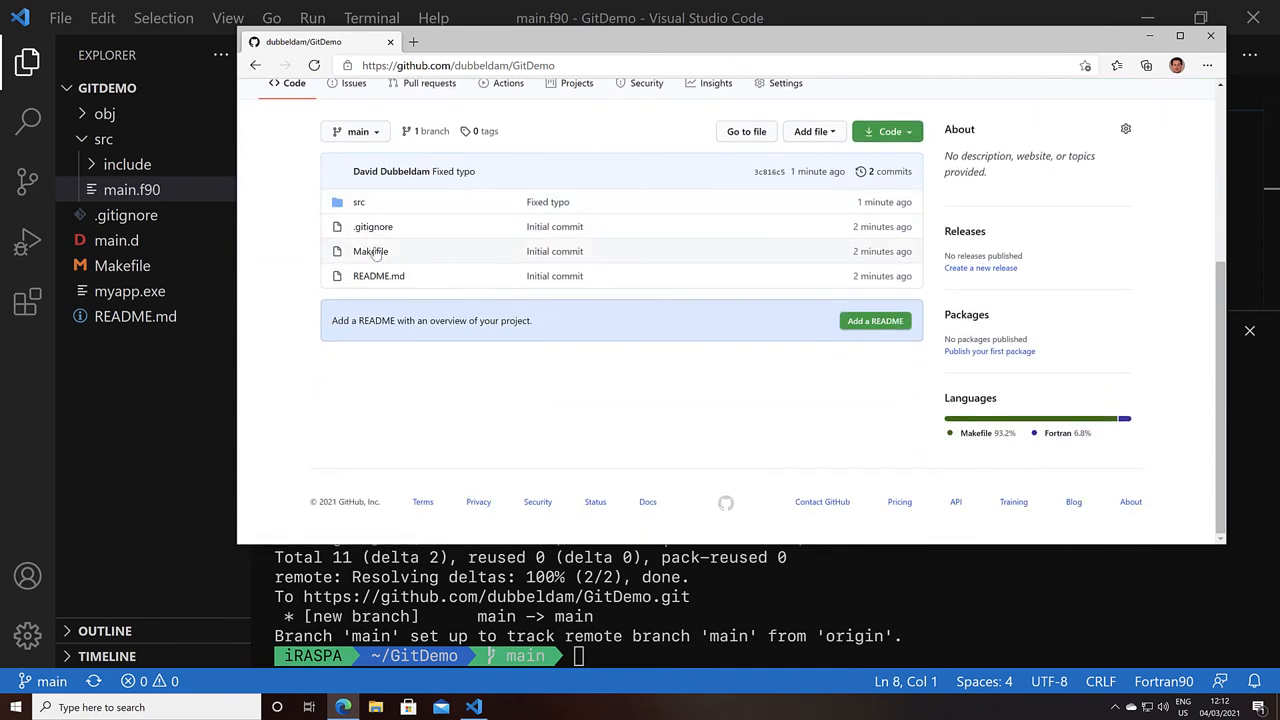
{"action": "mouse_move", "coordinate": [377, 202]}
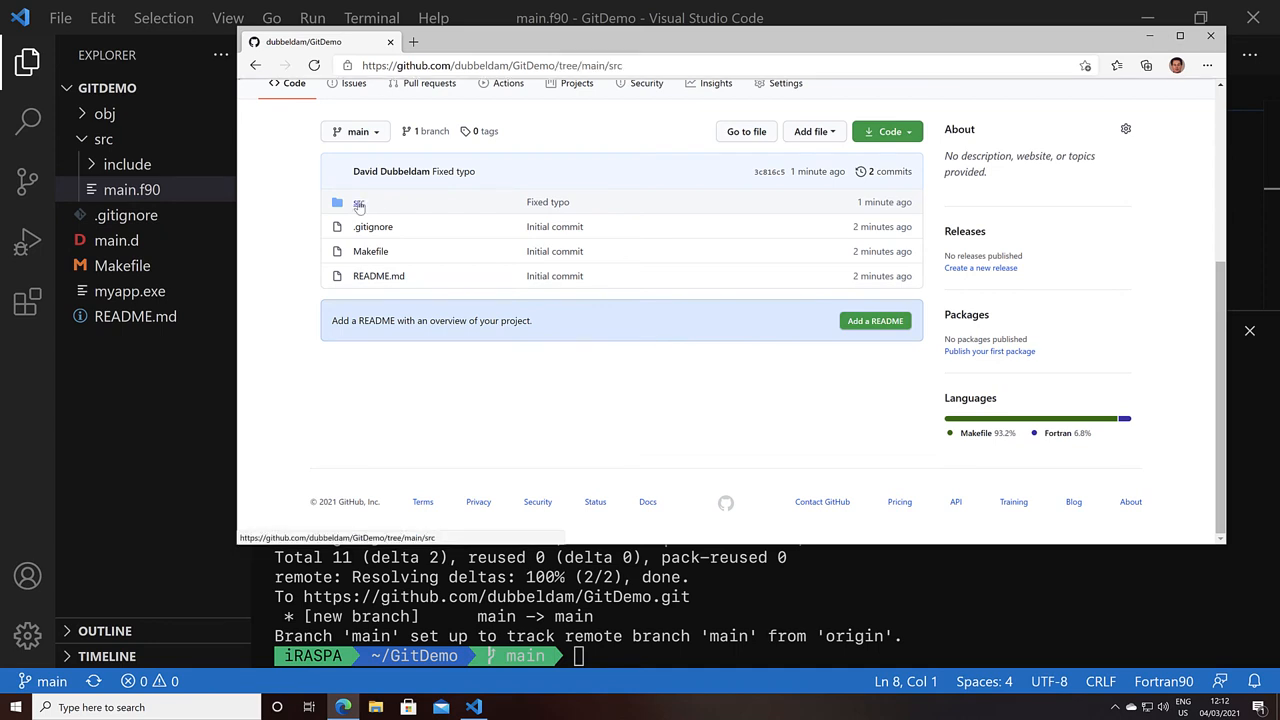
- Browse into the src folder and view main.f90 on GitHub
{"action": "left_click", "coordinate": [359, 202]}
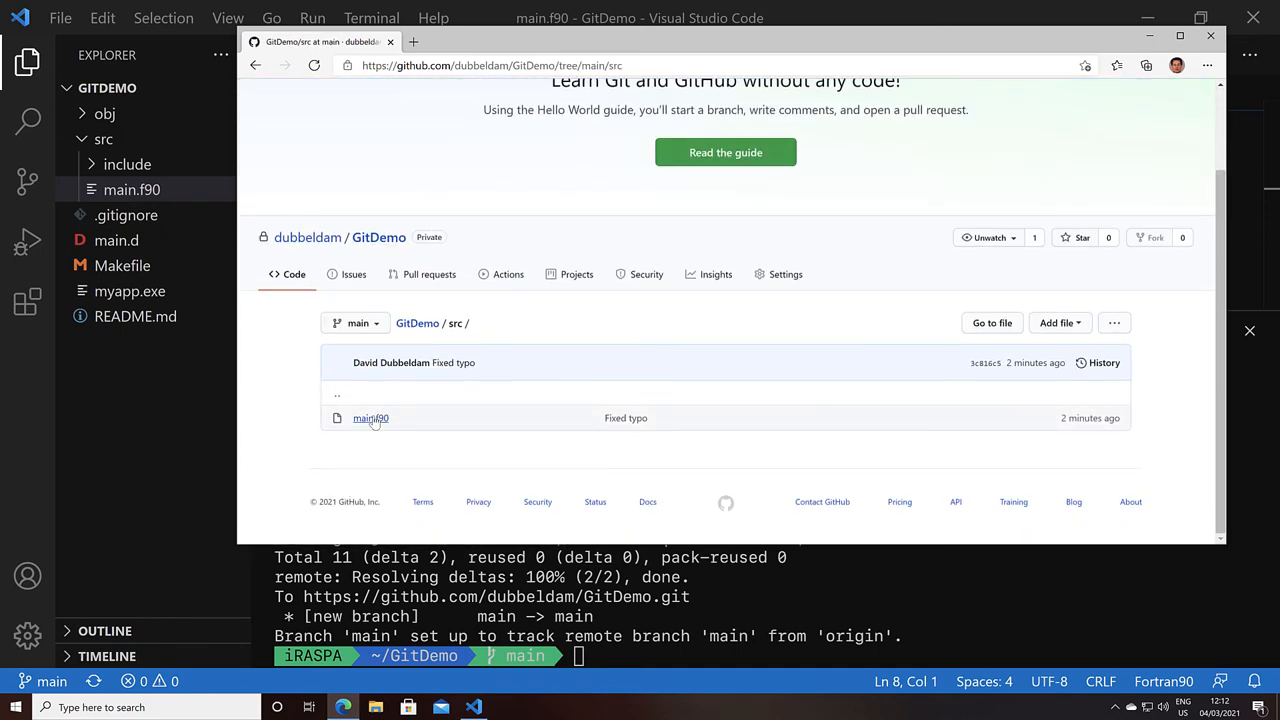
{"action": "left_click", "coordinate": [370, 418]}
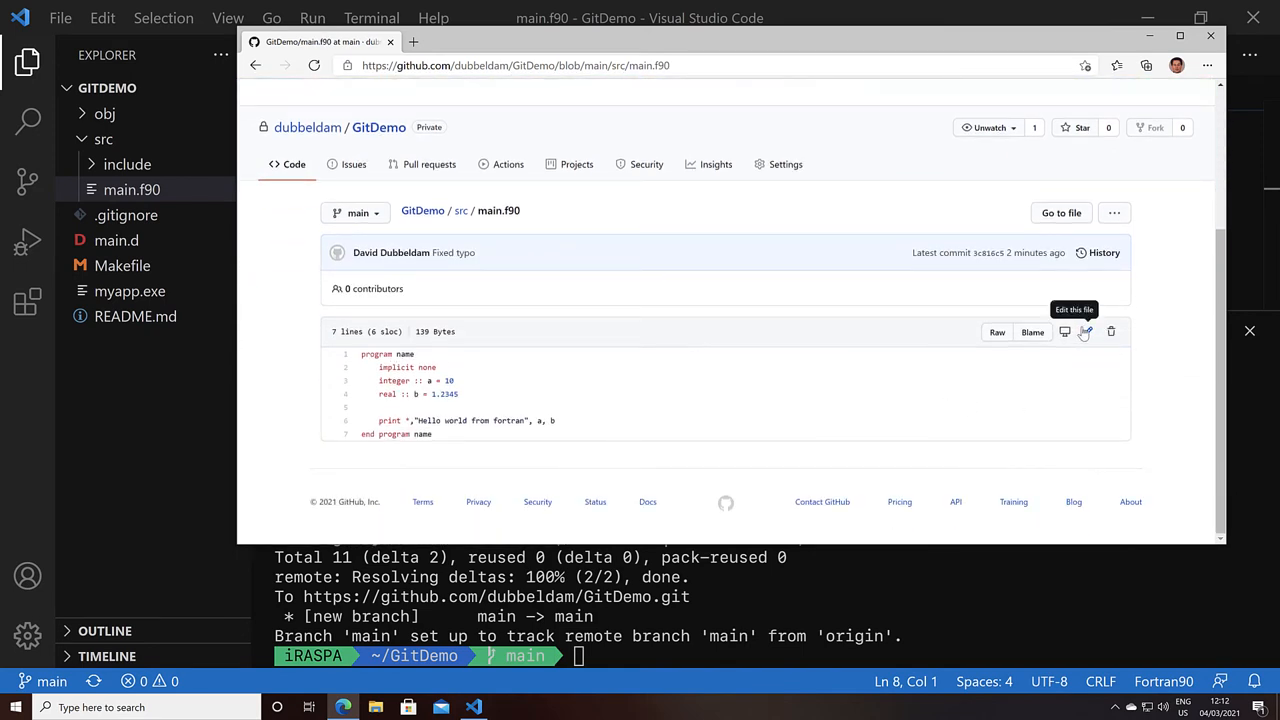
- Edit main.f90 online, changing the real value to 1.23456789, and commit it as 'Update from github'
{"action": "left_click", "coordinate": [1082, 331]}
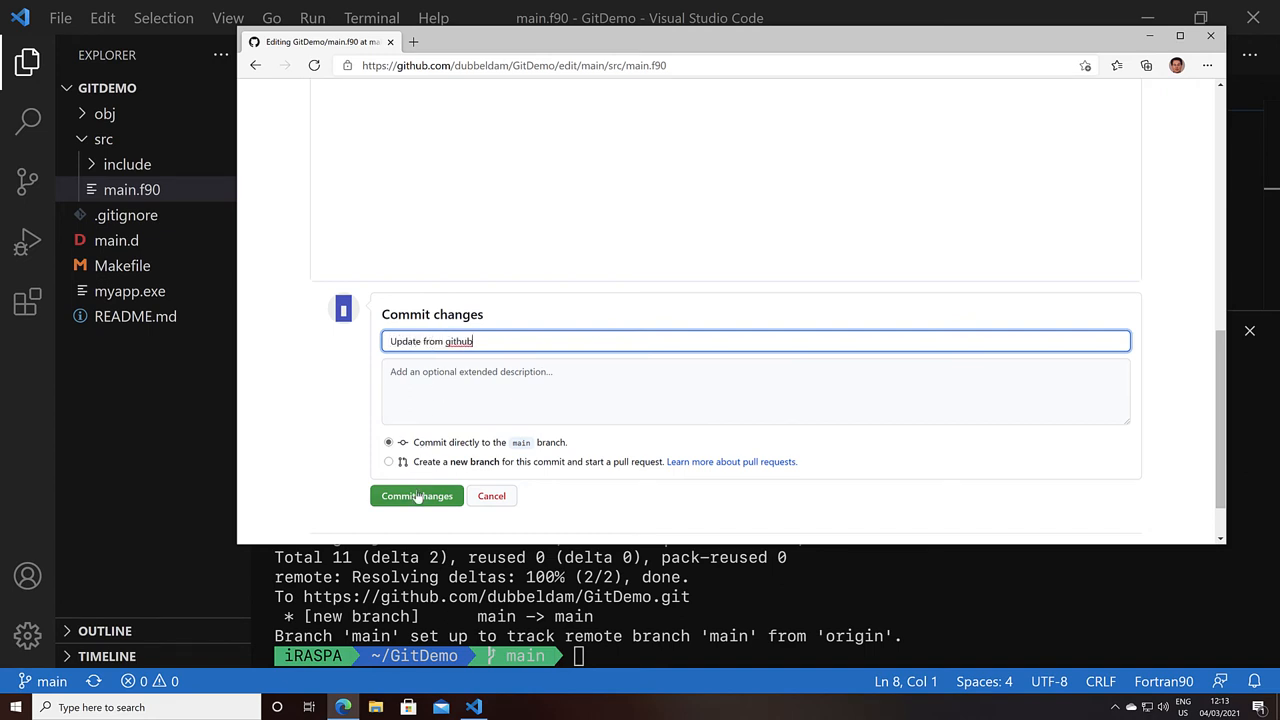
{"action": "left_click", "coordinate": [416, 495]}
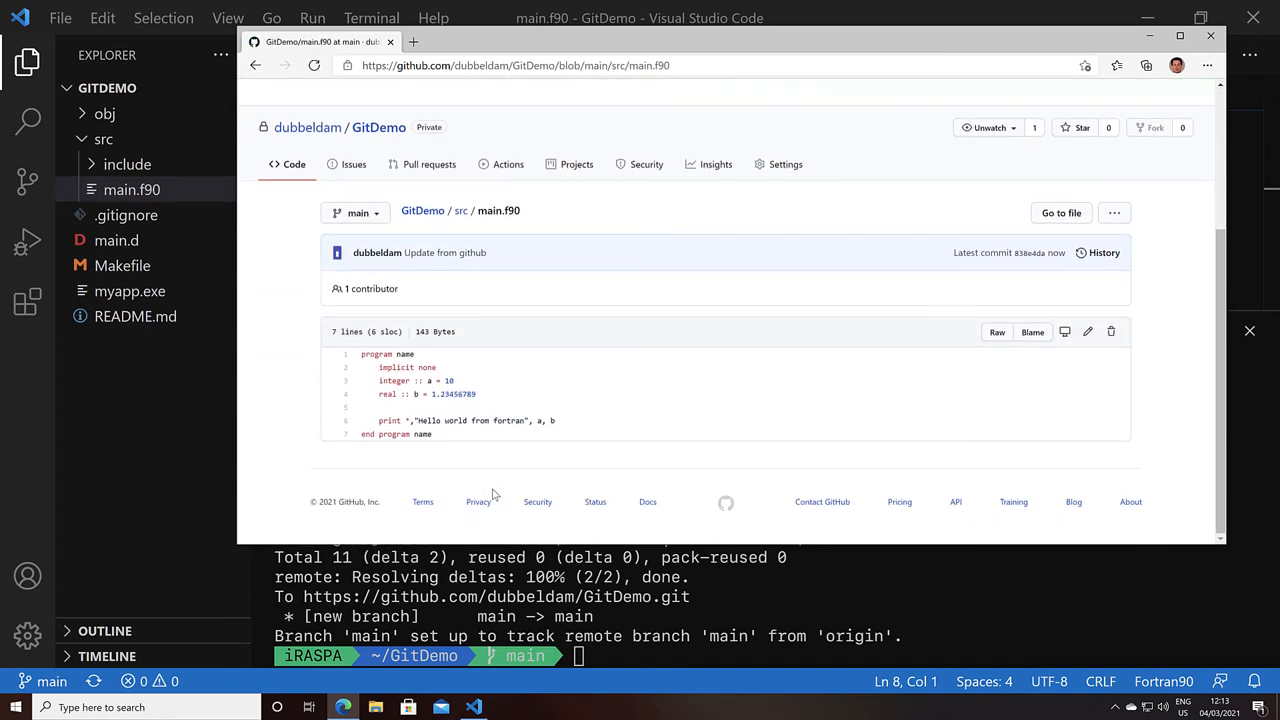
{"action": "mouse_move", "coordinate": [530, 382]}
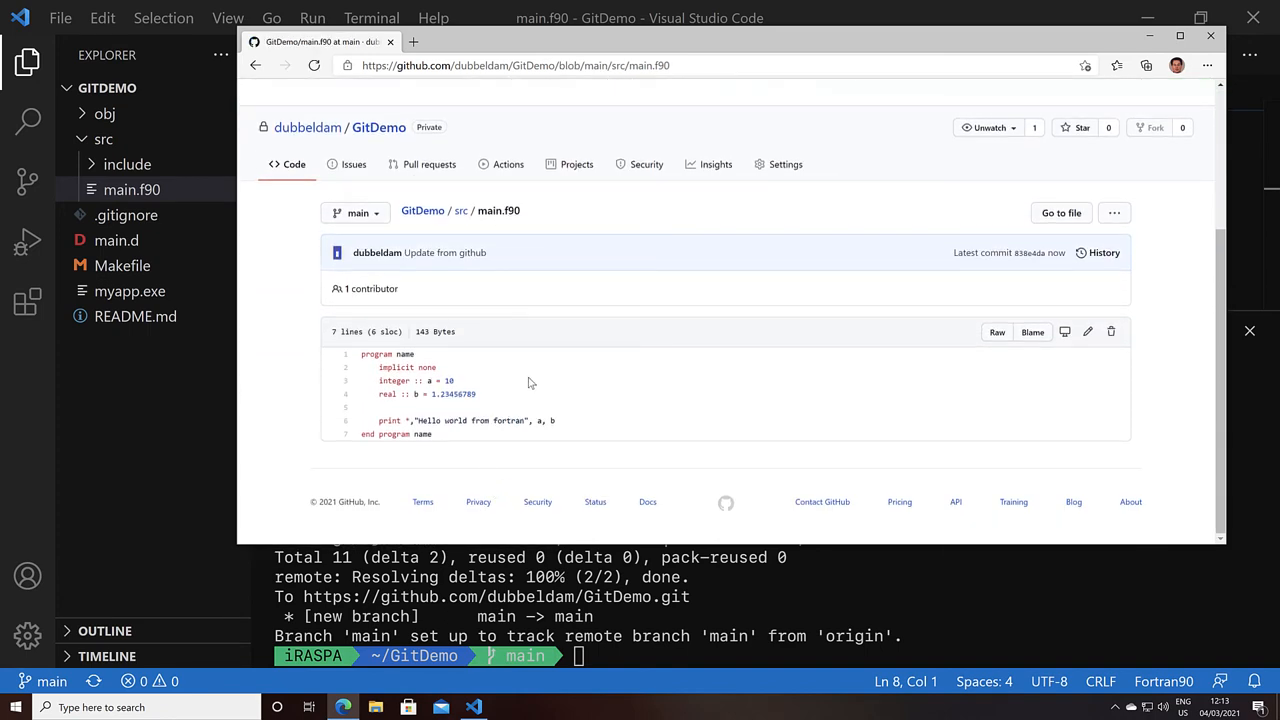
{"action": "mouse_move", "coordinate": [562, 354]}
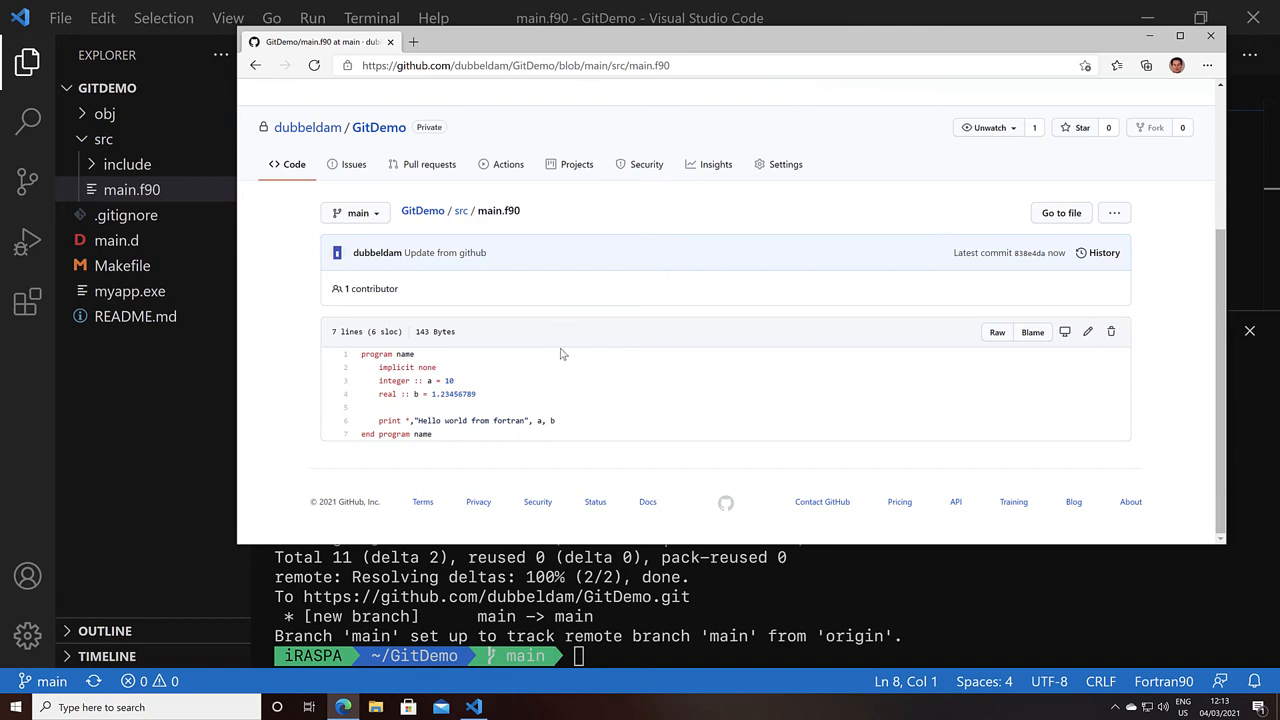
{"action": "mouse_move", "coordinate": [567, 353]}
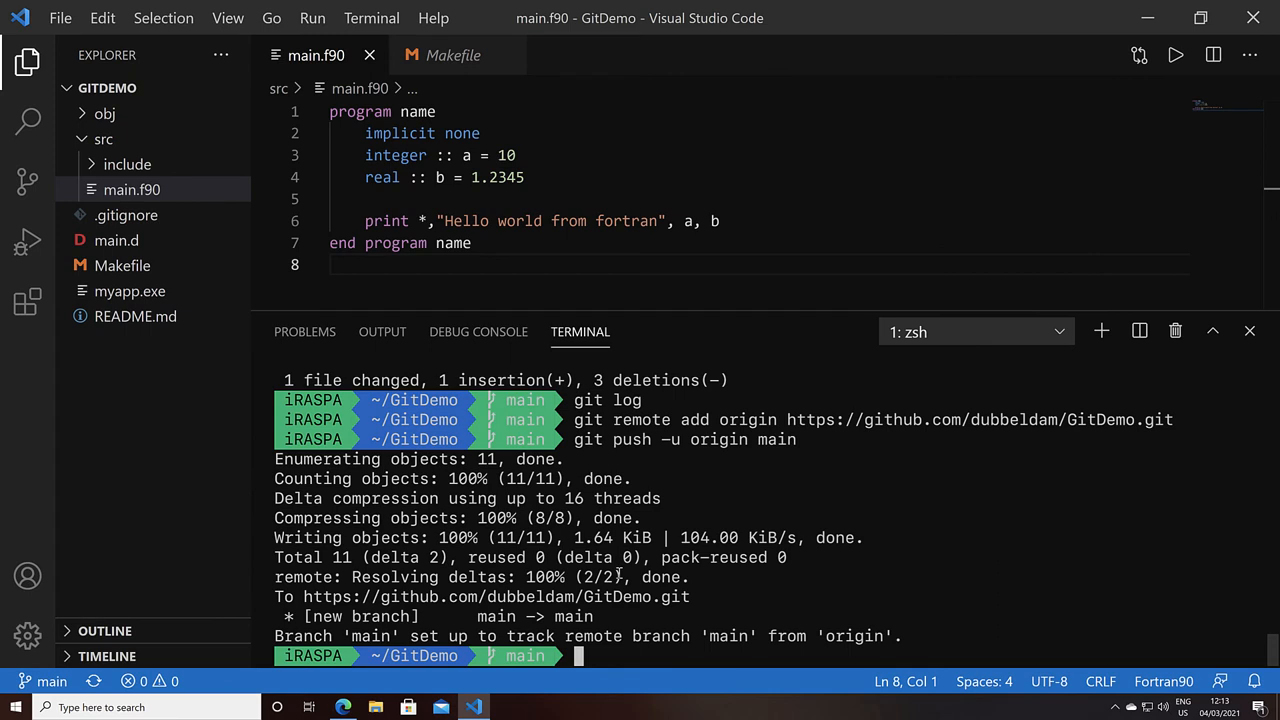
- Pull the online b = 1.23456789 change, then check git status and the commit log
{"action": "type", "text": "git pull"}
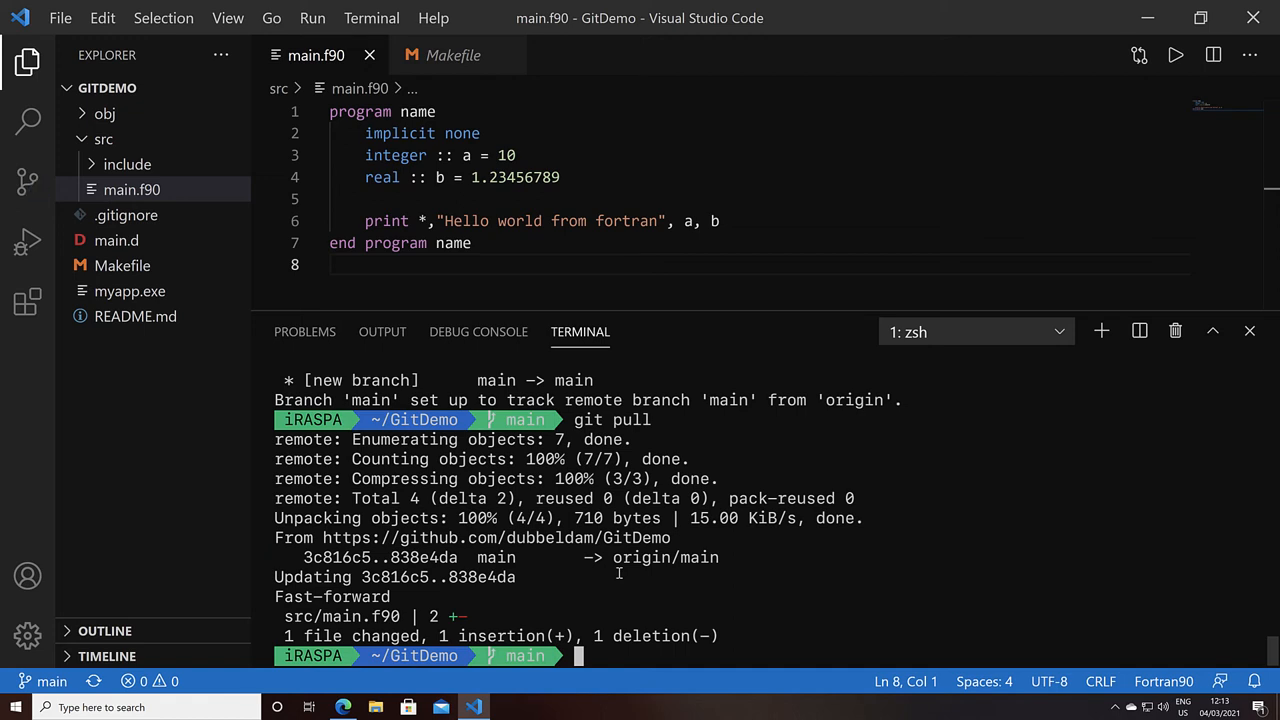
{"action": "type", "text": "git sta"}
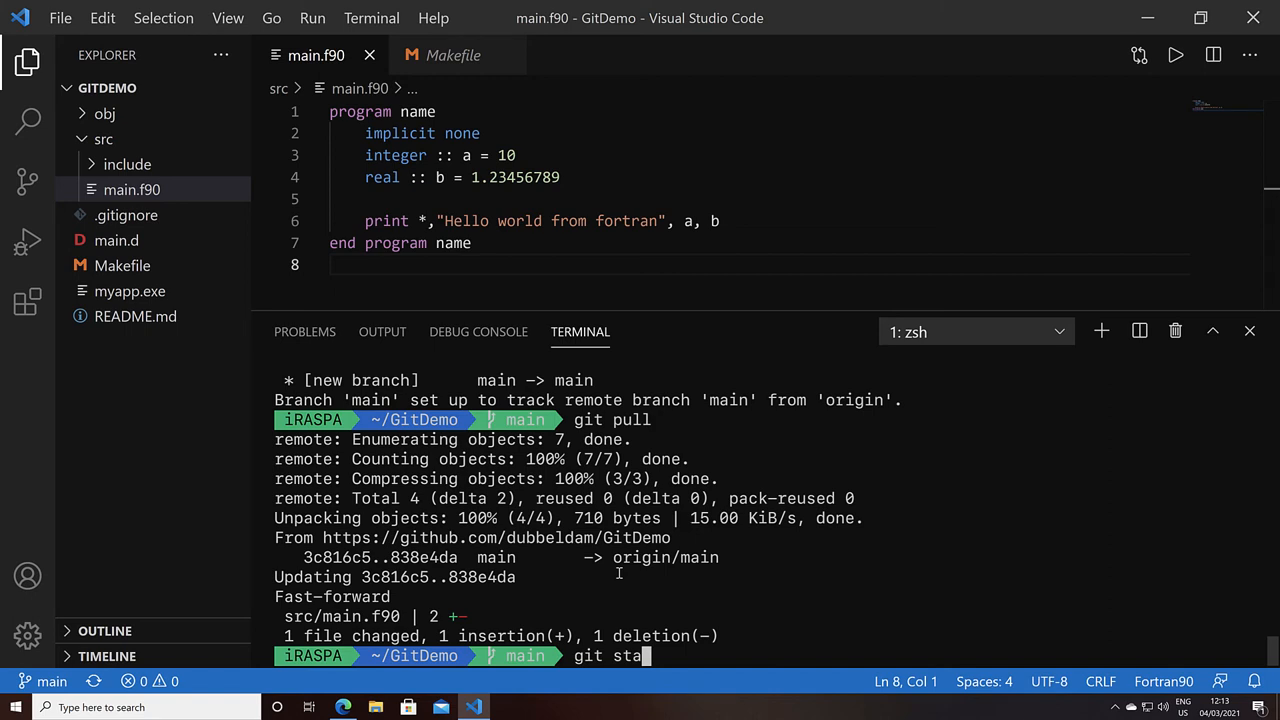
{"action": "type", "text": "tus"}
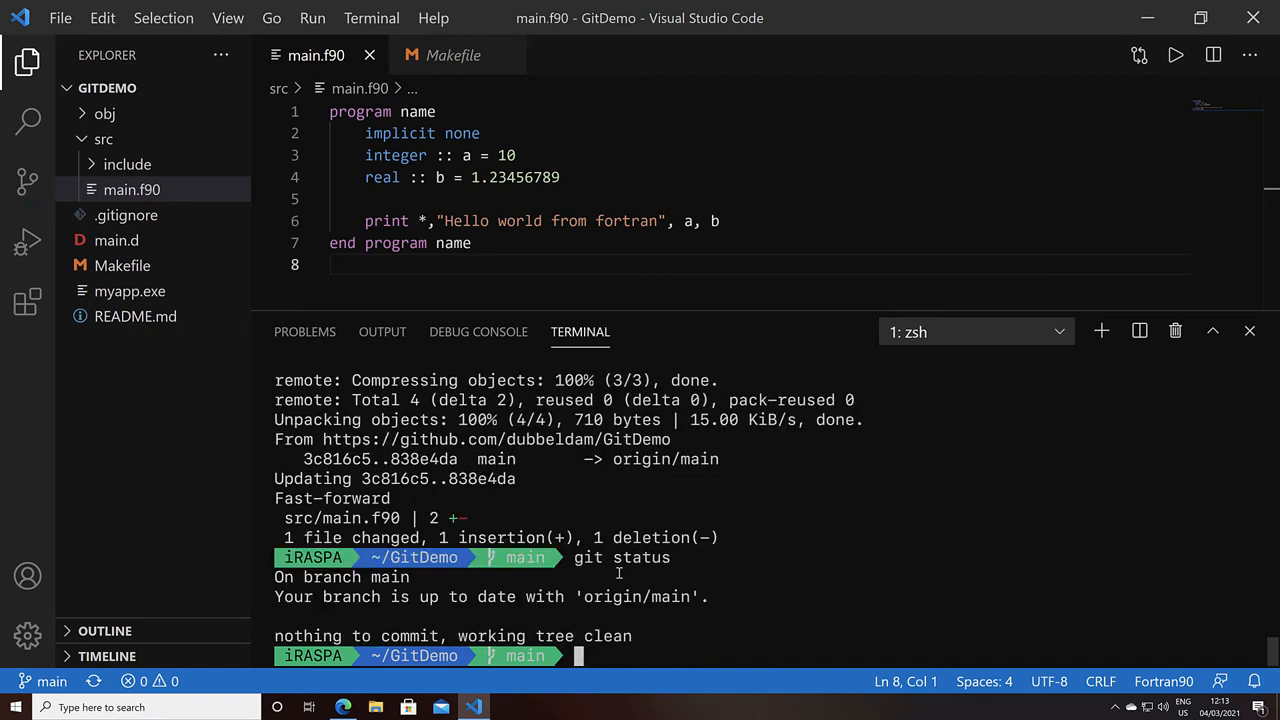
{"action": "type", "text": "git lo"}
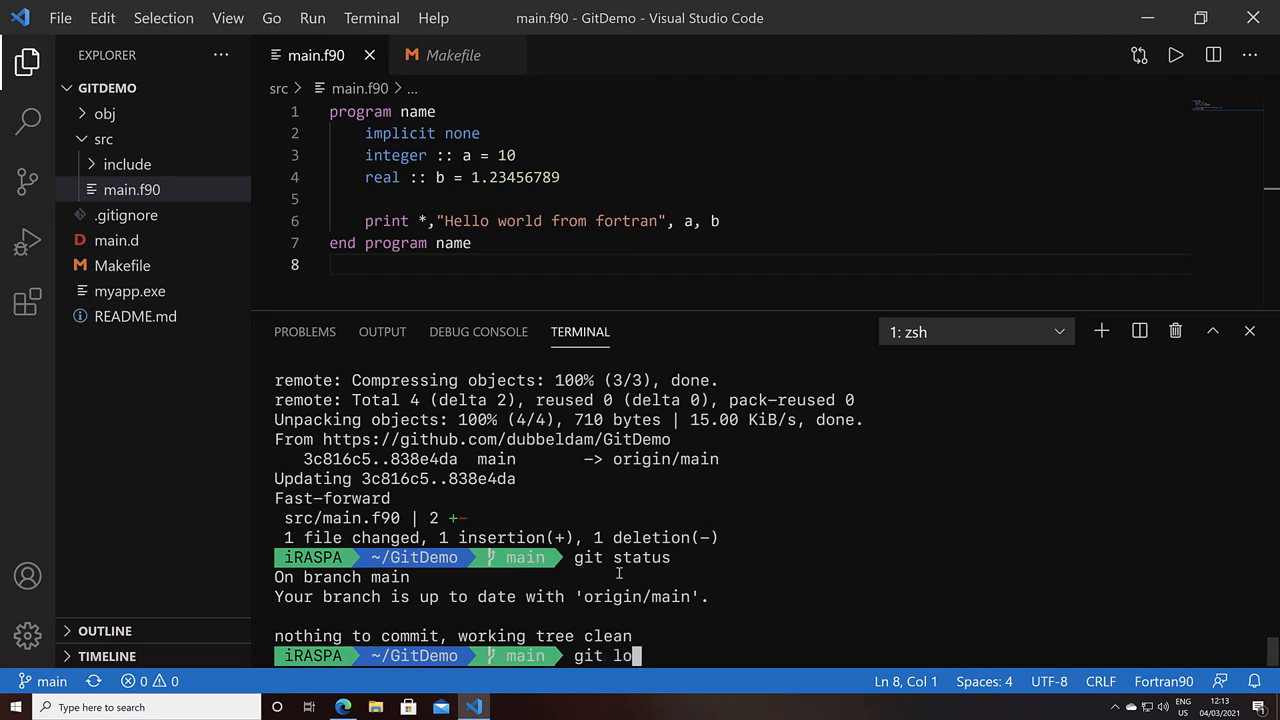
{"action": "key", "text": "Enter"}
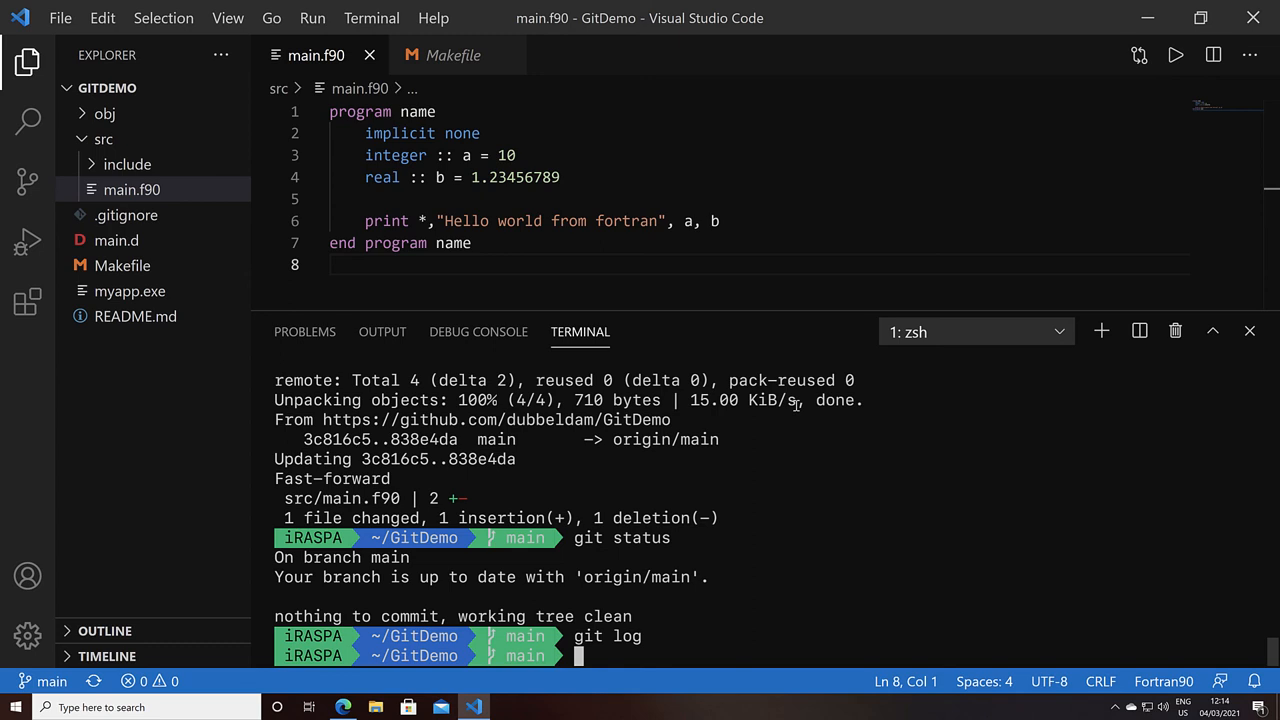
- Run git config --list --show-origin --show-scope to see every setting's scope and file
{"action": "type", "text": "git config --list --show-origin --show-scope"}
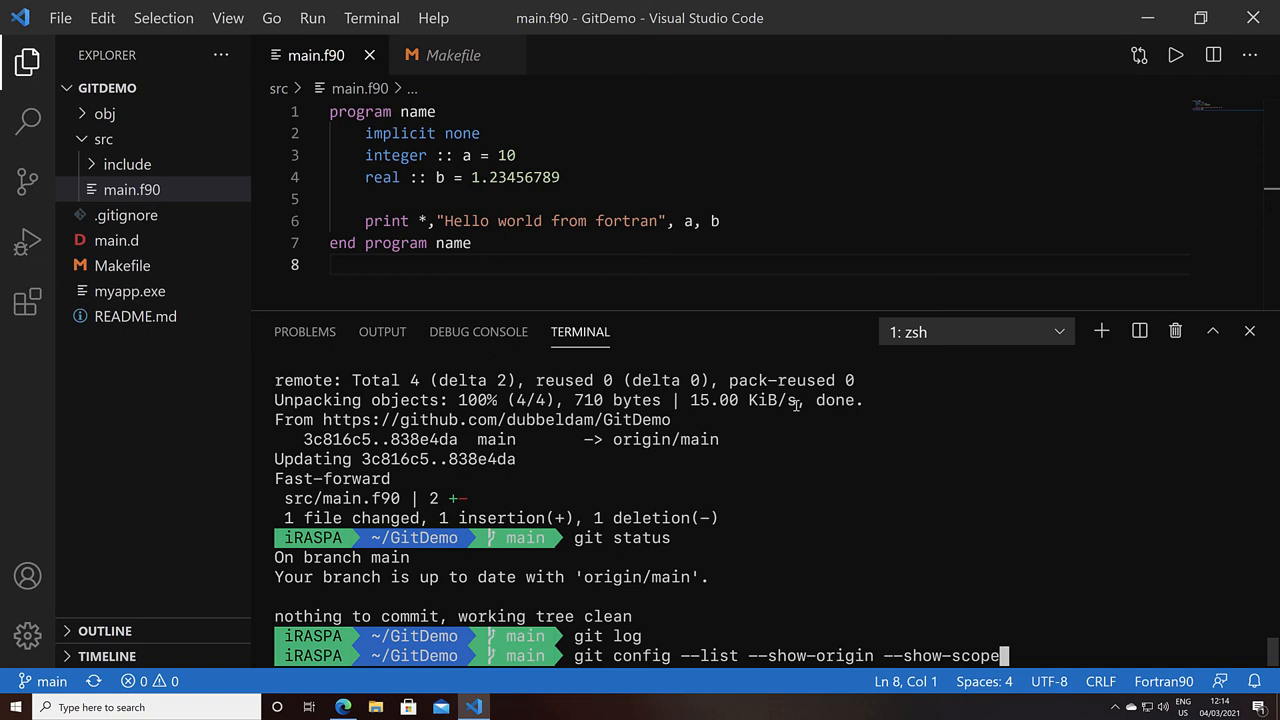
{"action": "key", "text": "Enter"}
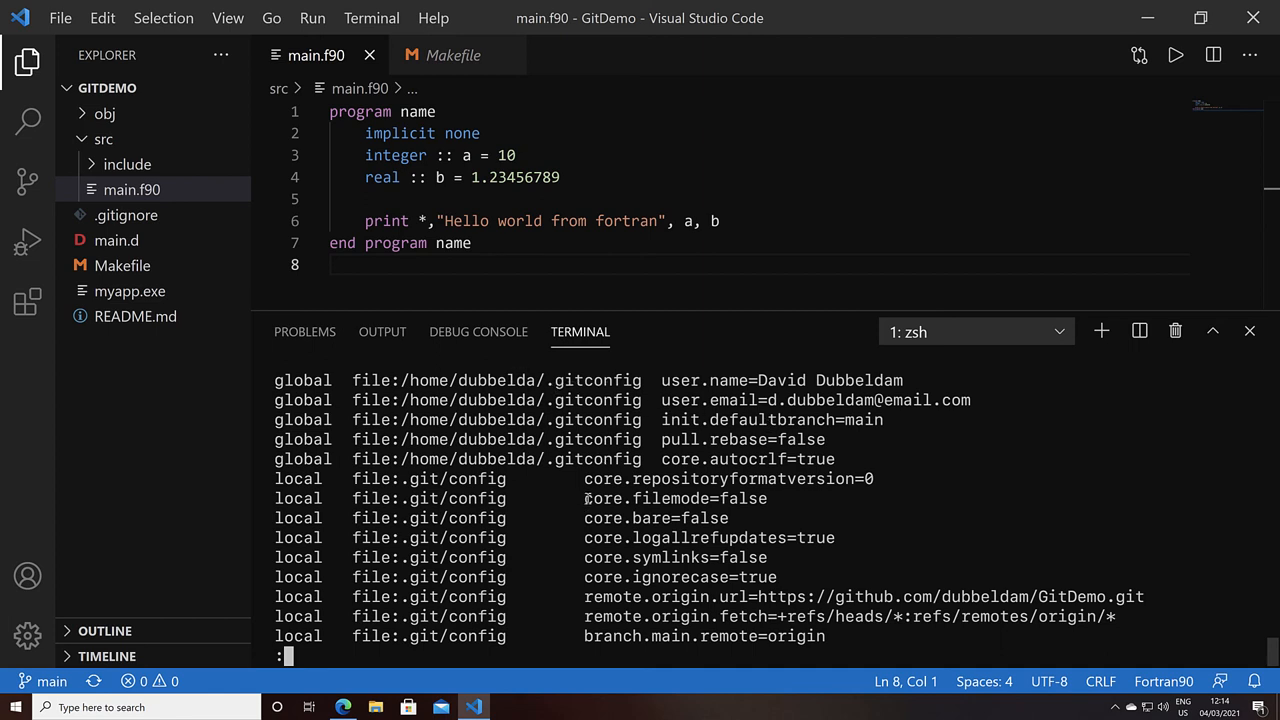
{"action": "mouse_move", "coordinate": [692, 596]}
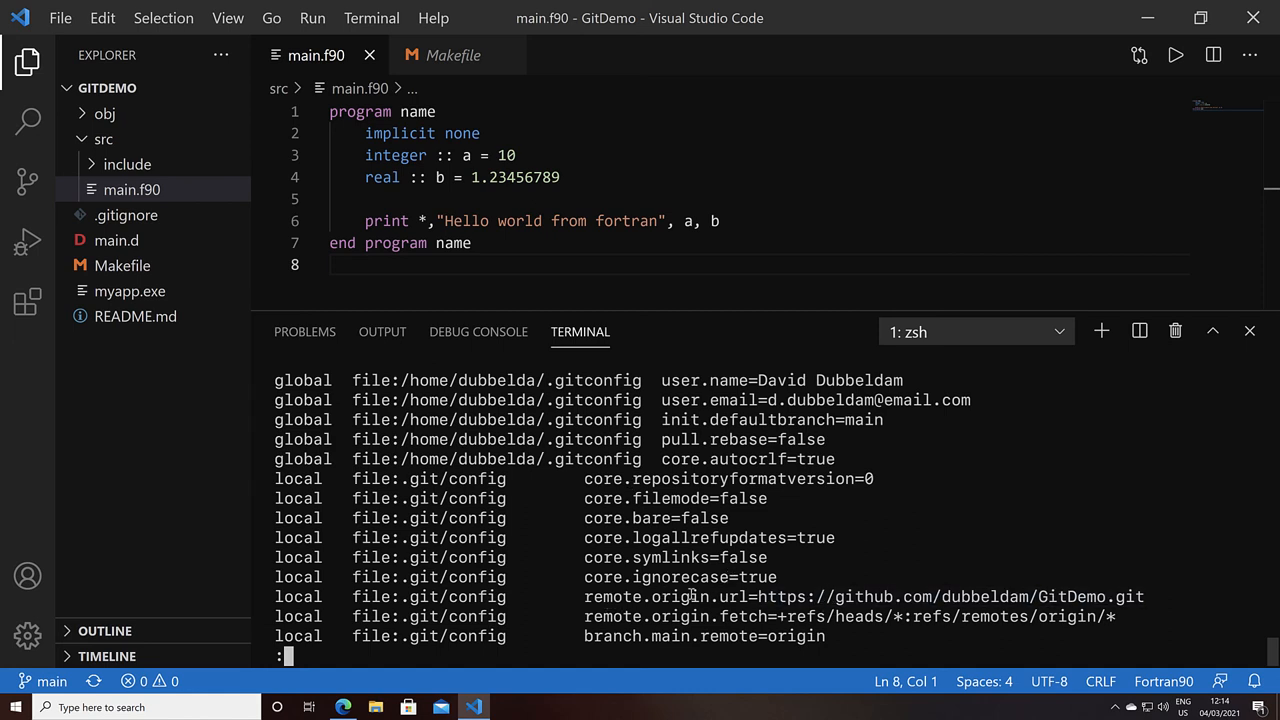
{"action": "mouse_move", "coordinate": [451, 596]}
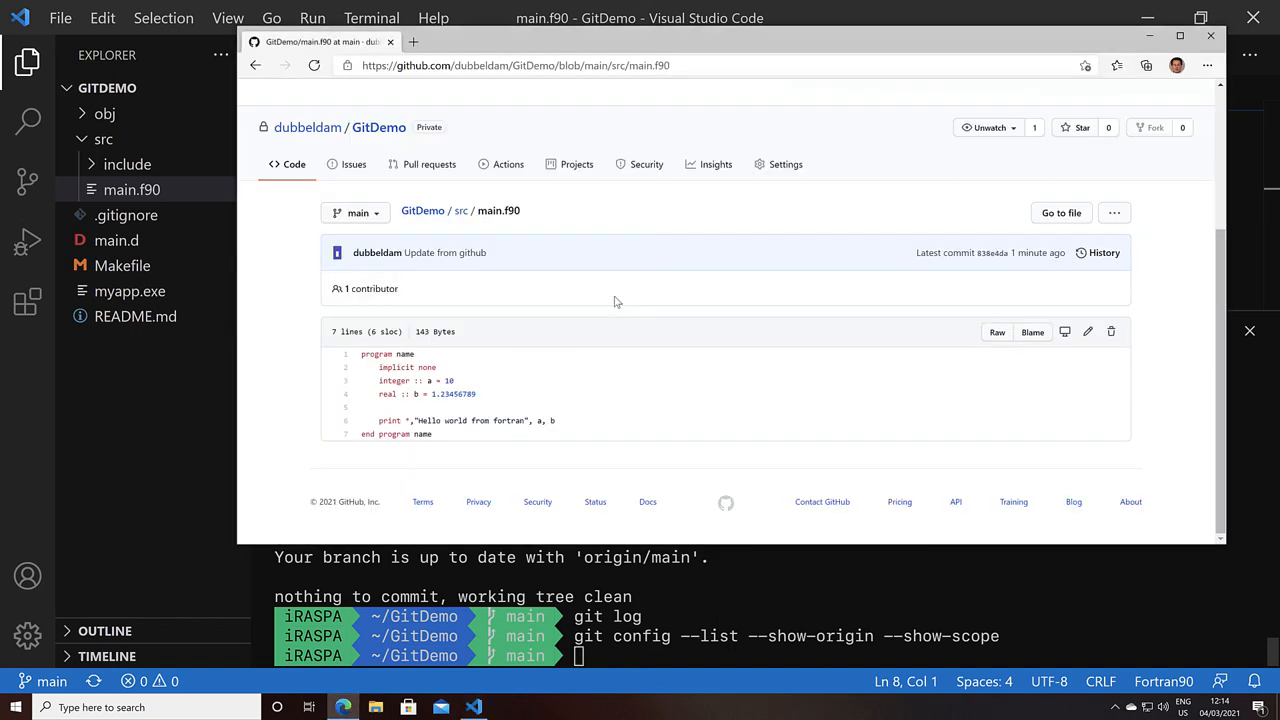
{"action": "mouse_move", "coordinate": [378, 127]}
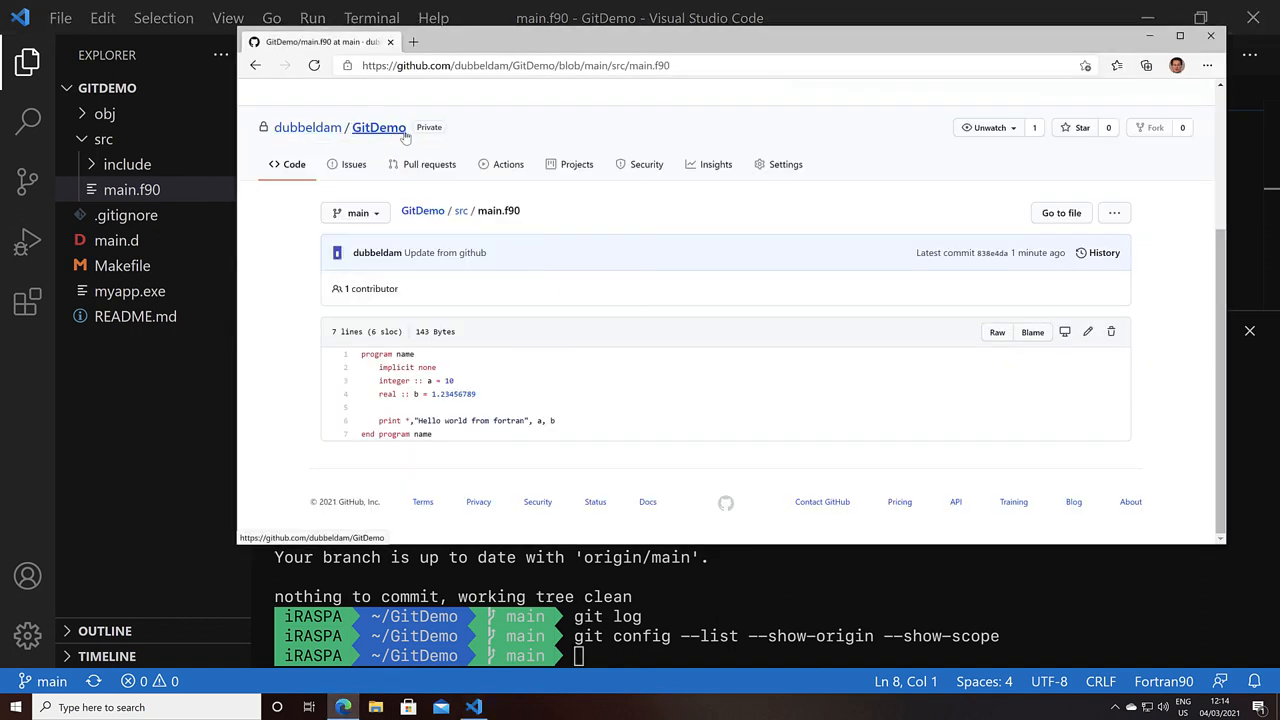
- Delete dubbeldam/GitDemo from its Settings Danger Zone, confirming with the repository name
{"action": "left_click", "coordinate": [378, 127]}
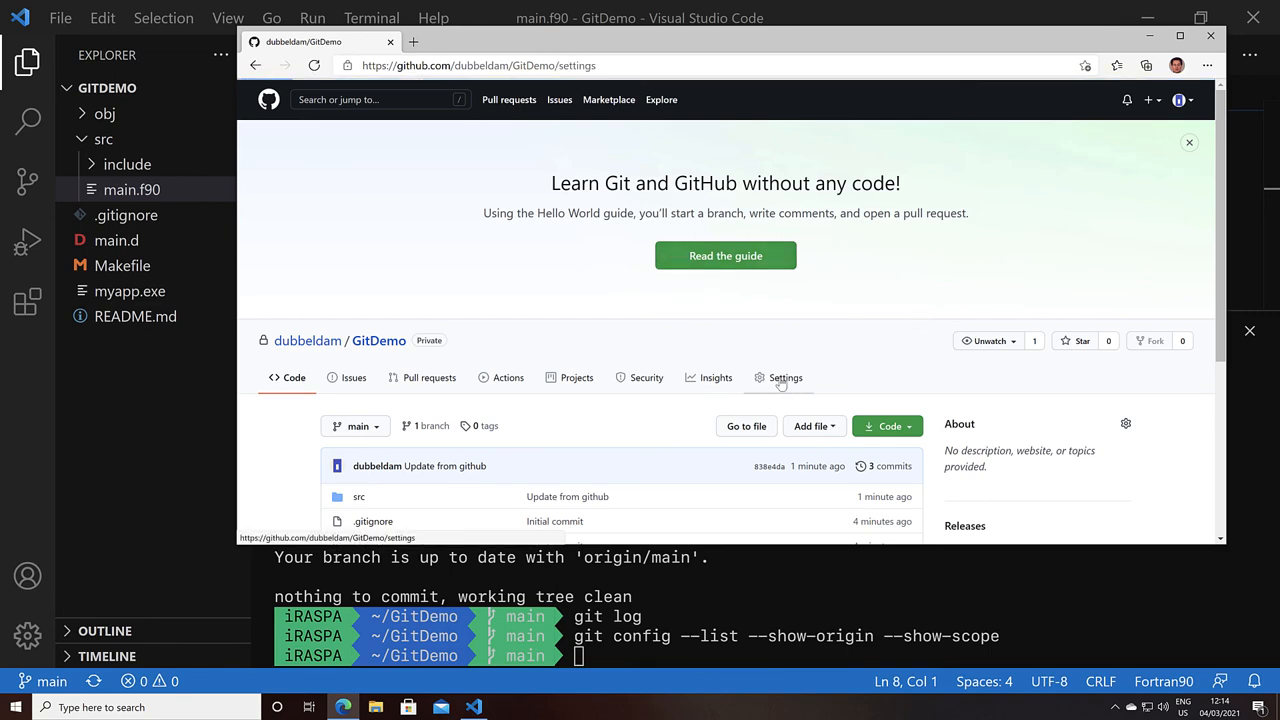
{"action": "left_click", "coordinate": [786, 378]}
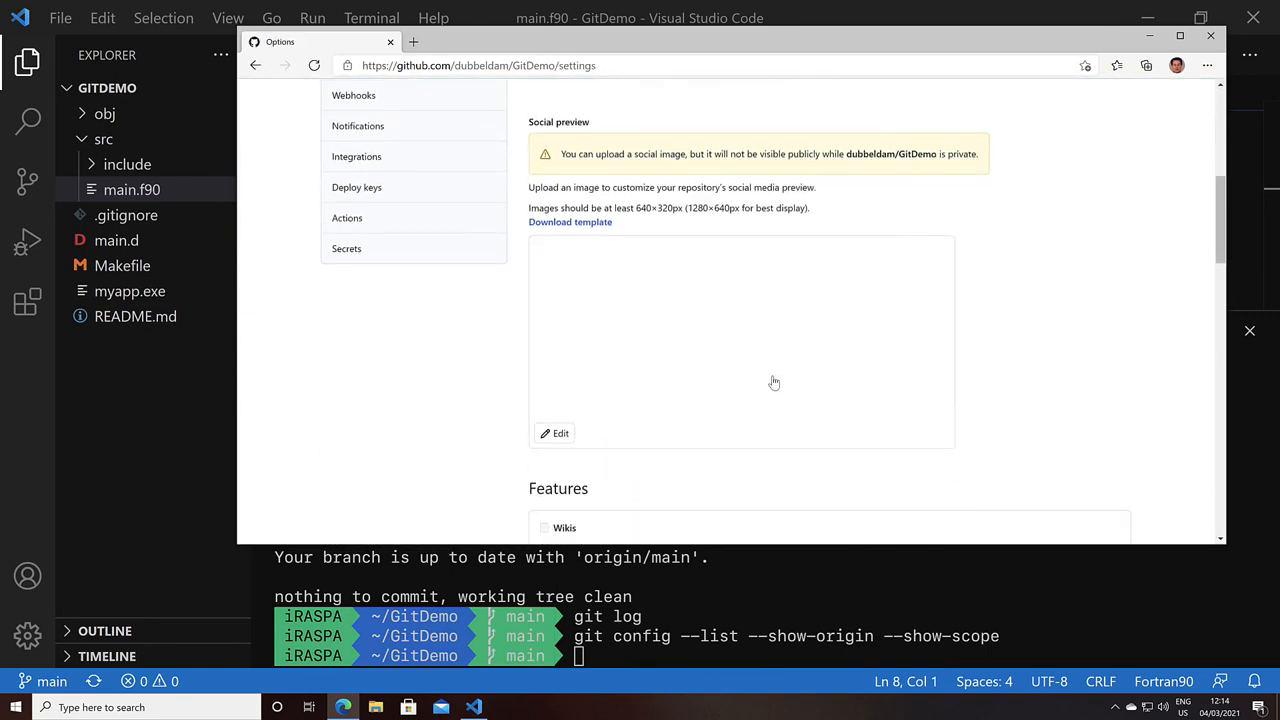
{"action": "scroll", "scroll_direction": "down", "scroll_amount": 3}
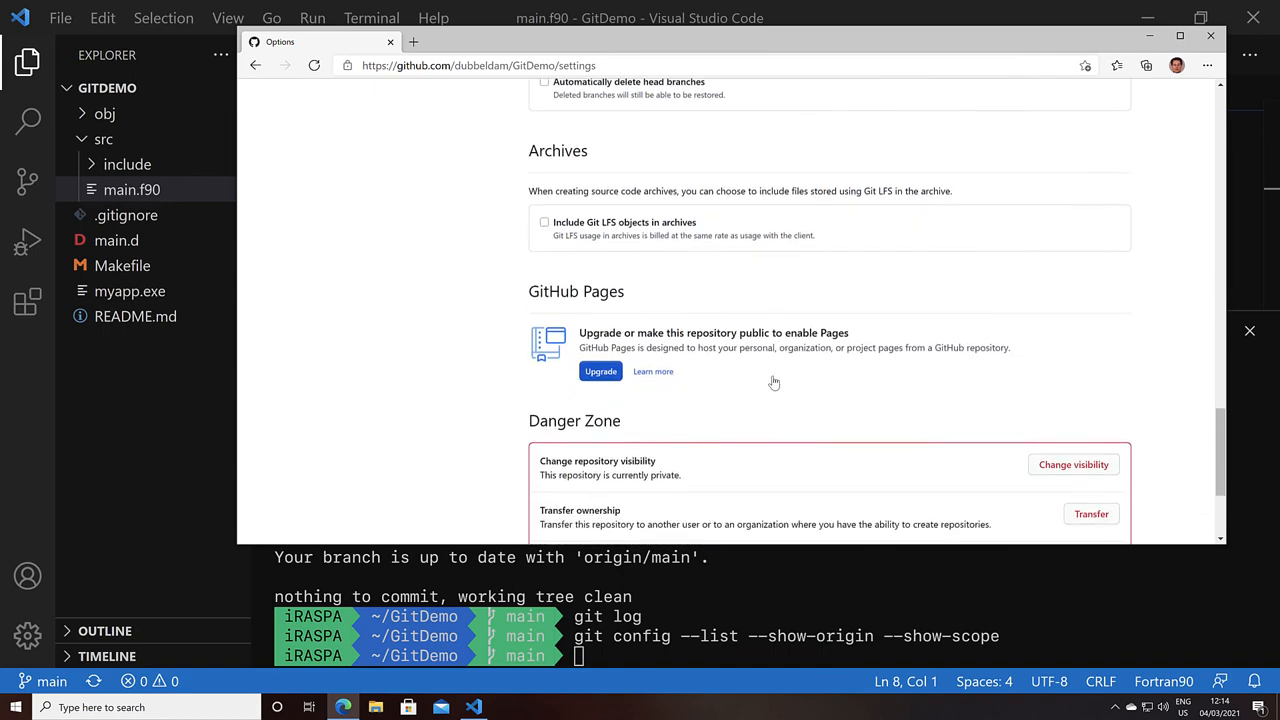
{"action": "scroll", "scroll_direction": "down", "scroll_amount": 3}
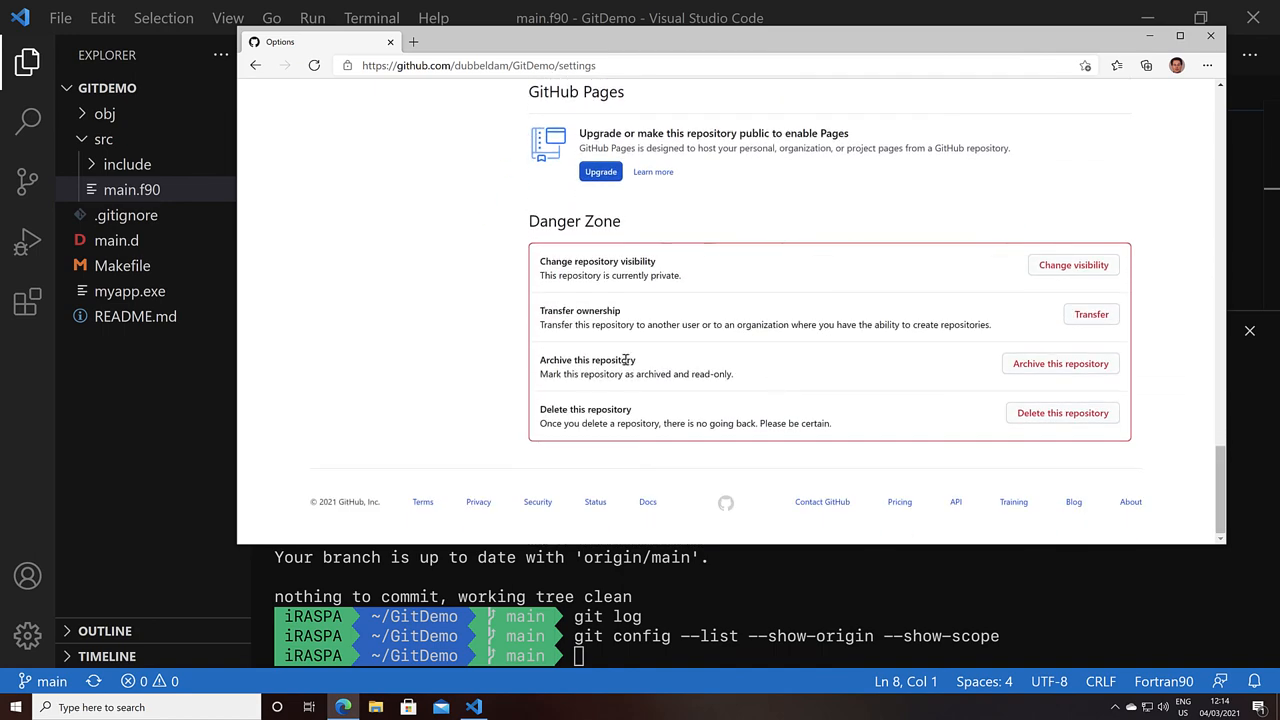
{"action": "mouse_move", "coordinate": [682, 439]}
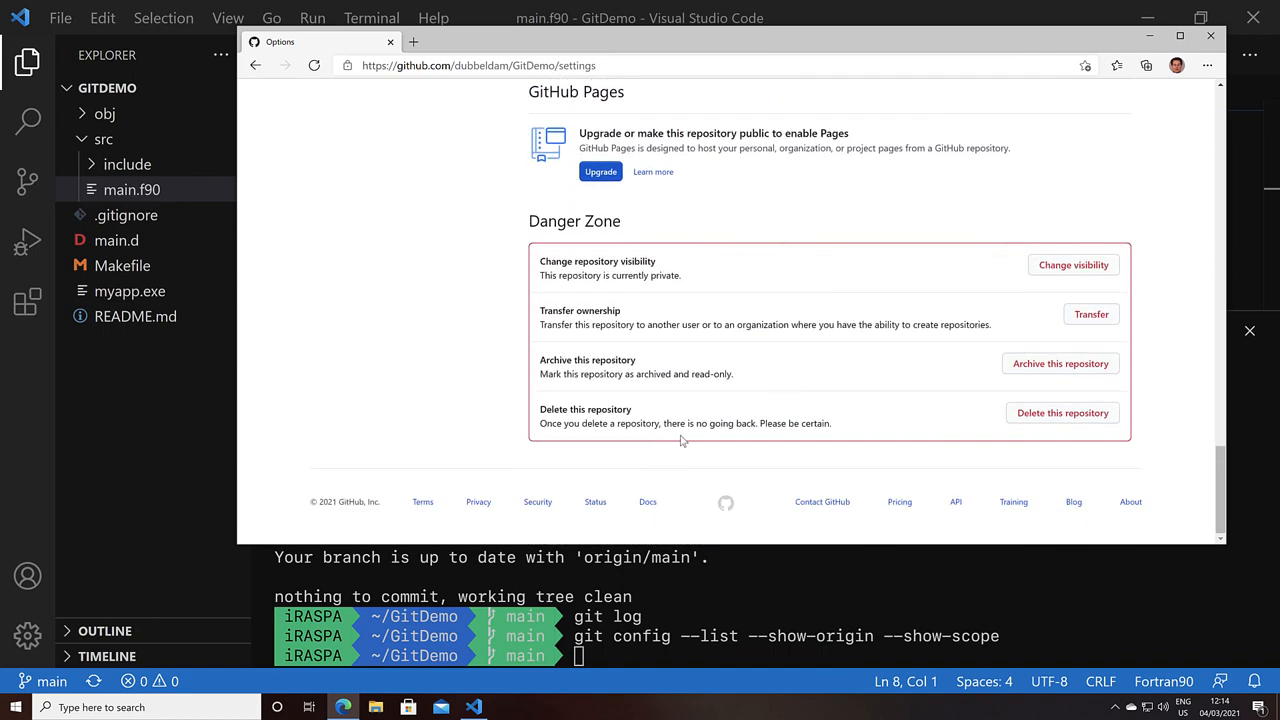
{"action": "left_click", "coordinate": [1062, 413]}
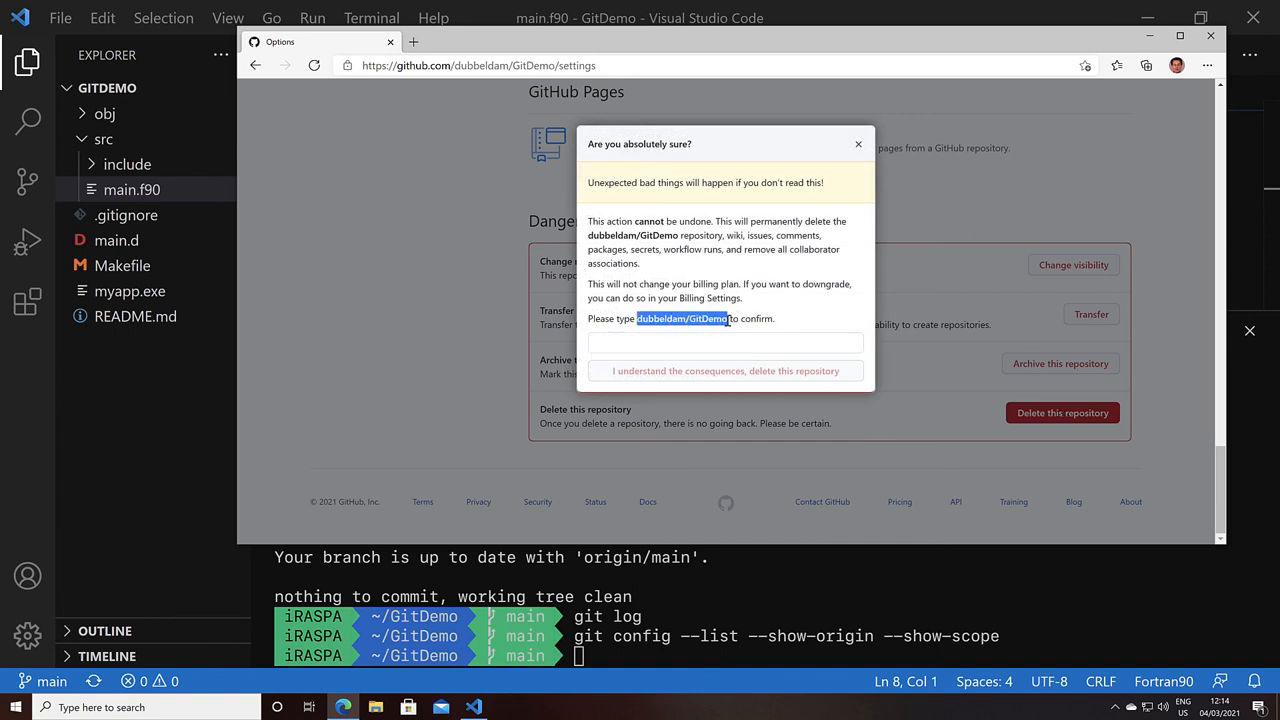
{"action": "type", "text": "dubbeldam/GitDemo"}
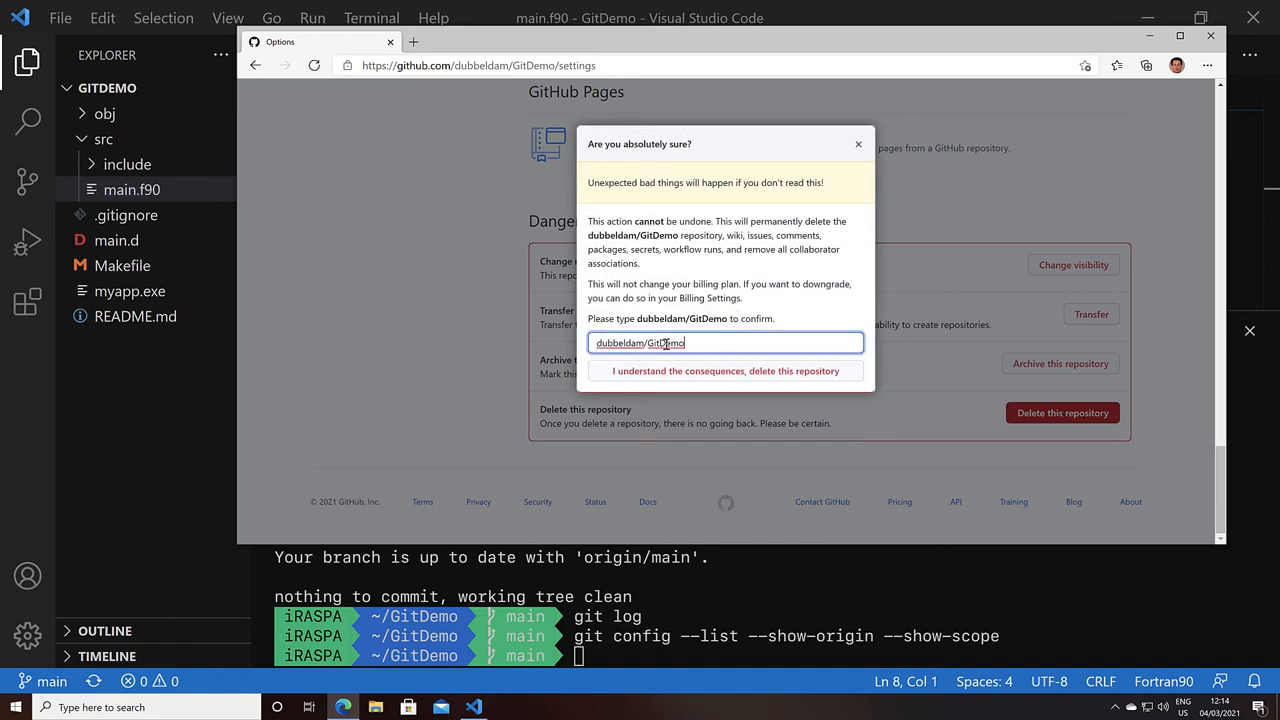
{"action": "left_click", "coordinate": [725, 370]}
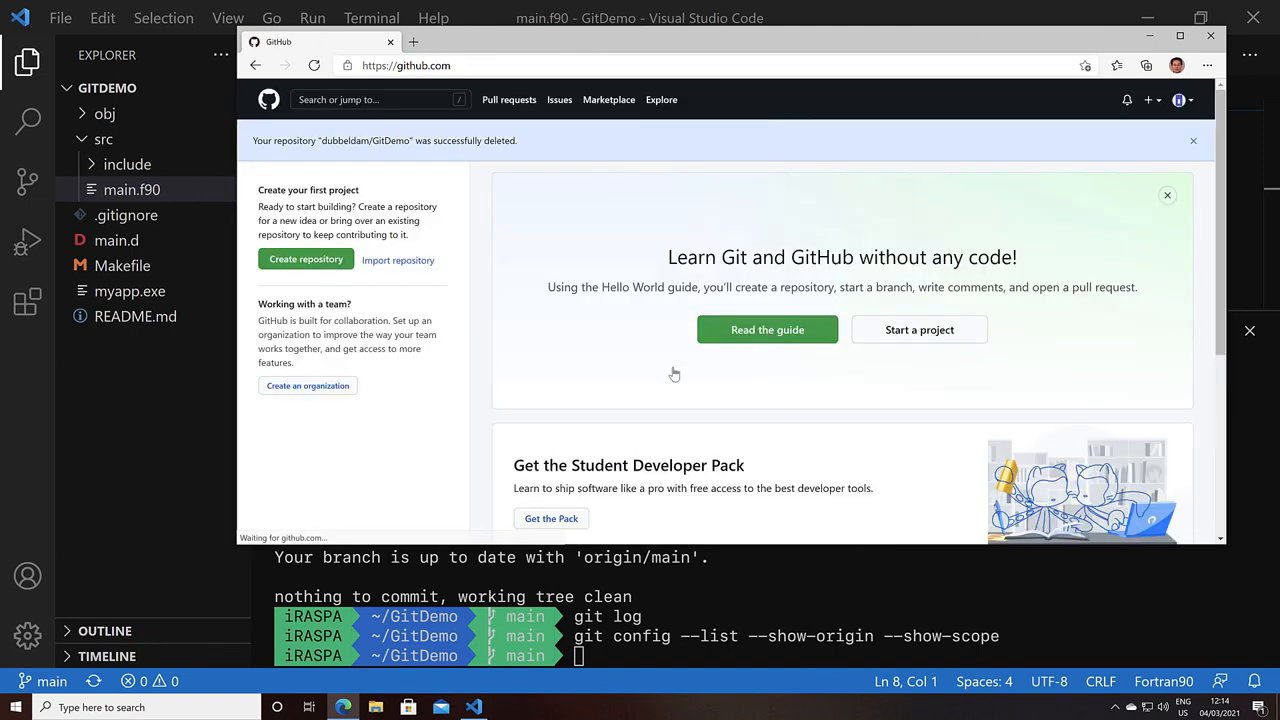
{"action": "mouse_move", "coordinate": [597, 340]}
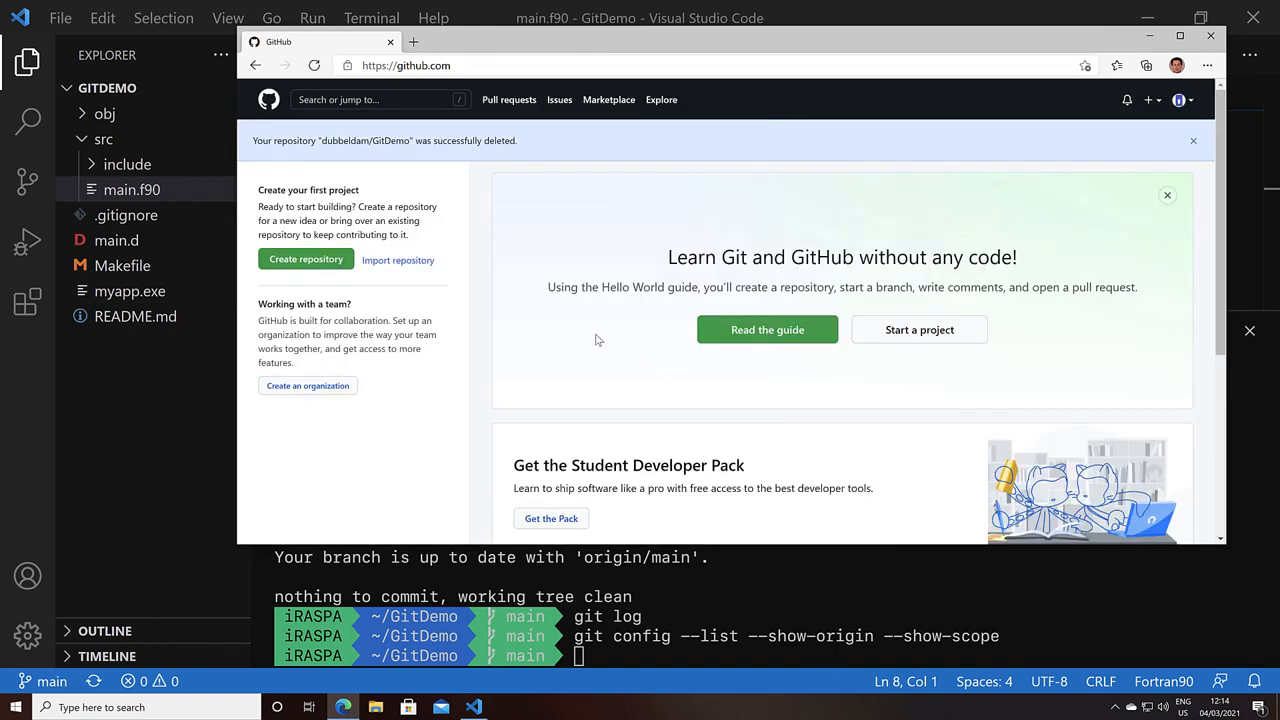